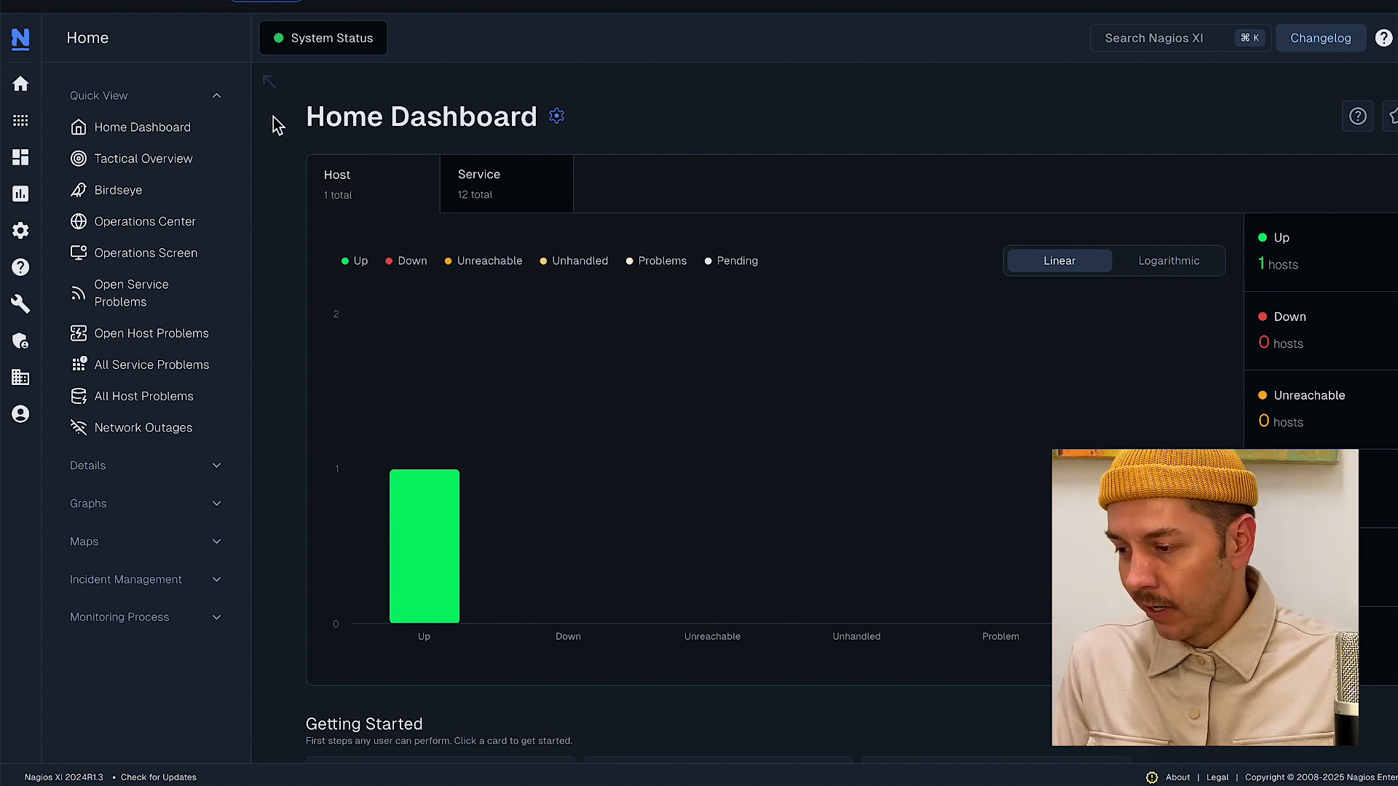
mouse_move(19, 121)
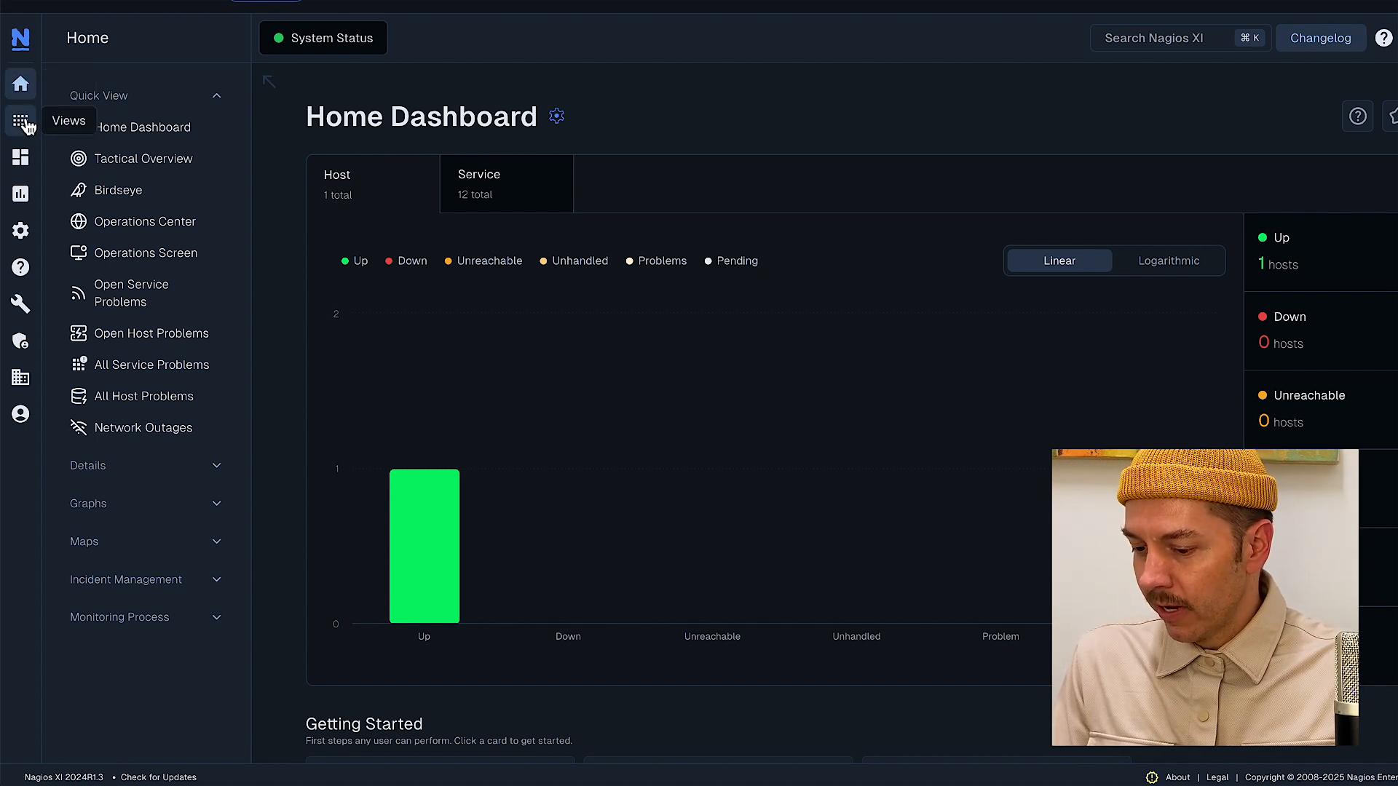
mouse_move(19, 157)
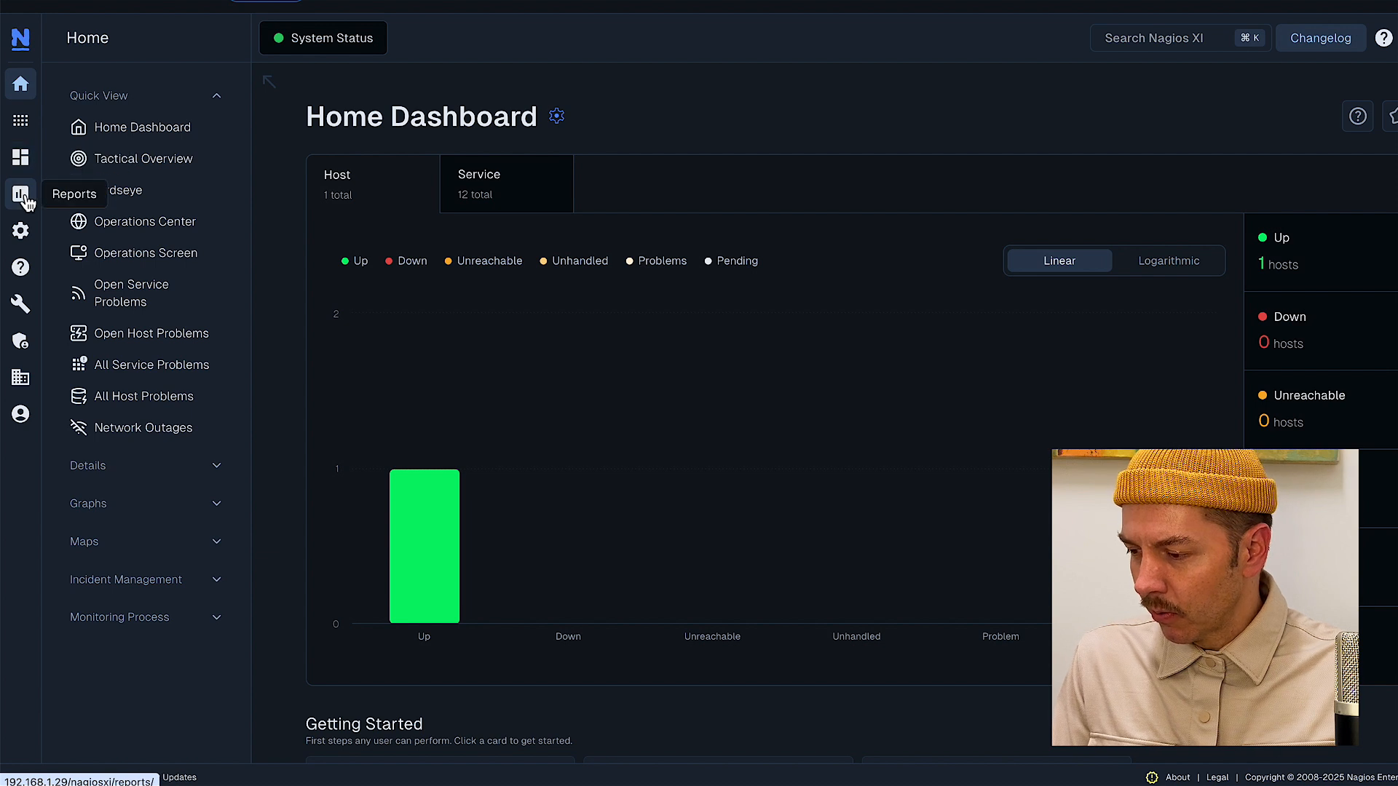
mouse_move(19, 267)
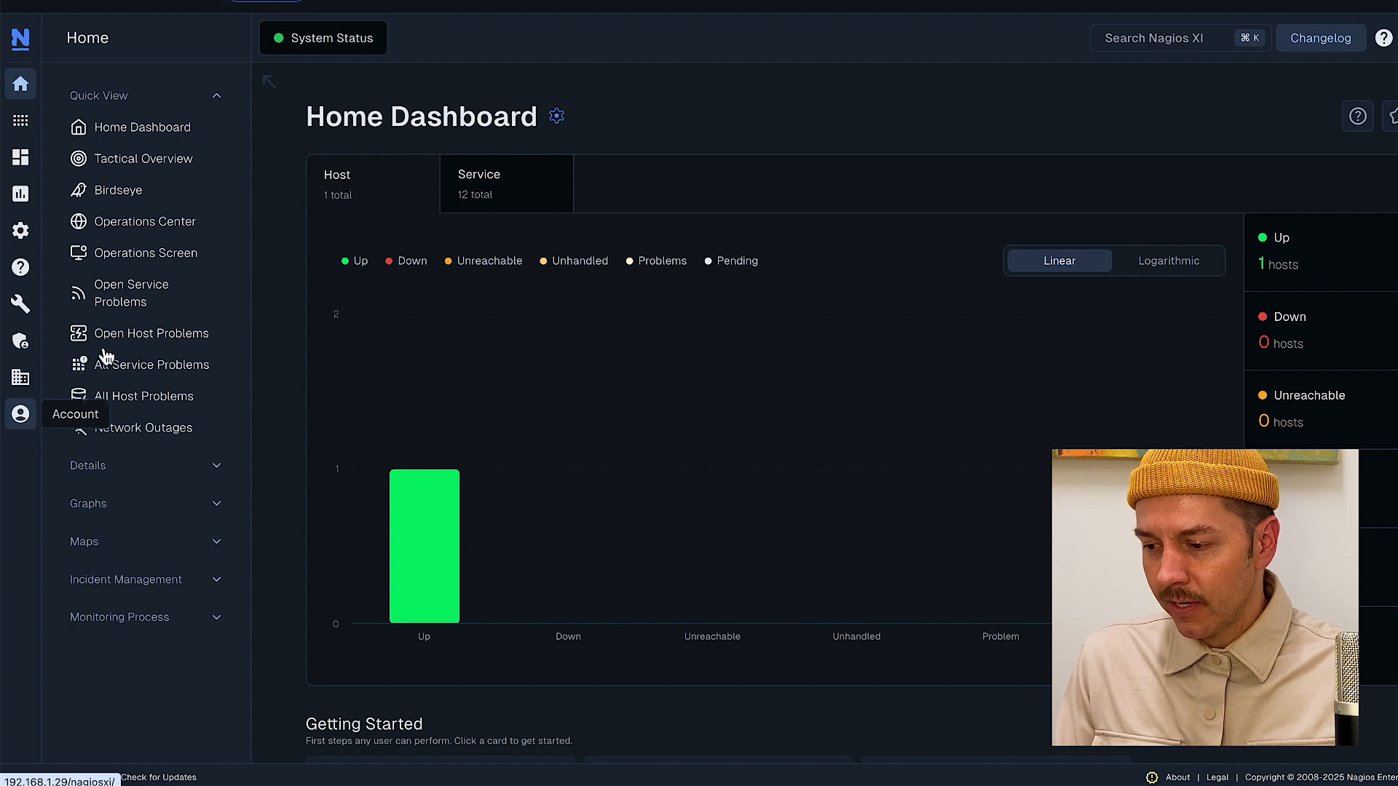
- Reach the Configuration Wizards page from the Configure menu
scroll(down, 3)
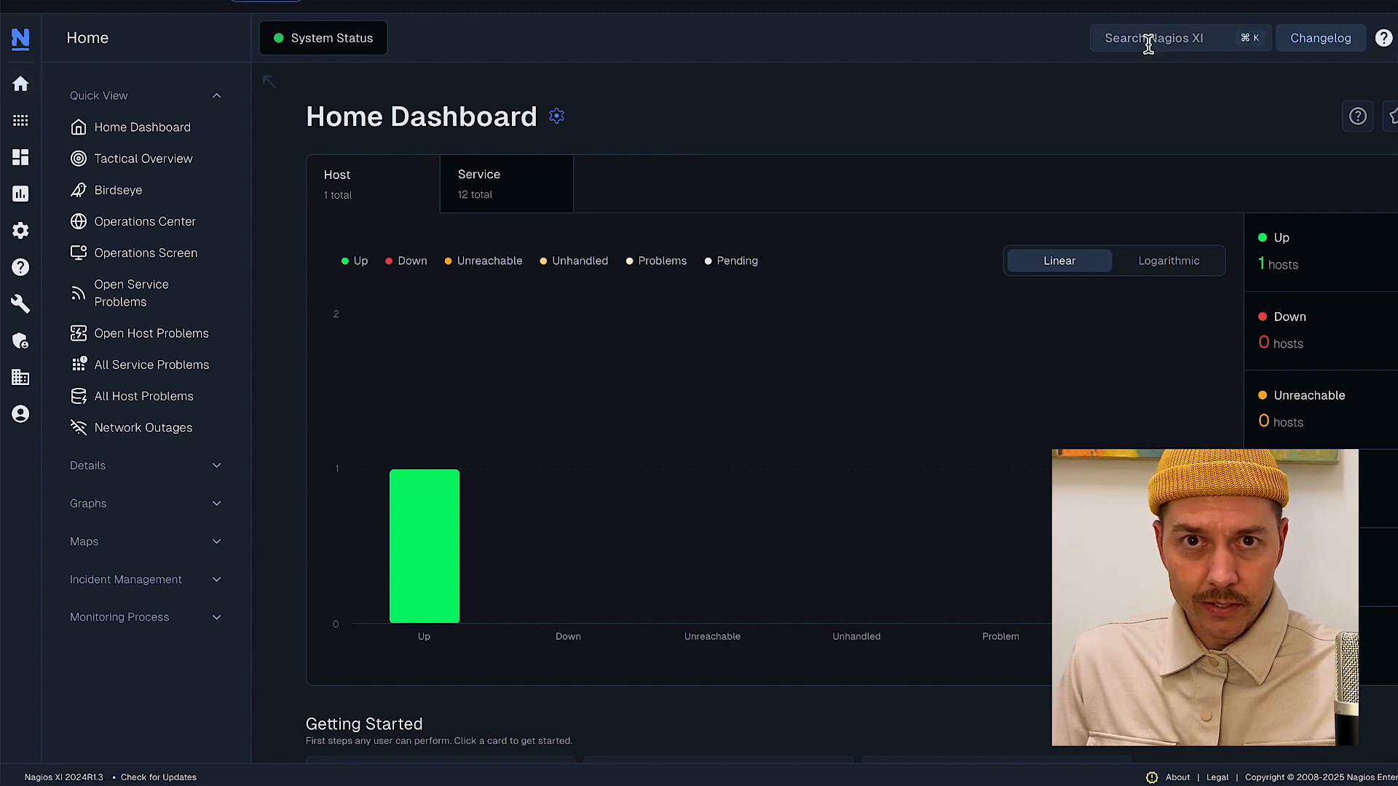
text(wiza)
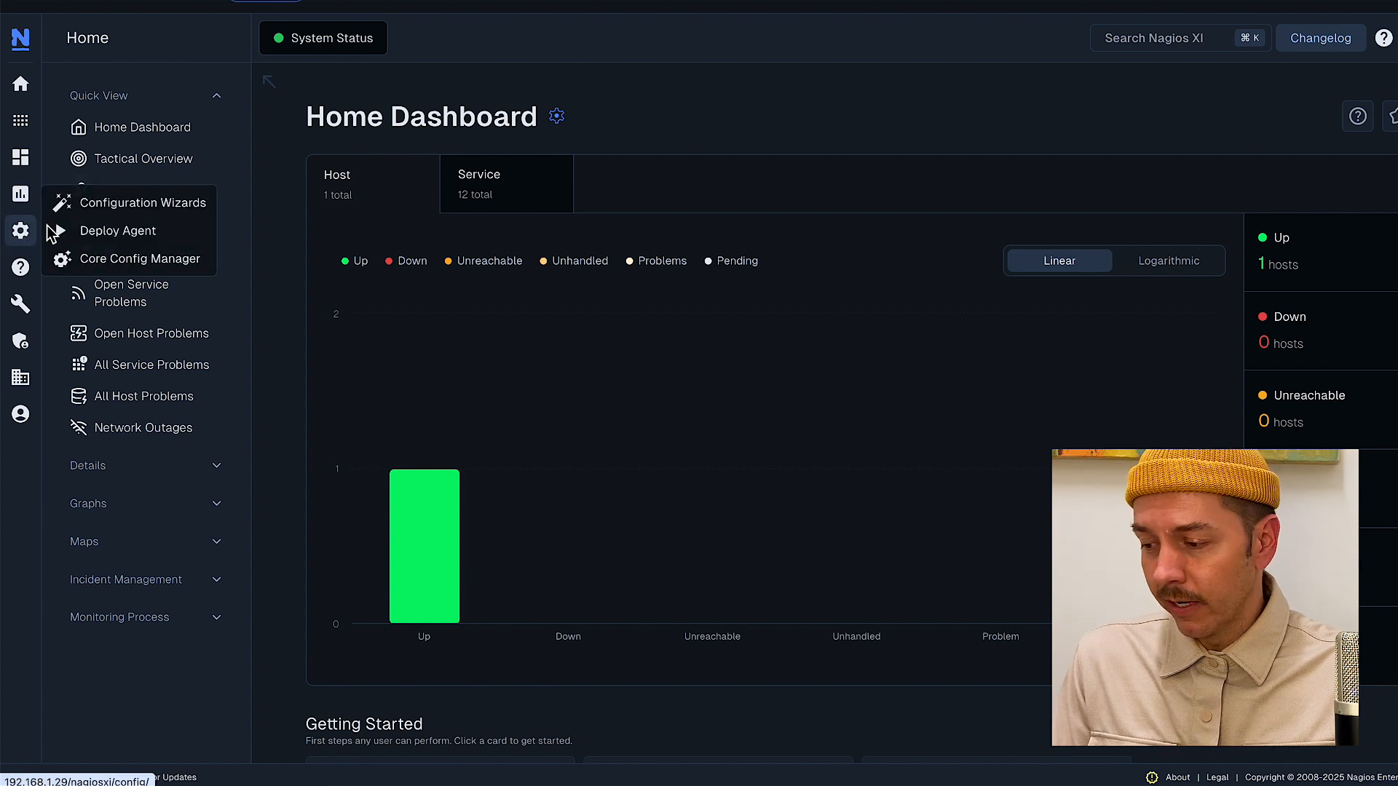
click(141, 203)
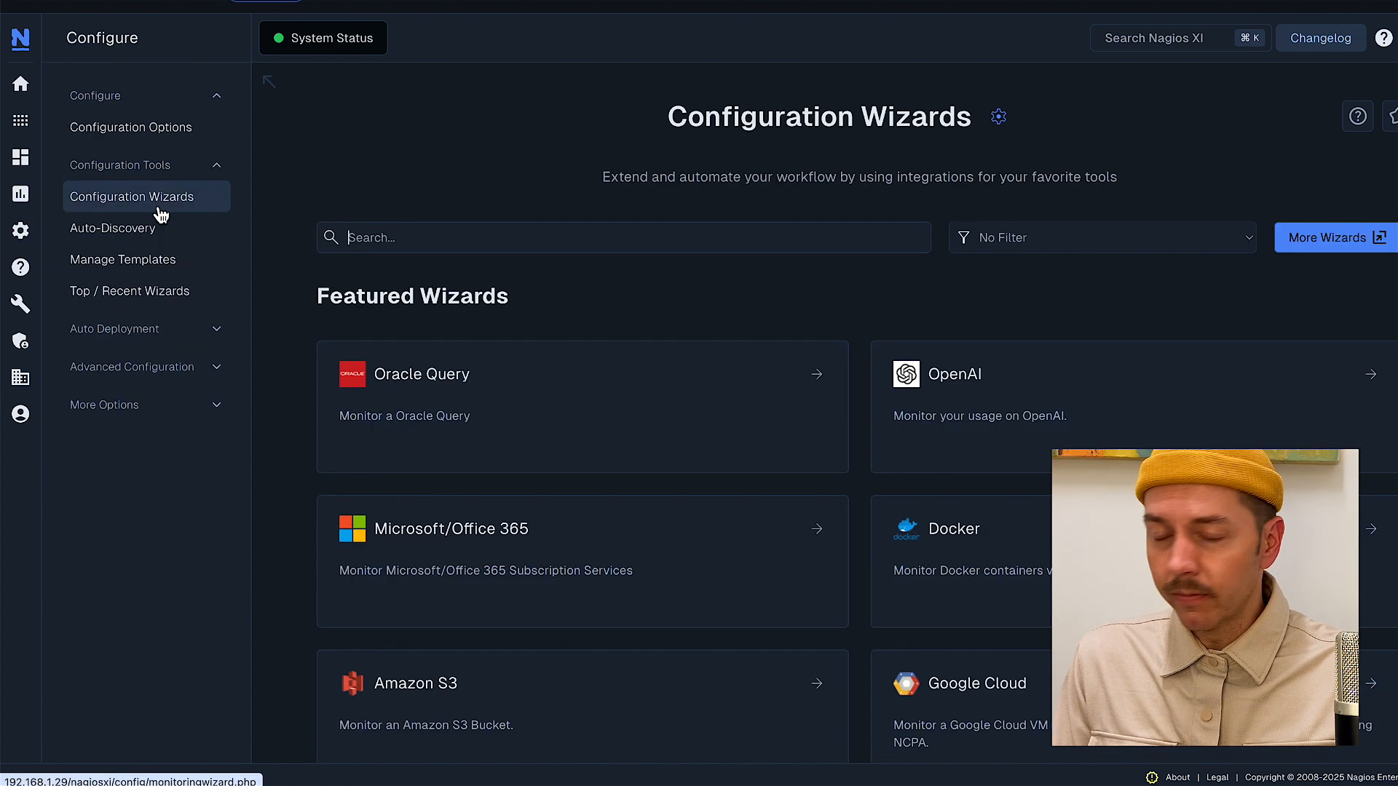
mouse_move(374, 146)
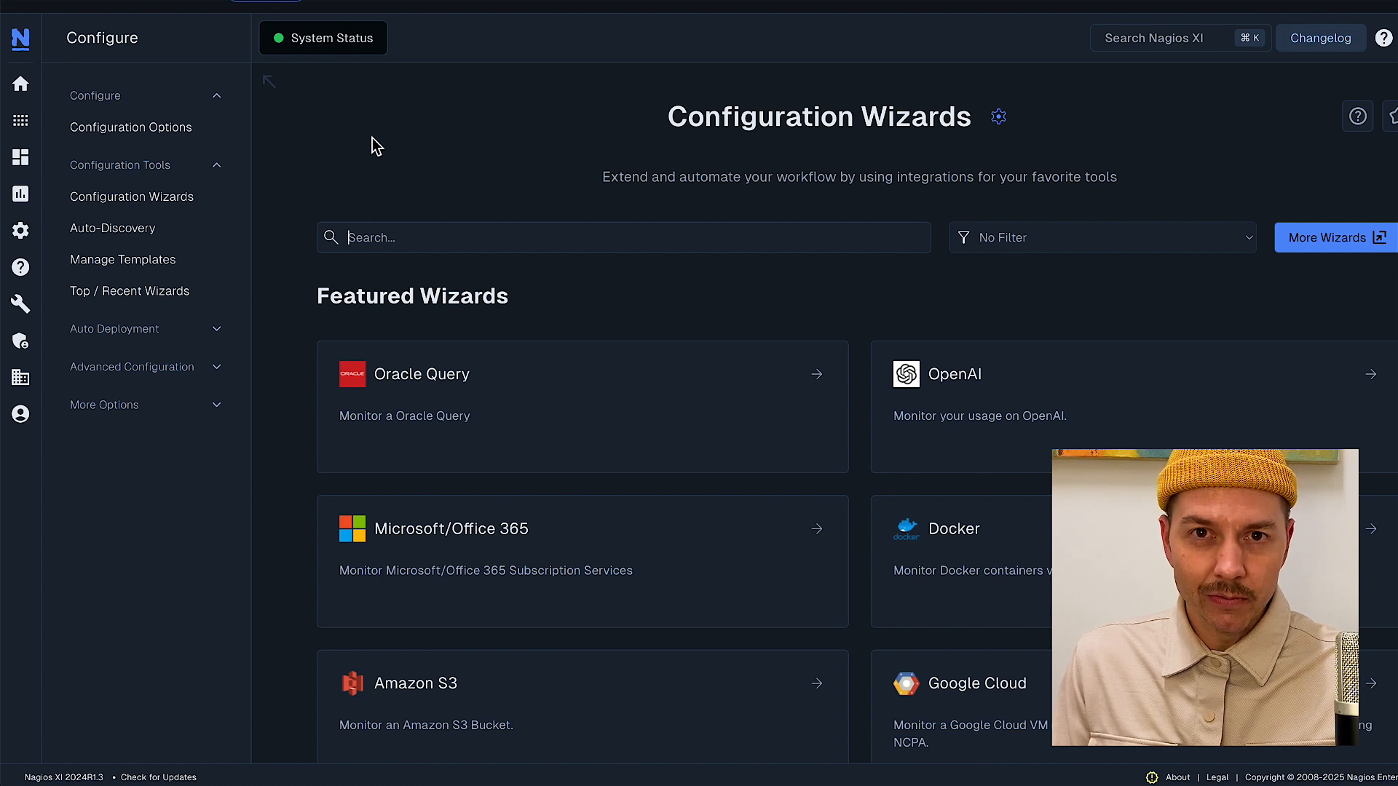
- Browse down through the full list of available monitoring wizards
scroll(down, 3)
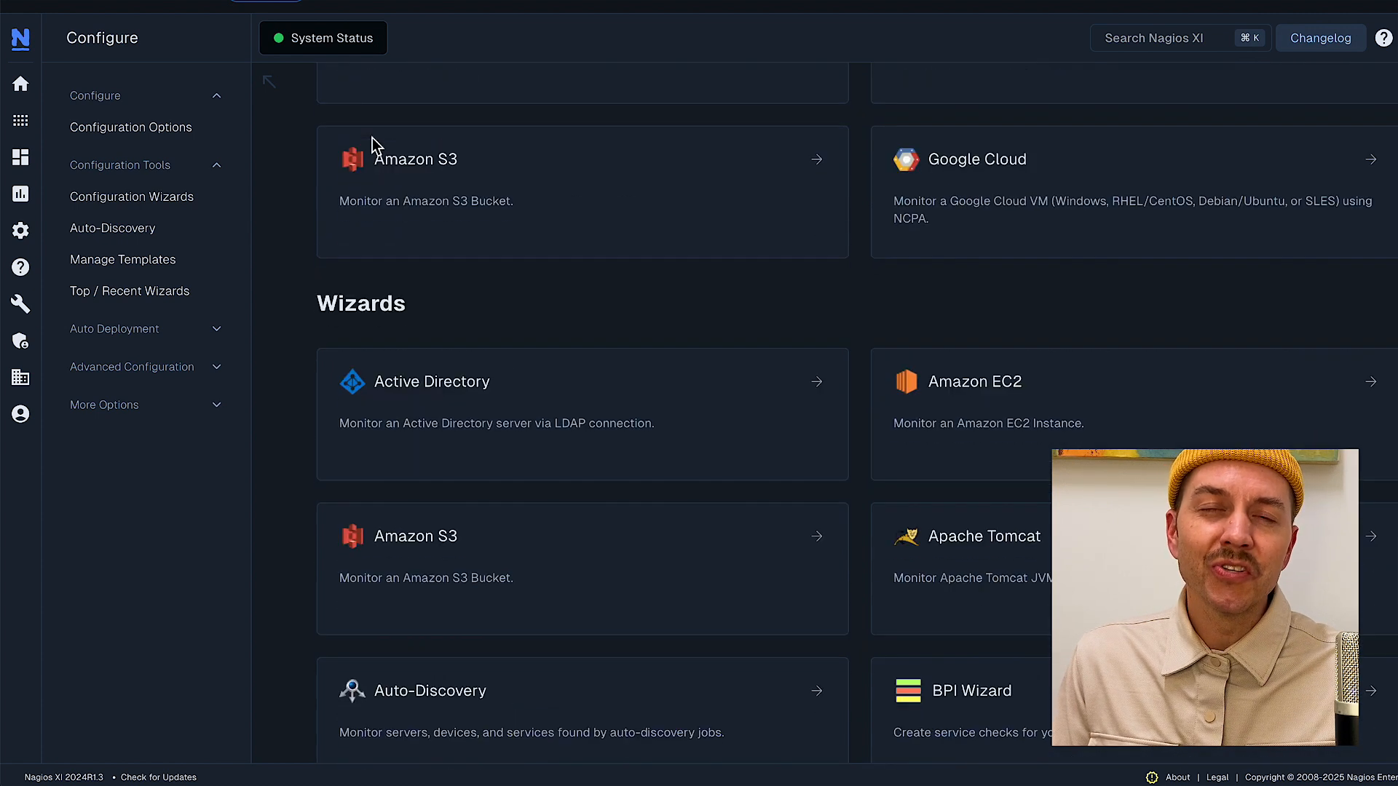
scroll(down, 3)
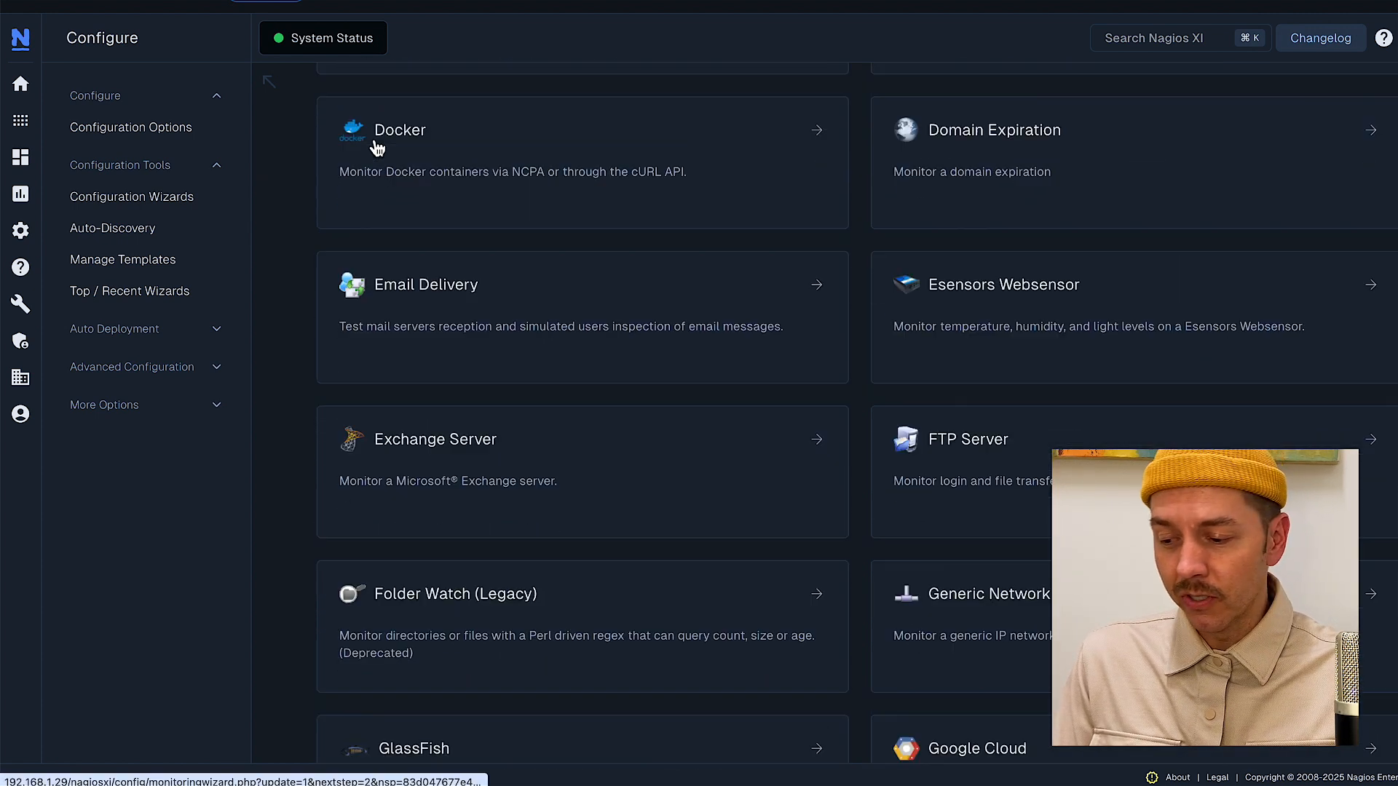
scroll(down, 3)
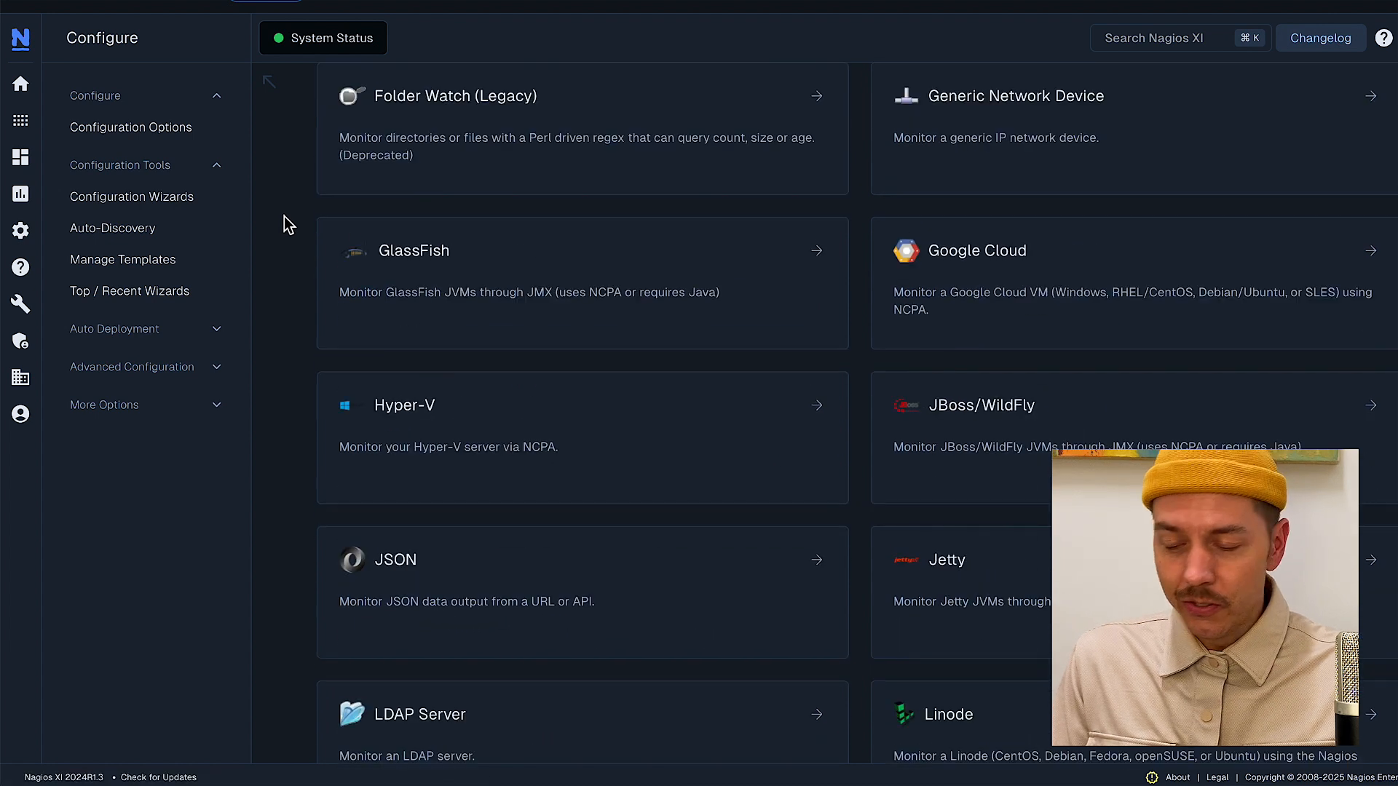
scroll(down, 3)
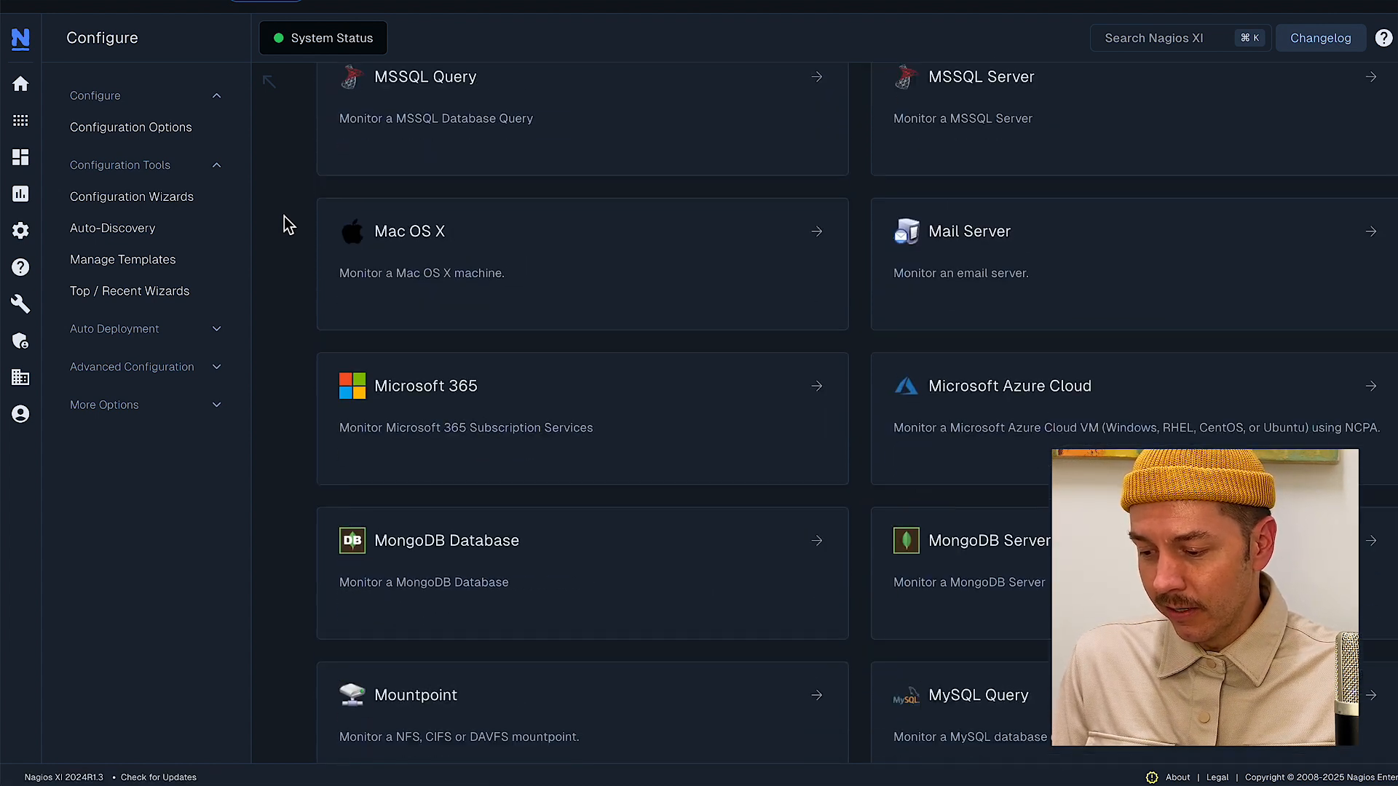
scroll(down, 3)
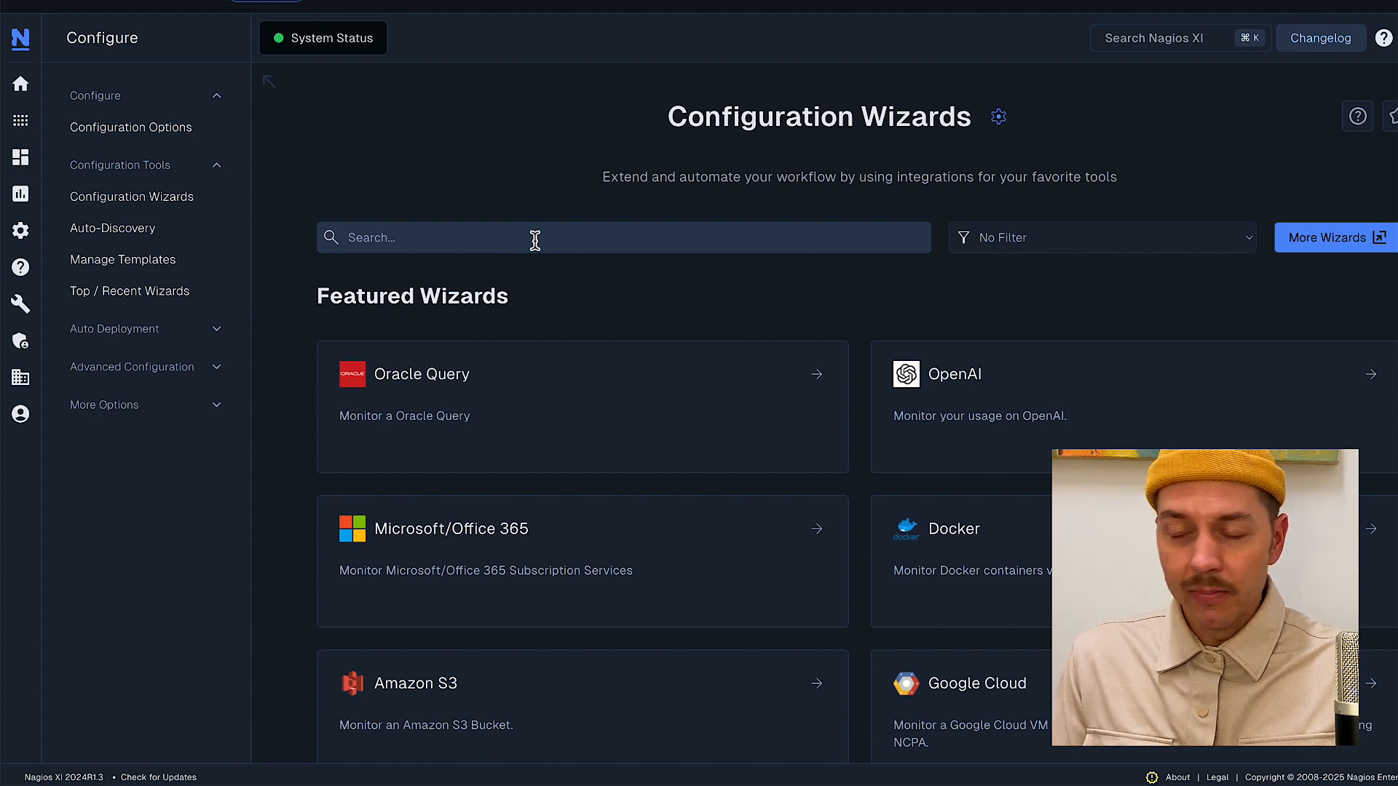
- Filter the wizard list with 'ncp' to show NCPA, Windows Desktop and Windows Server wizards
text(ncp)
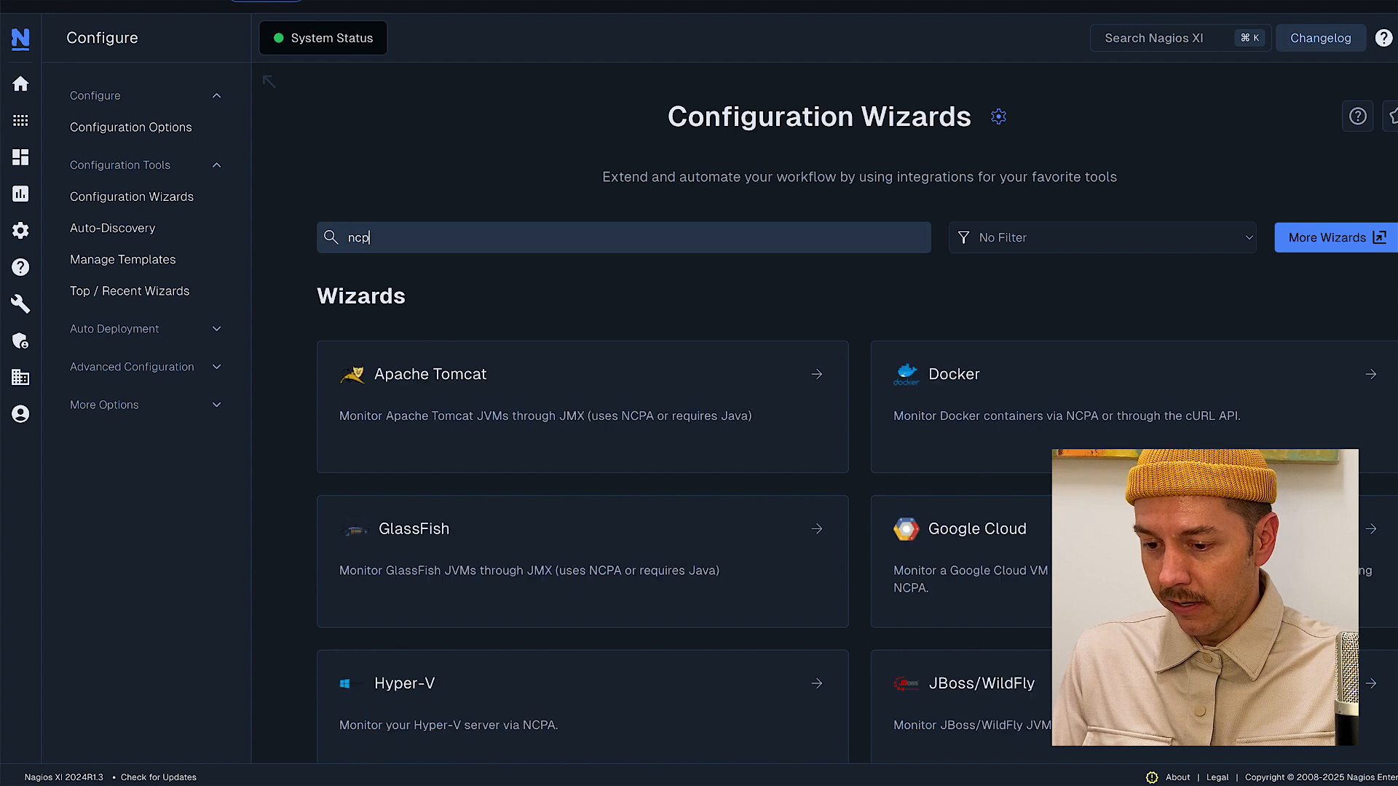
scroll(down, 3)
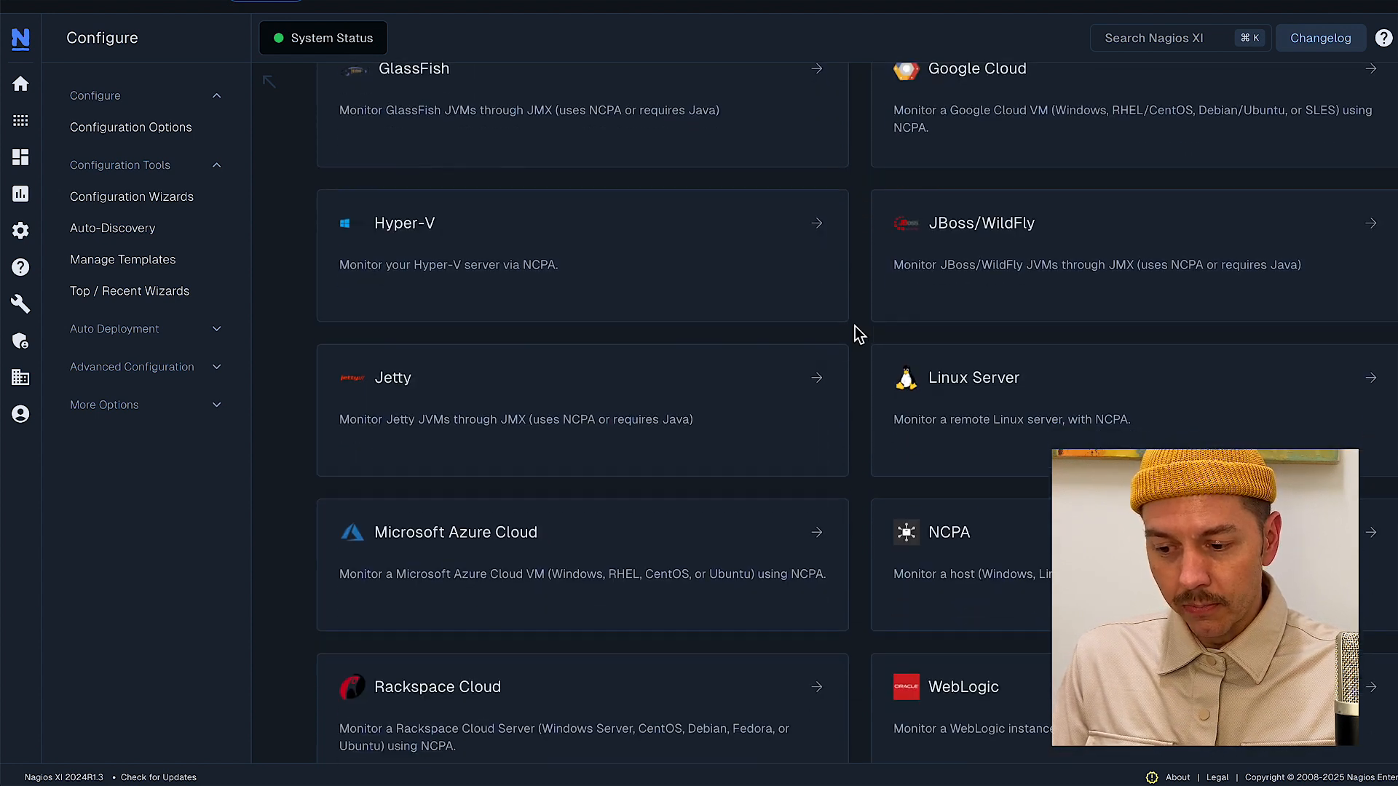
scroll(down, 3)
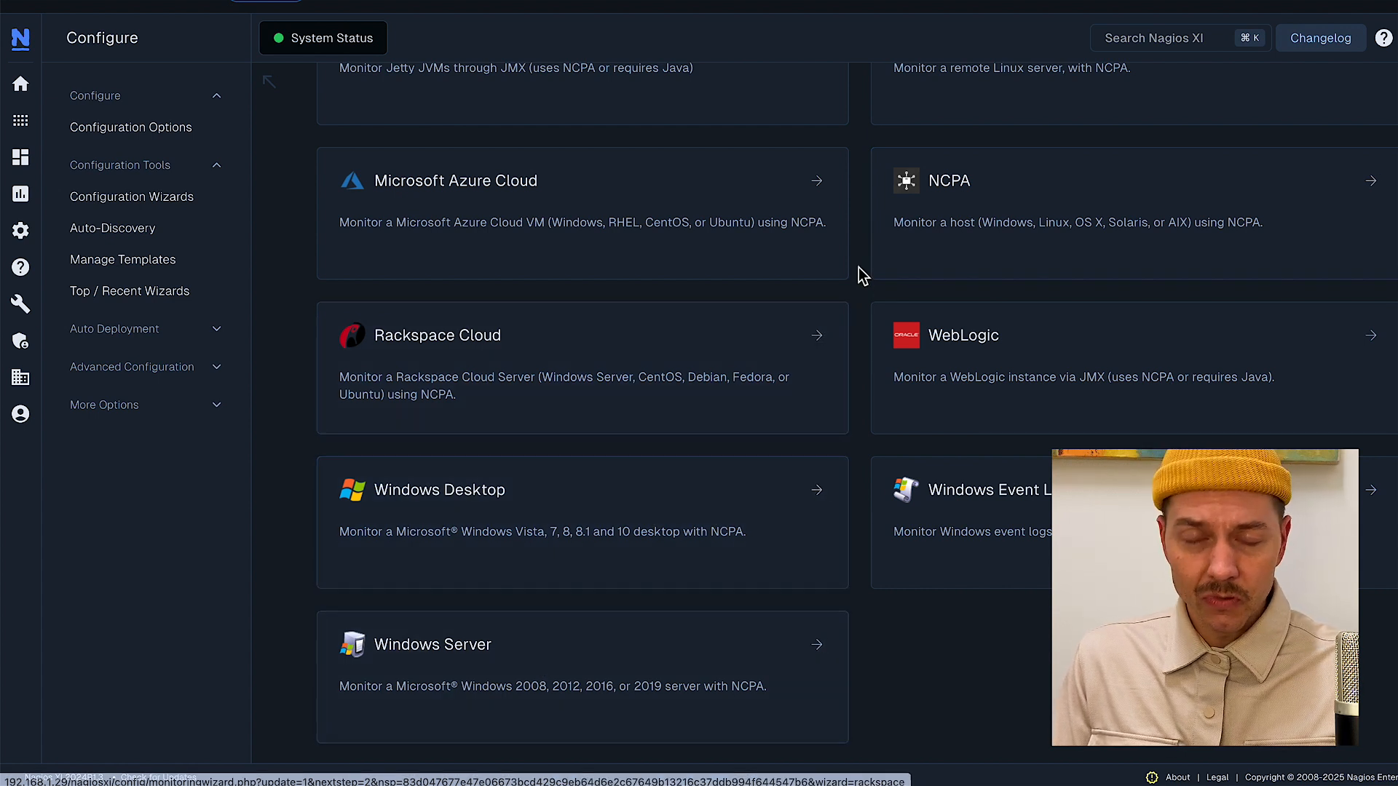
- Start the NCPA wizard and enter address 192.168.107.25 with port 5693
click(948, 181)
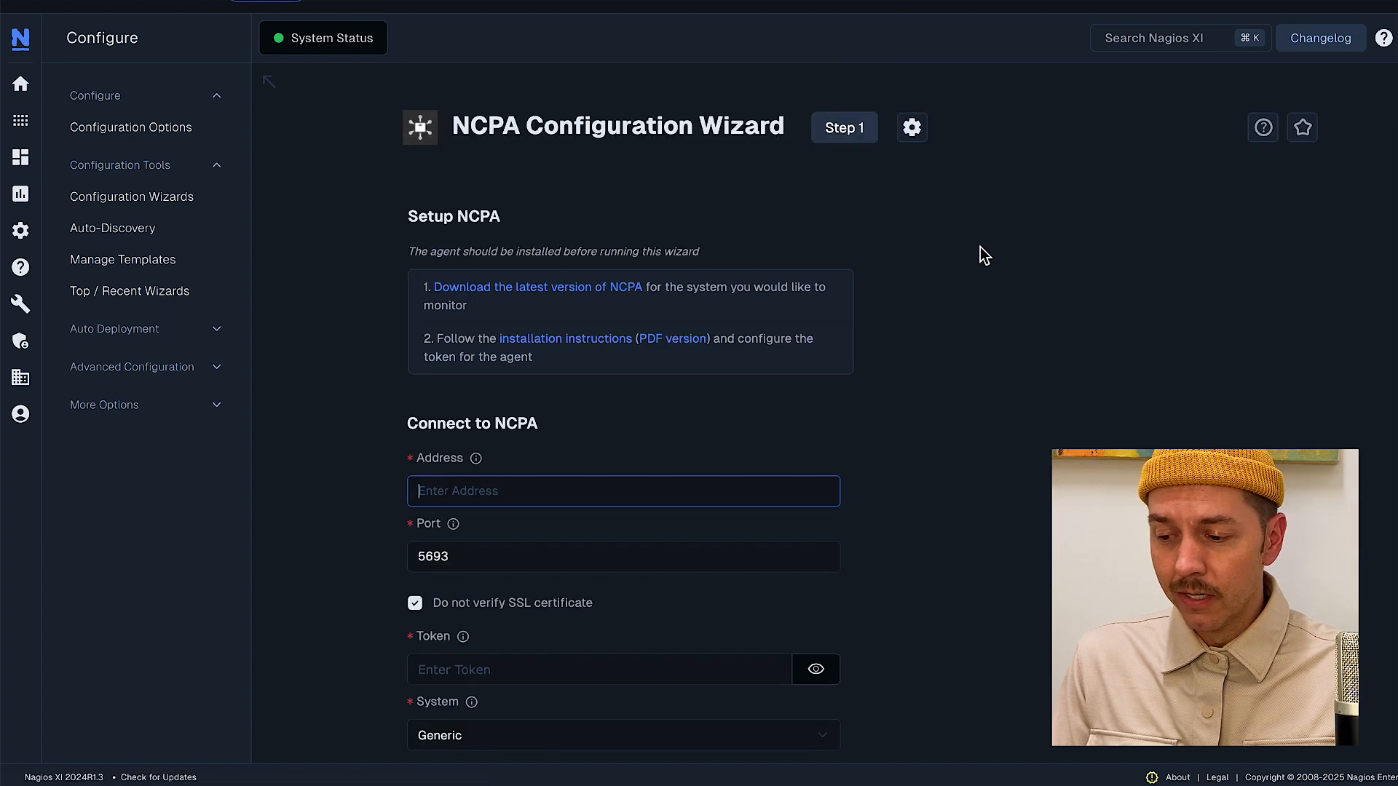
scroll(down, 3)
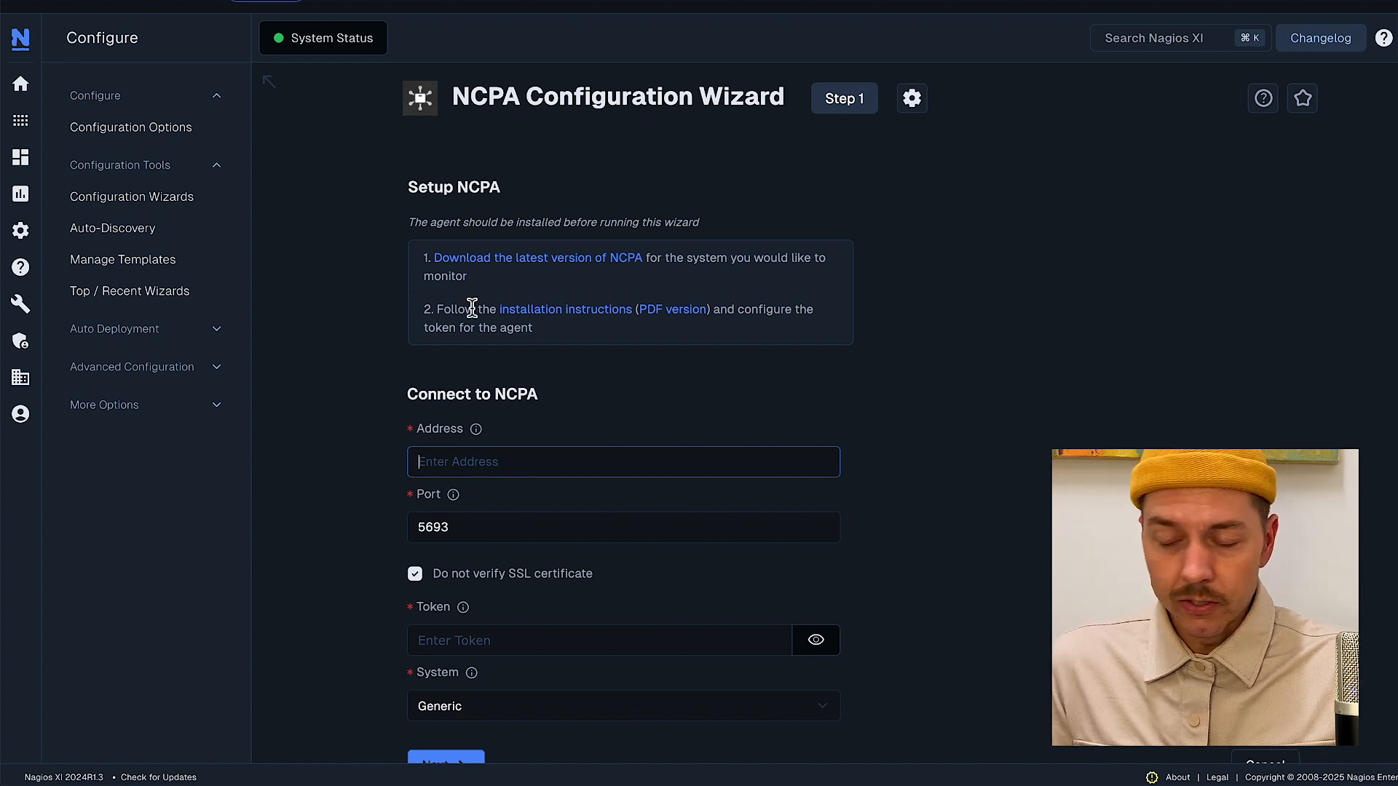
mouse_move(383, 374)
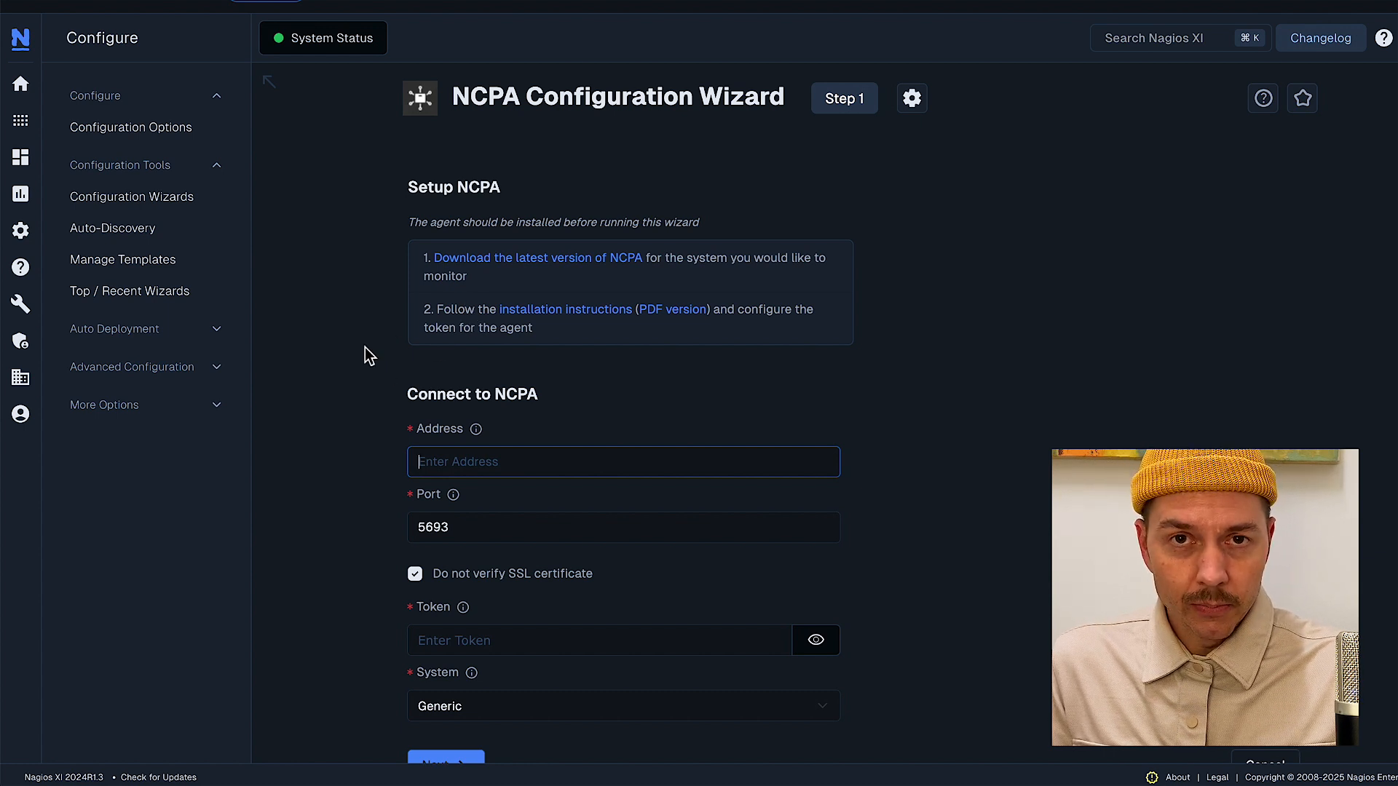
scroll(down, 3)
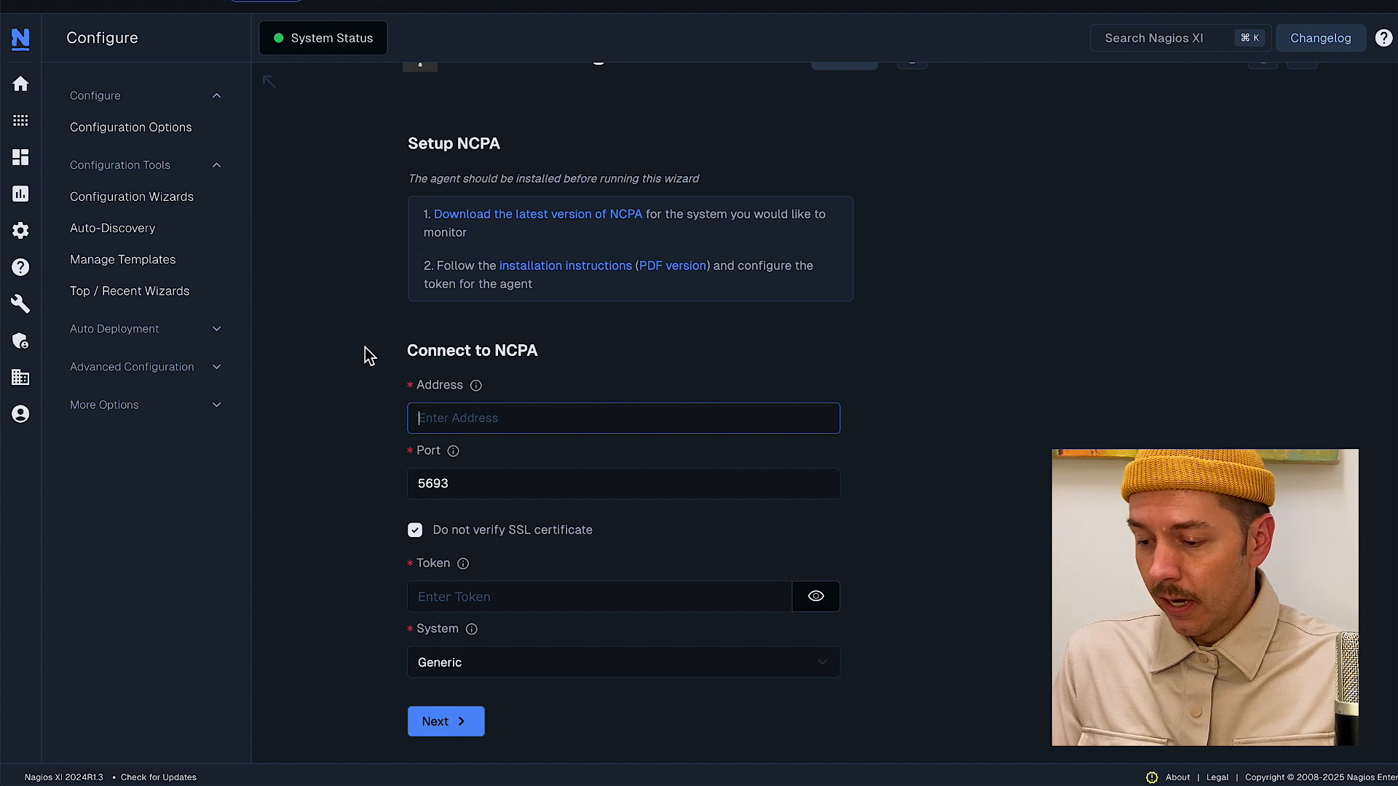
text(192.168.107.)
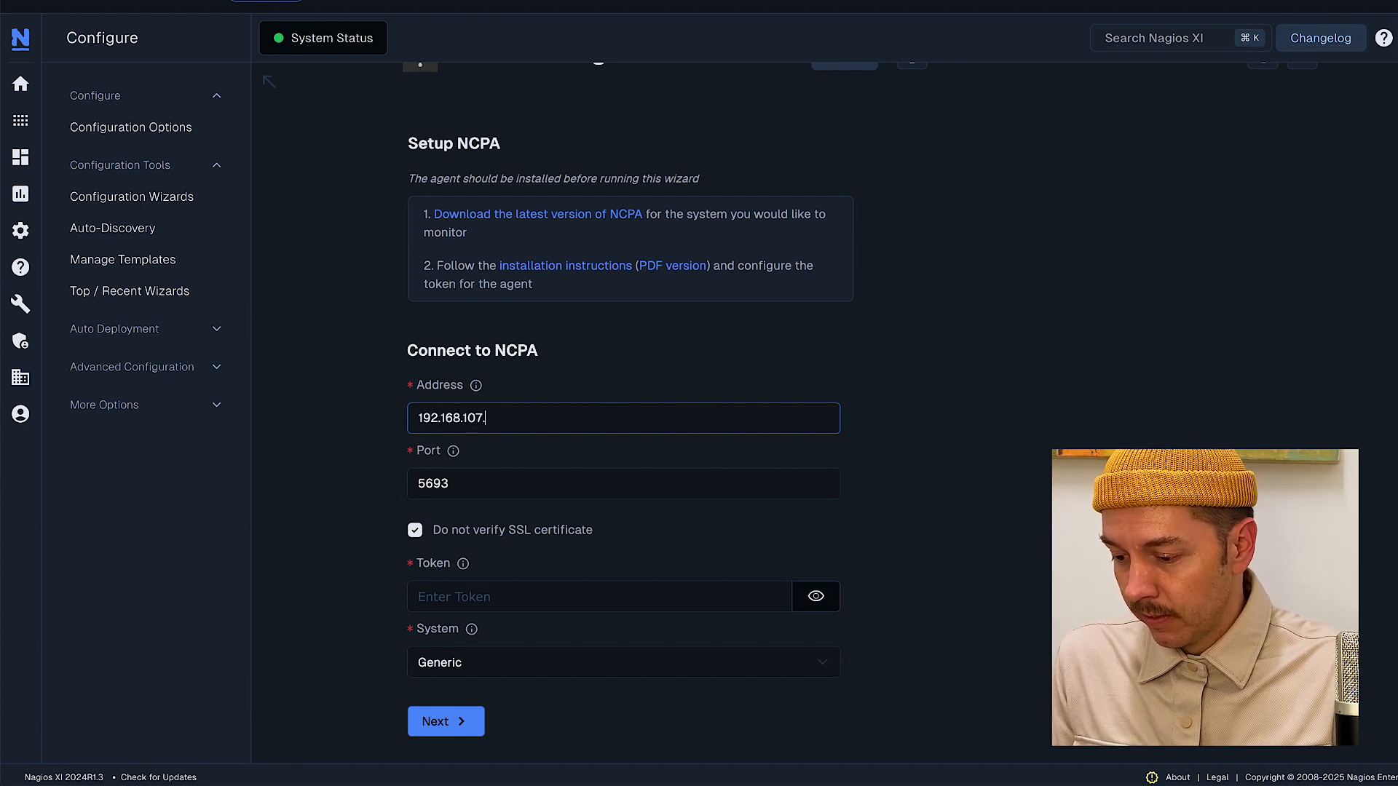
text(25)
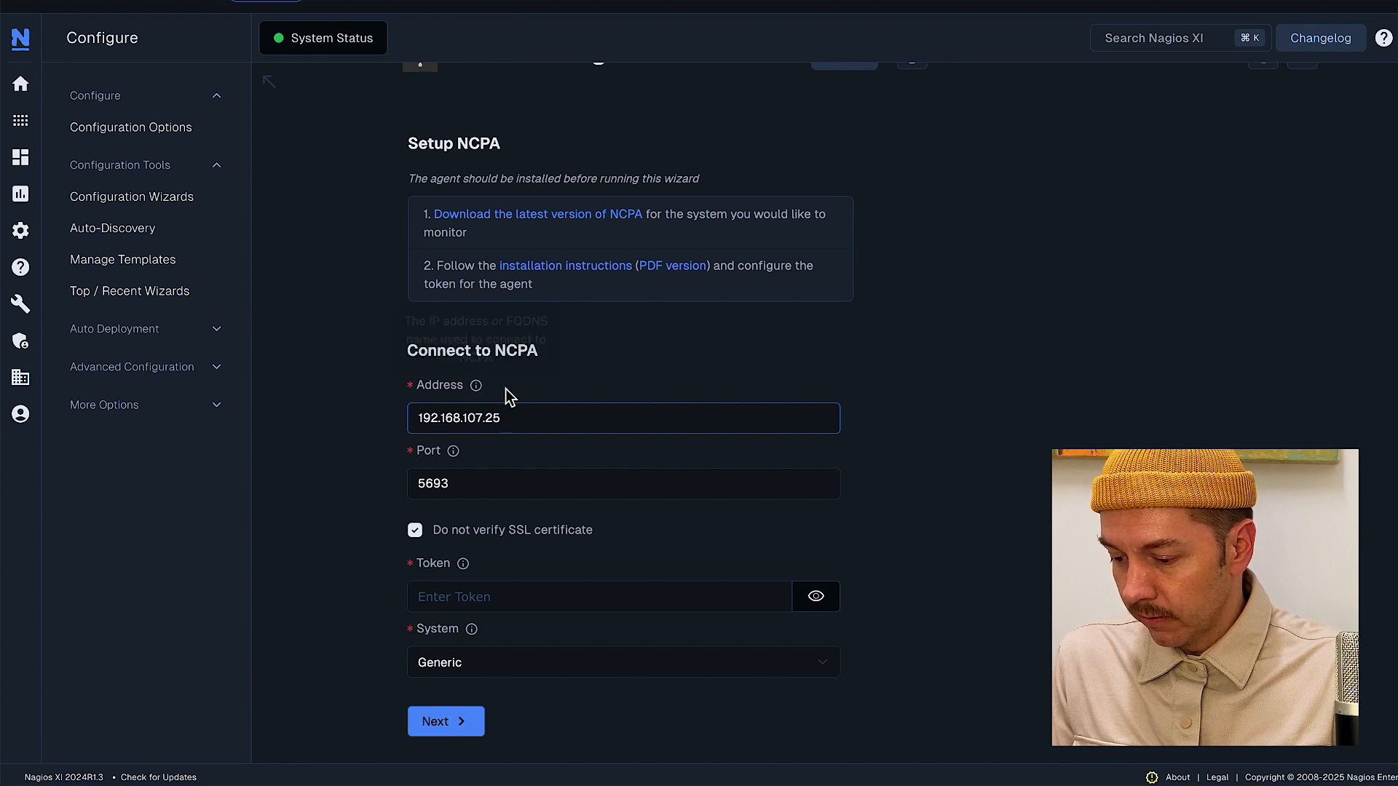
mouse_move(364, 517)
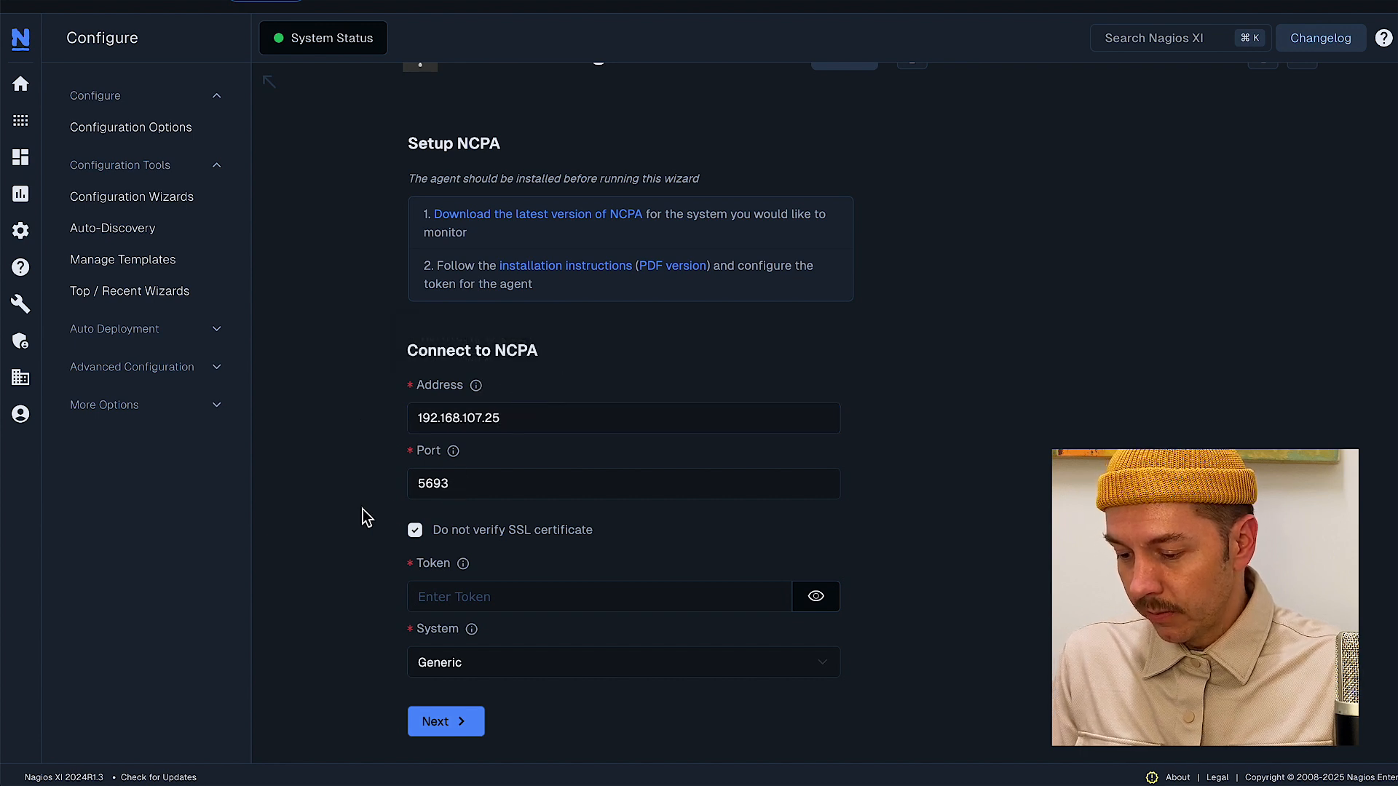
- Enter the agent token, set the system to Windows and continue to the next step
click(598, 597)
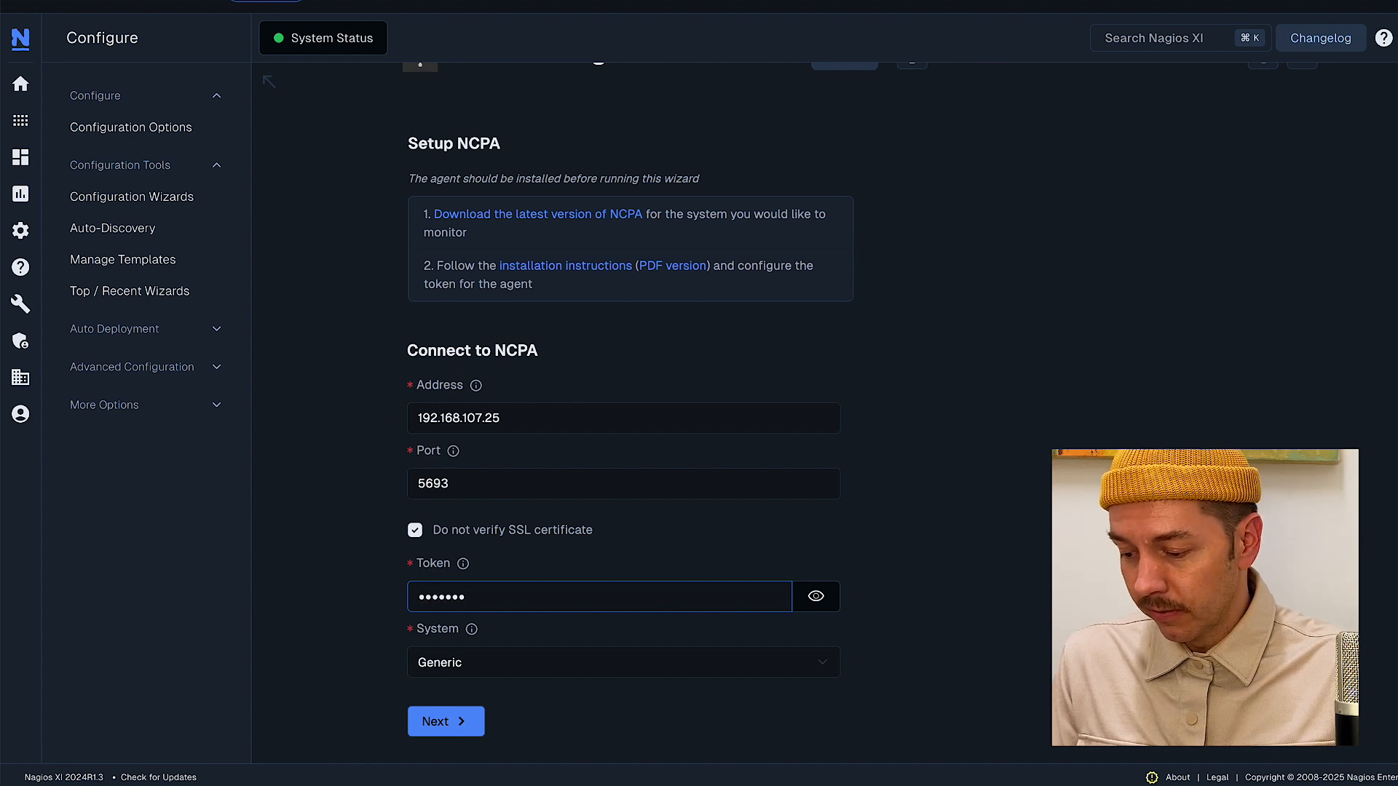
click(622, 661)
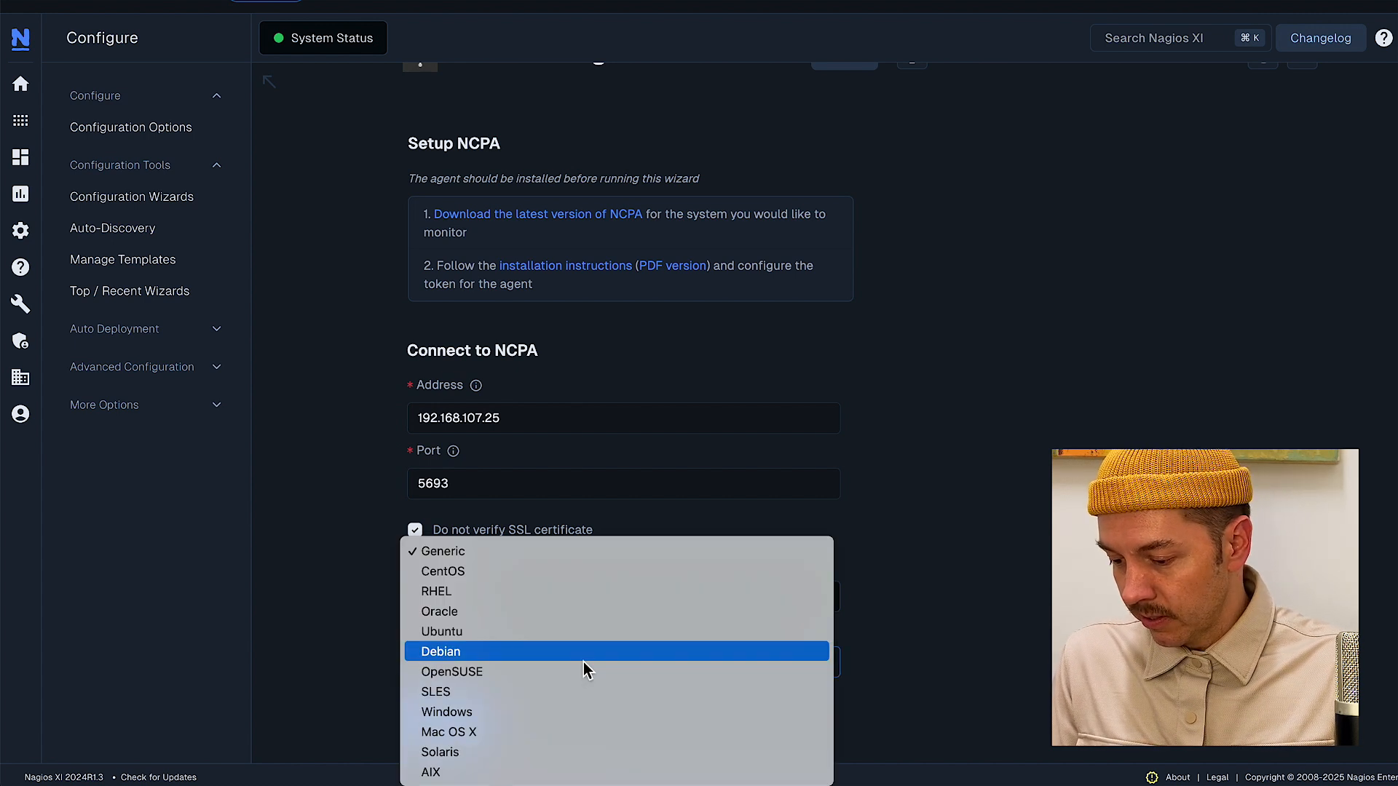
click(445, 712)
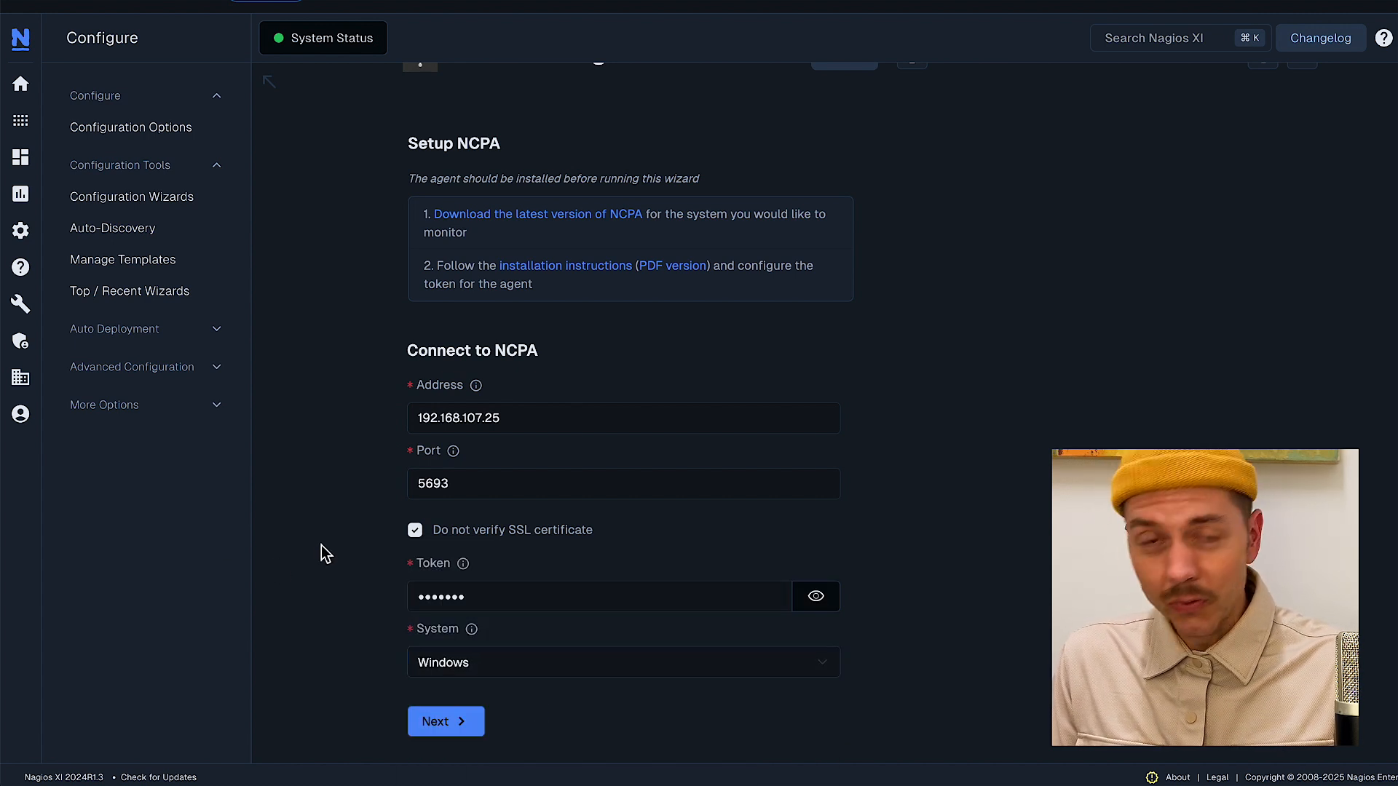
click(445, 721)
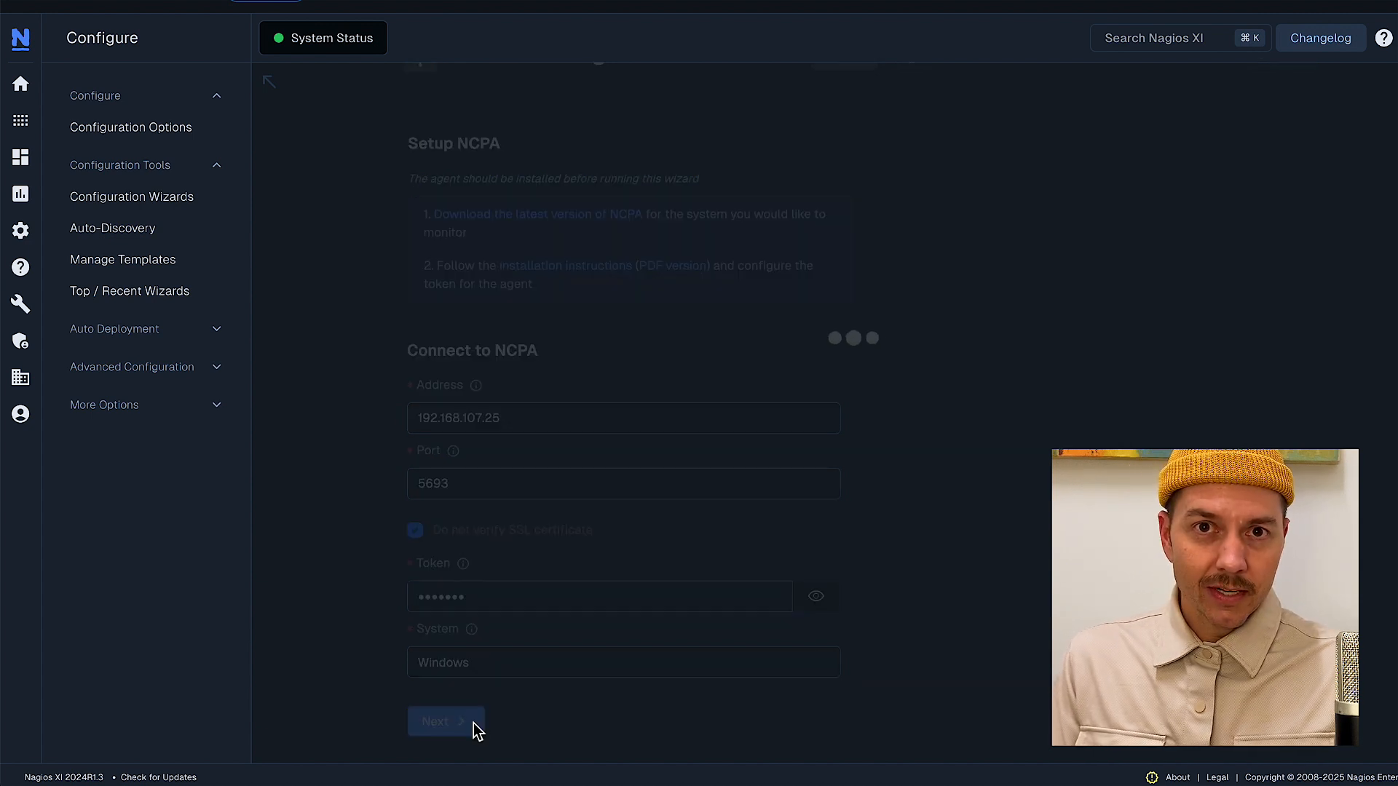
mouse_move(363, 285)
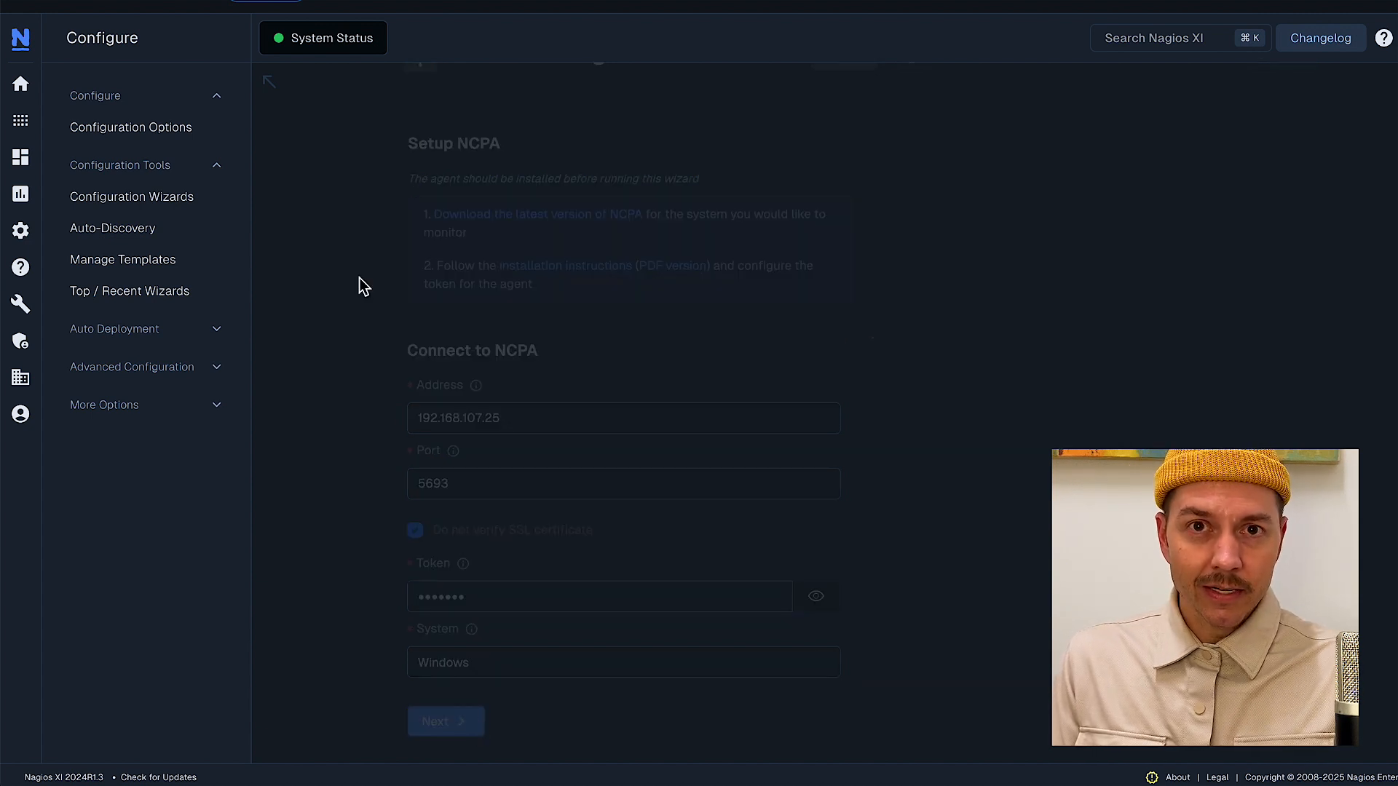
click(446, 720)
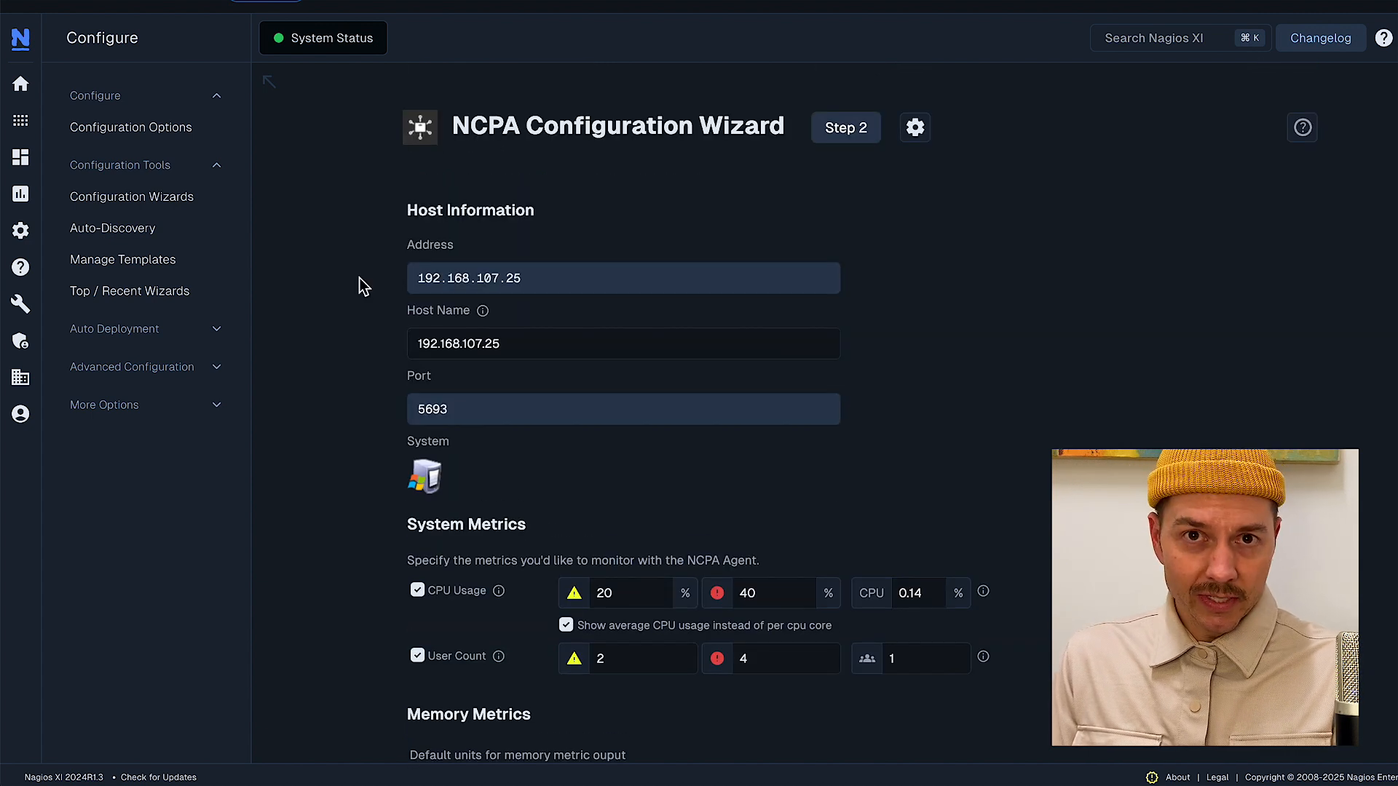
mouse_move(372, 317)
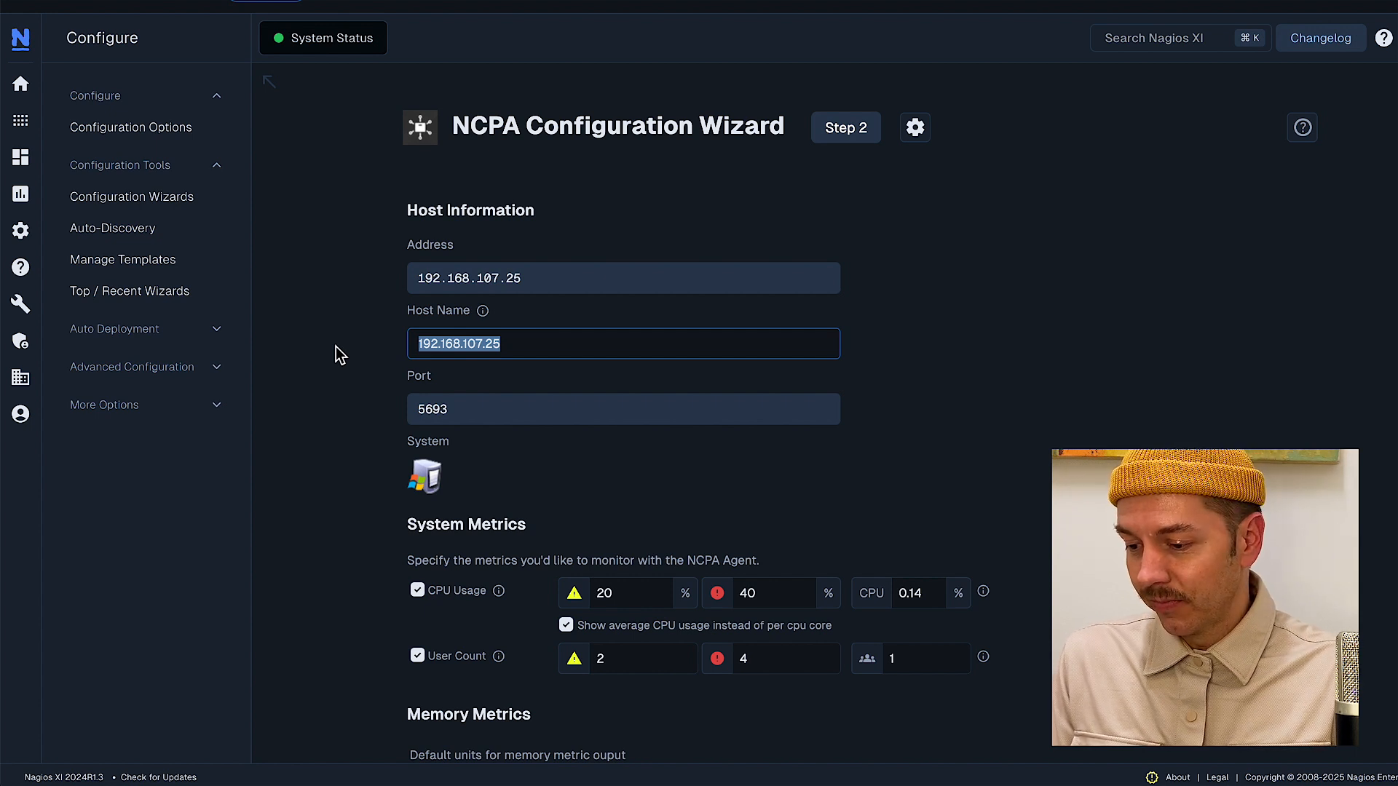
text(Windows Desktop)
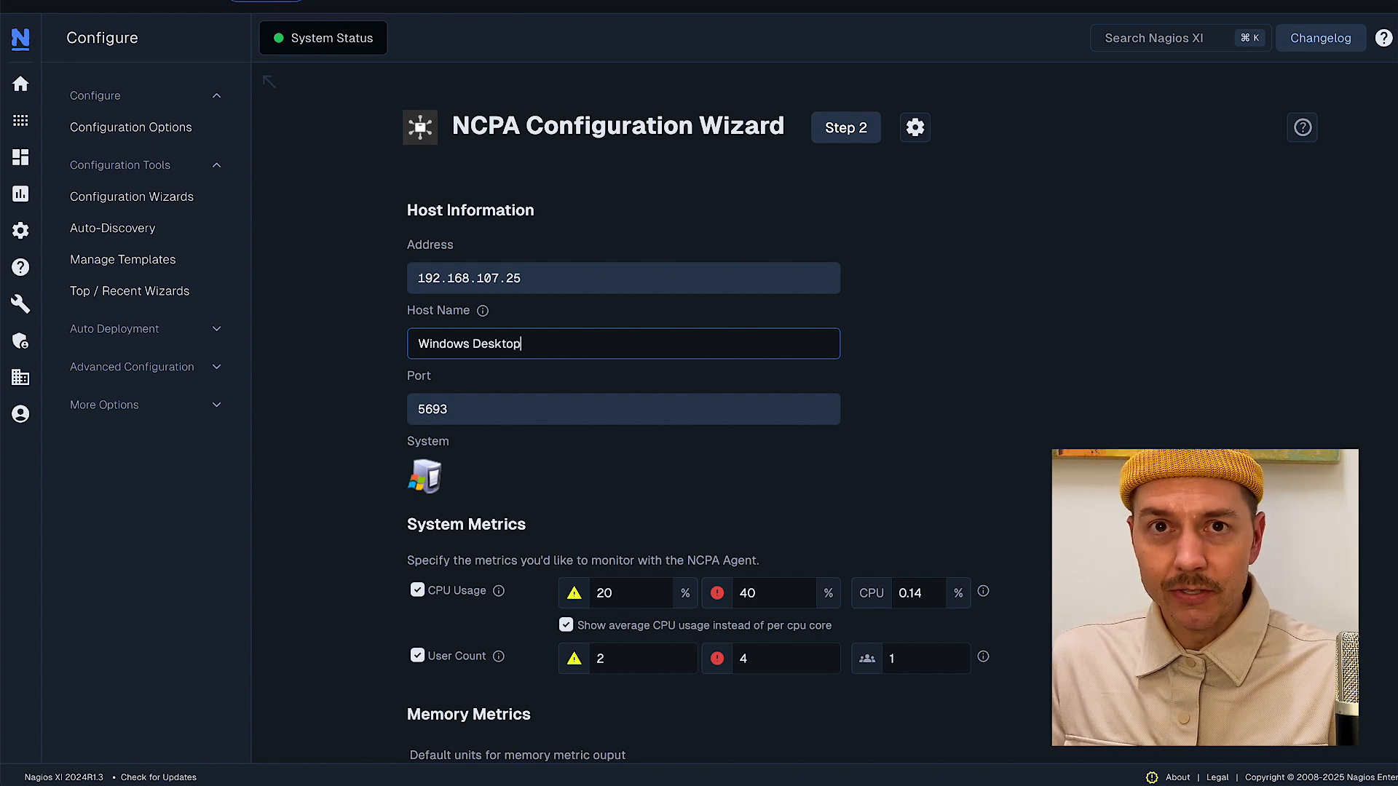
scroll(down, 3)
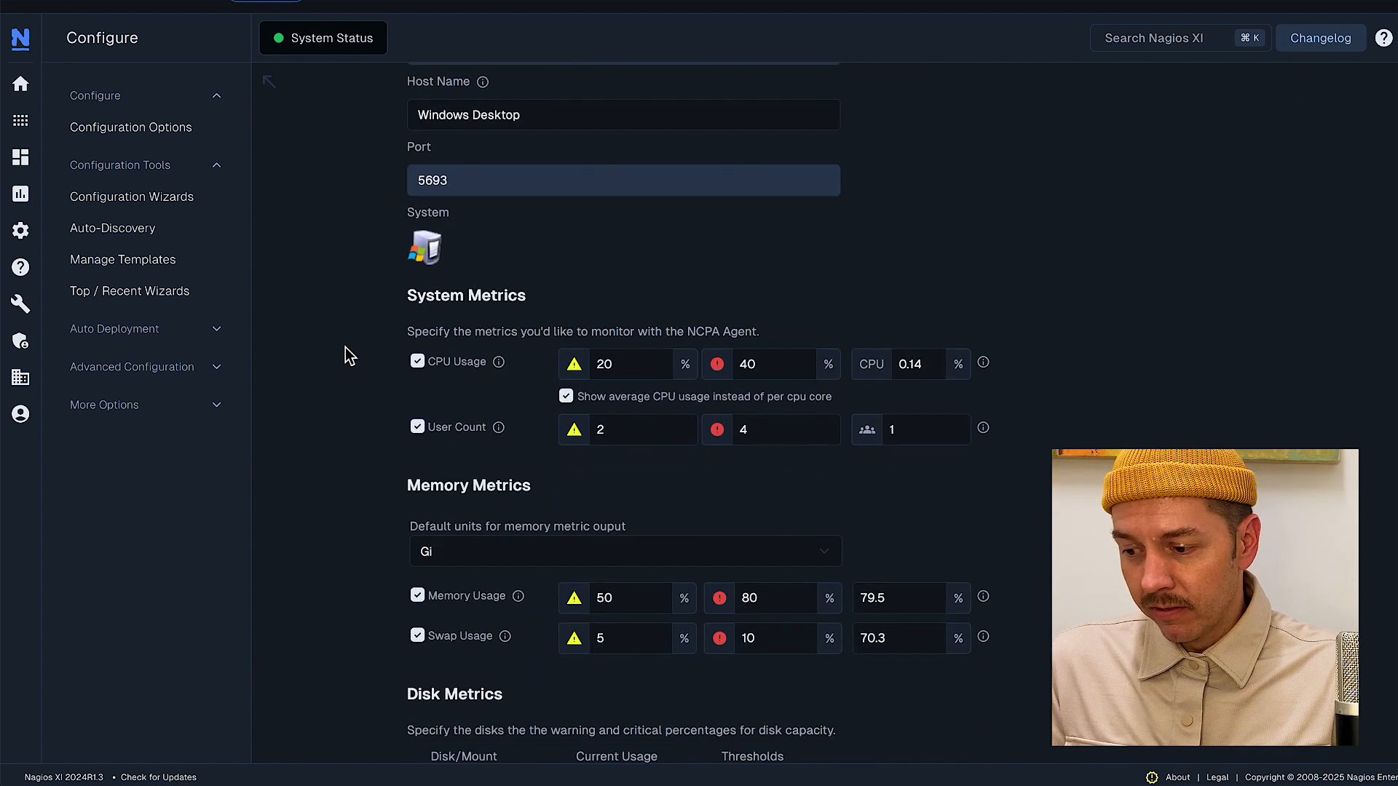
scroll(down, 3)
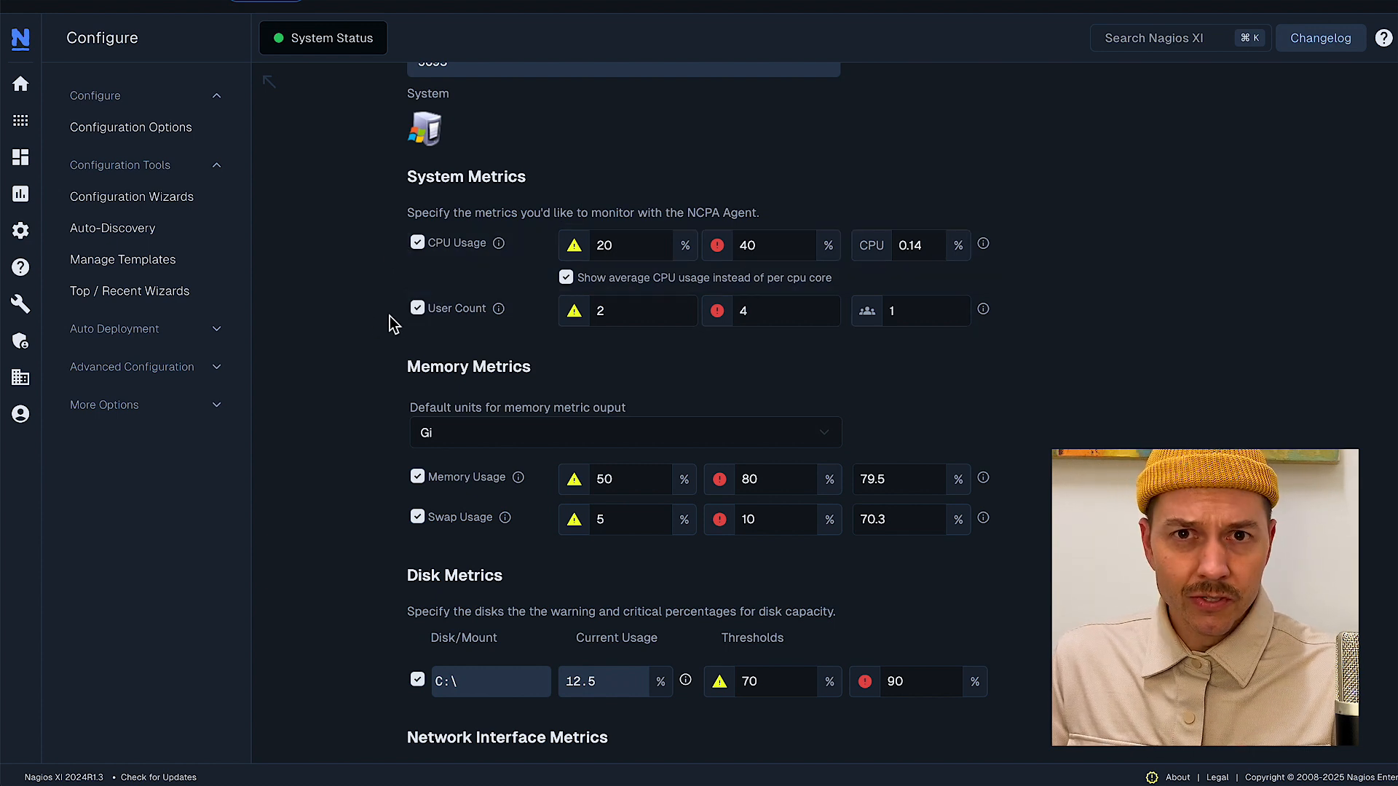
scroll(down, 3)
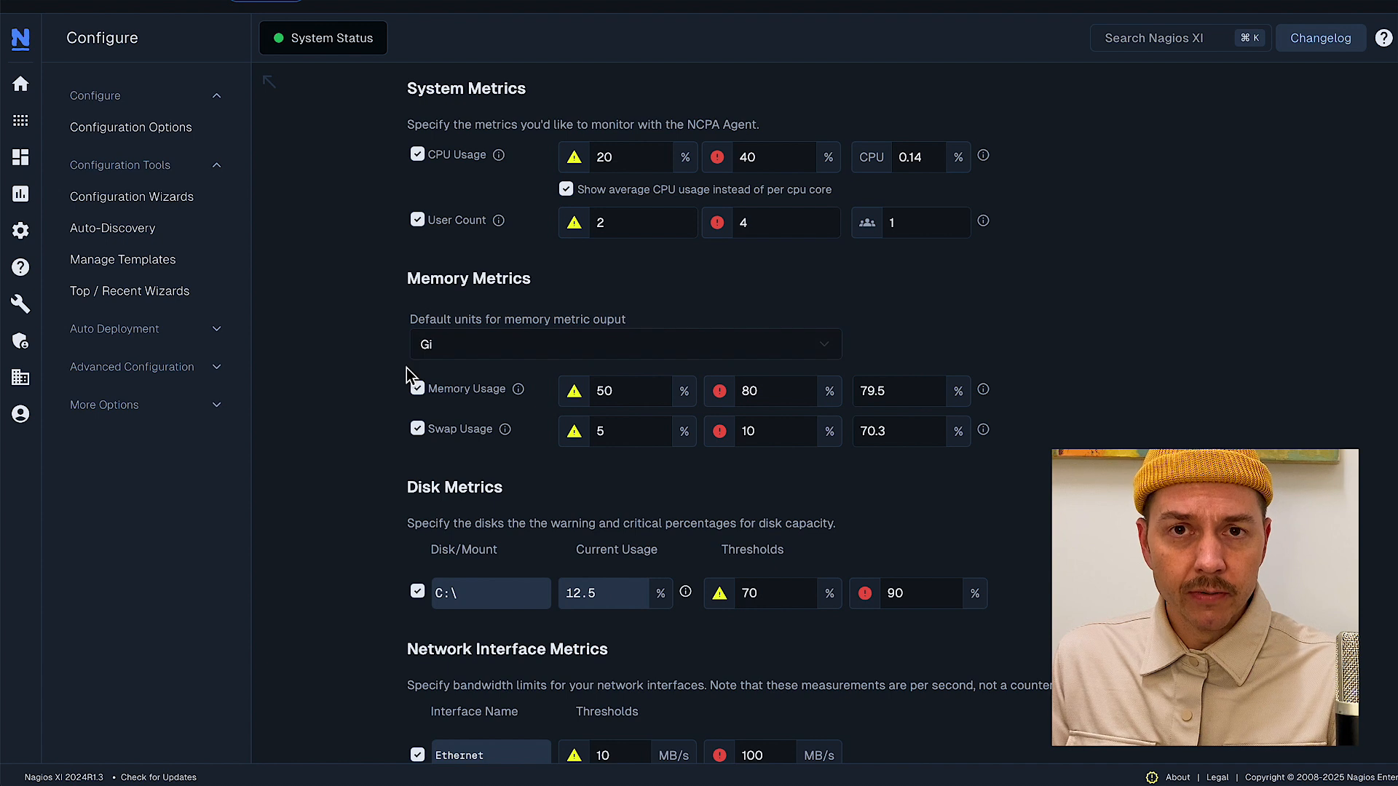
scroll(down, 3)
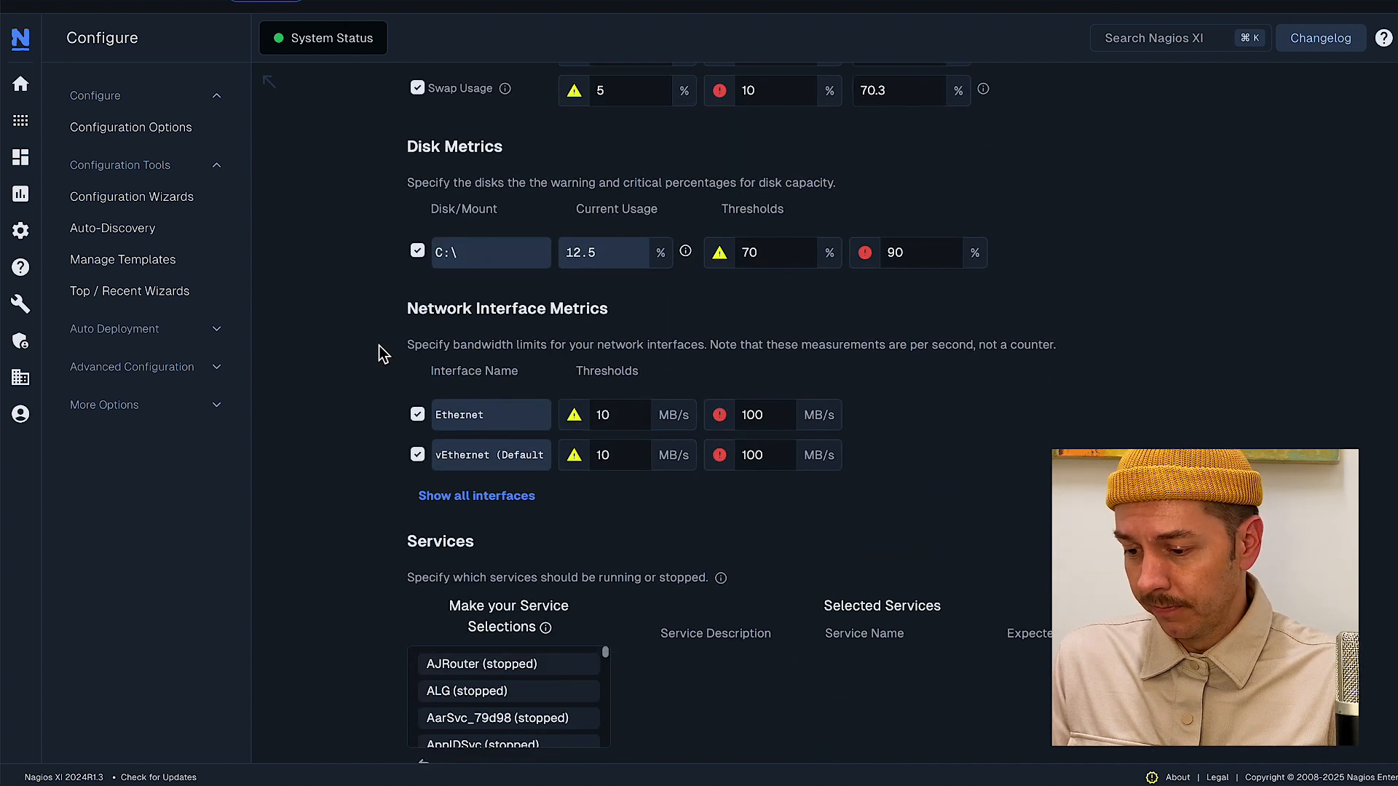
- Monitor DDVRulesProcessor and DPS services as running and add the System (1) process
scroll(down, 3)
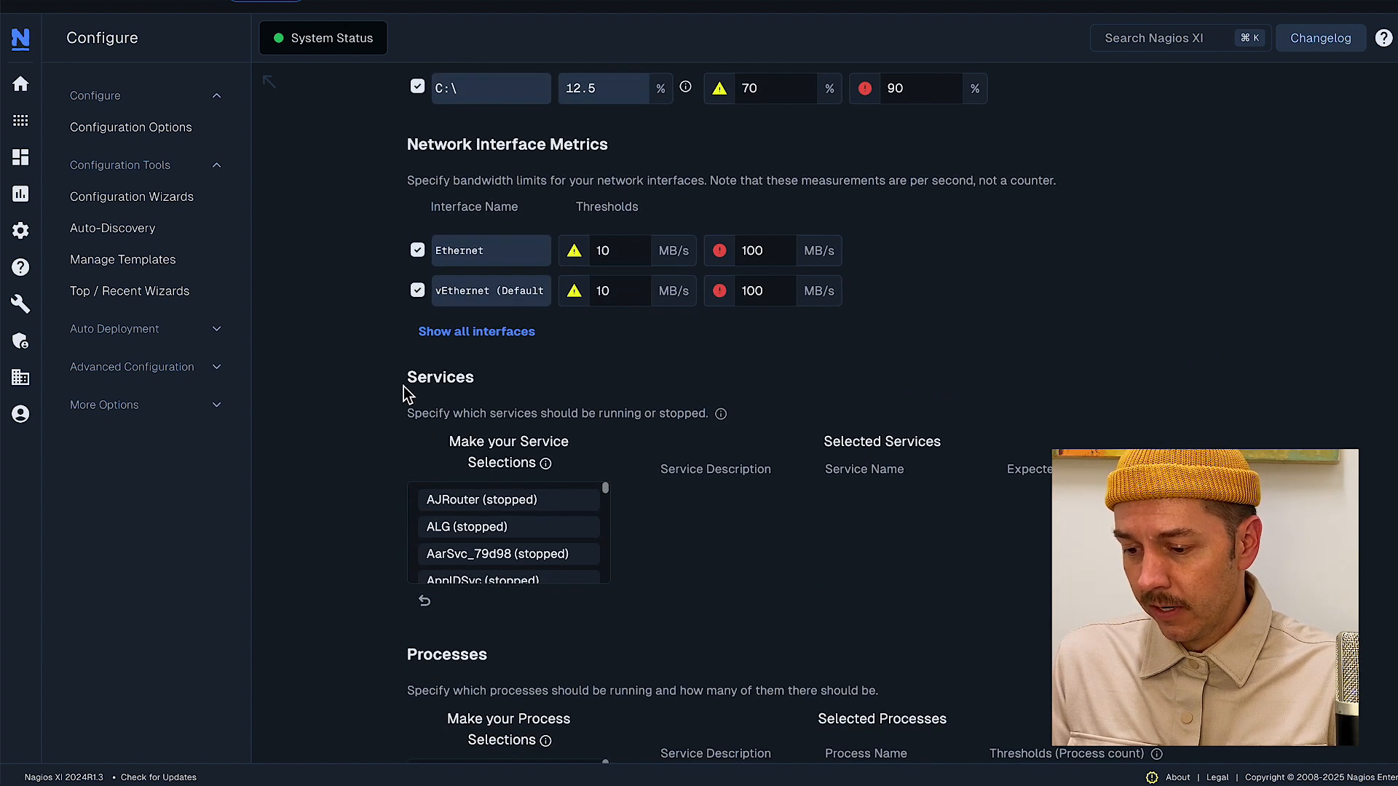
scroll(down, 3)
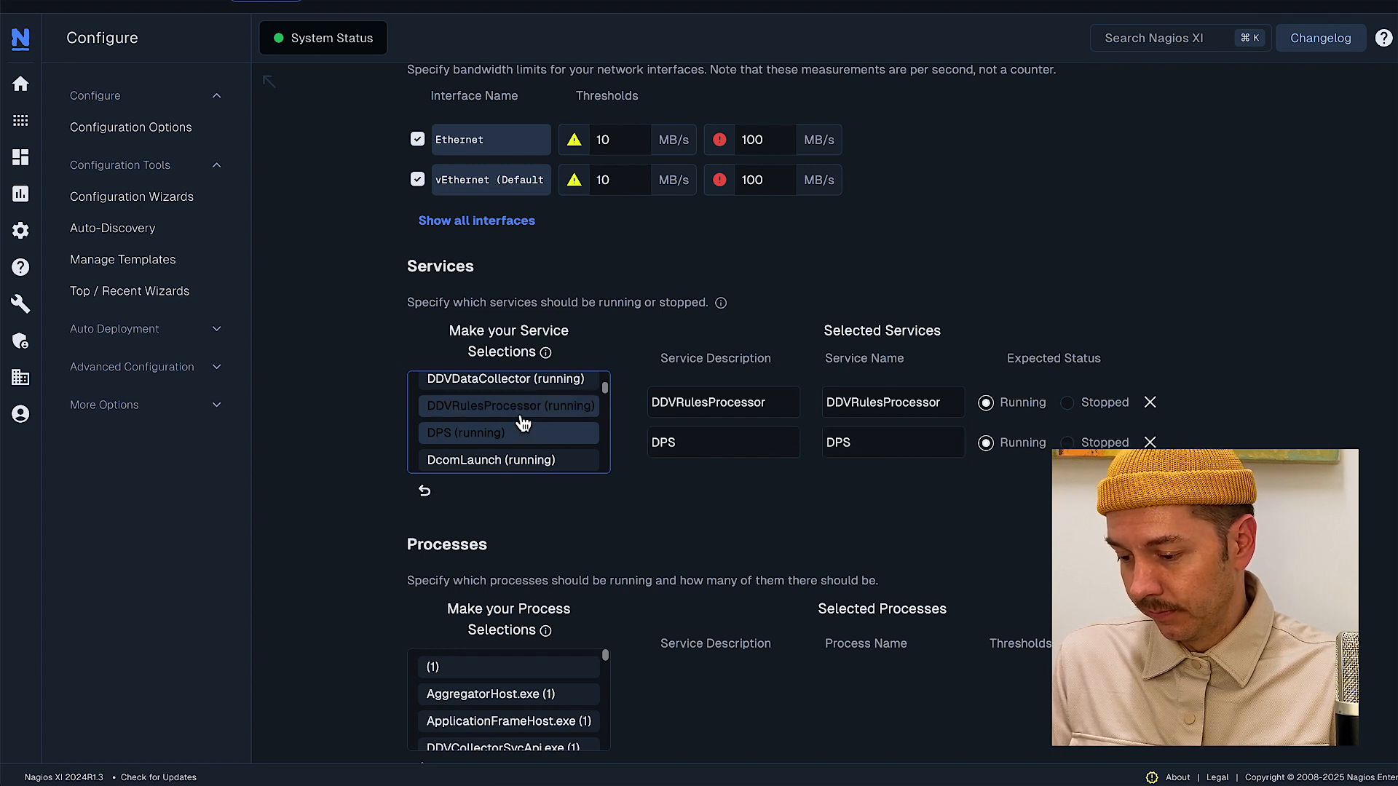
scroll(down, 3)
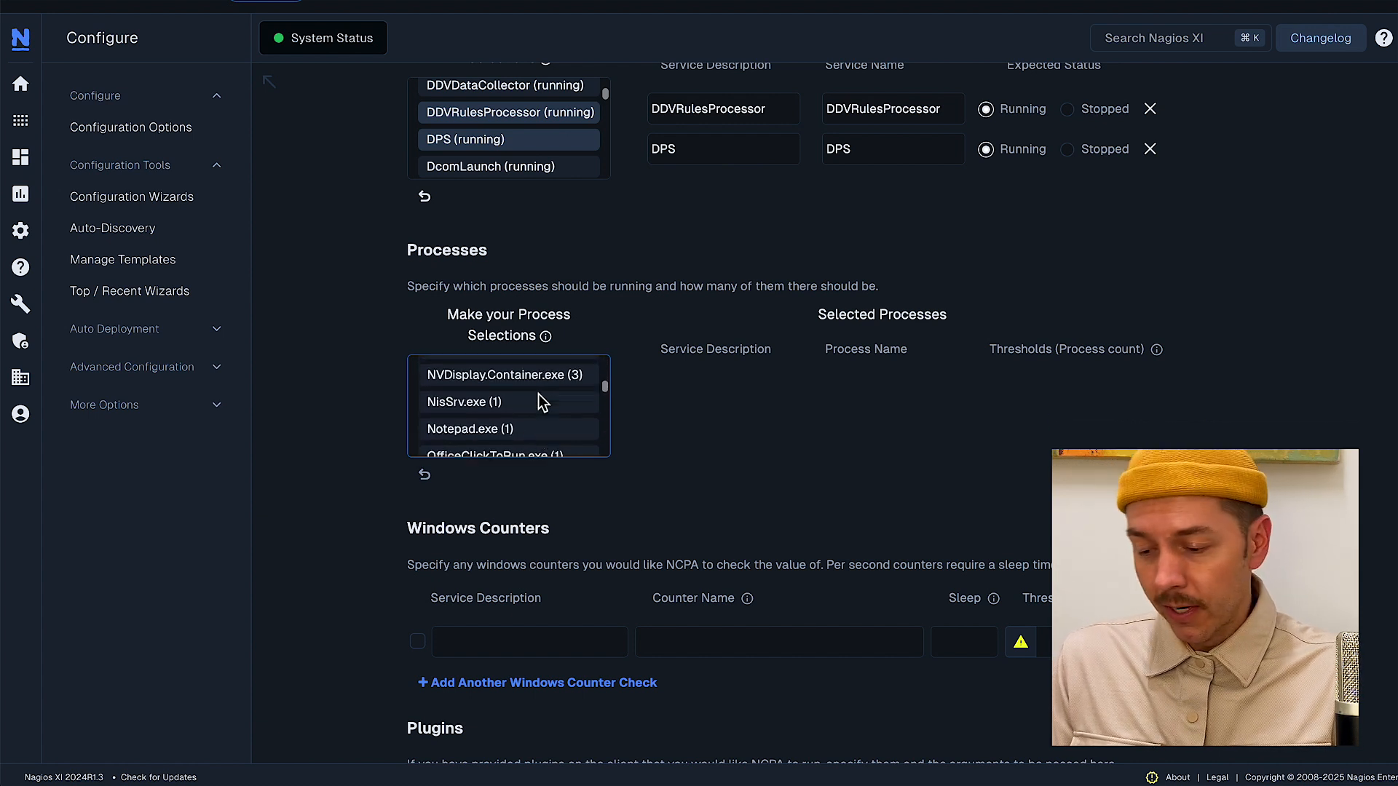
scroll(down, 3)
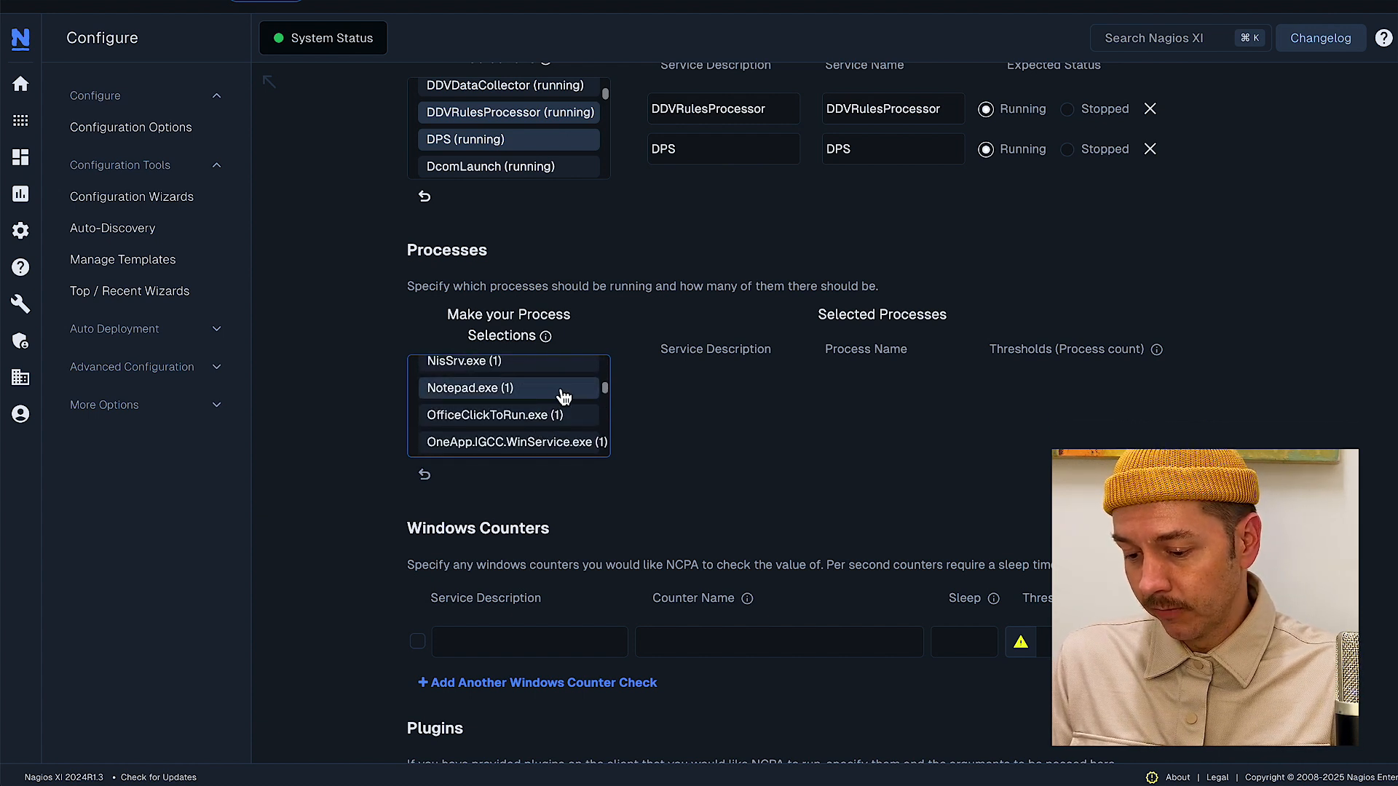
scroll(down, 3)
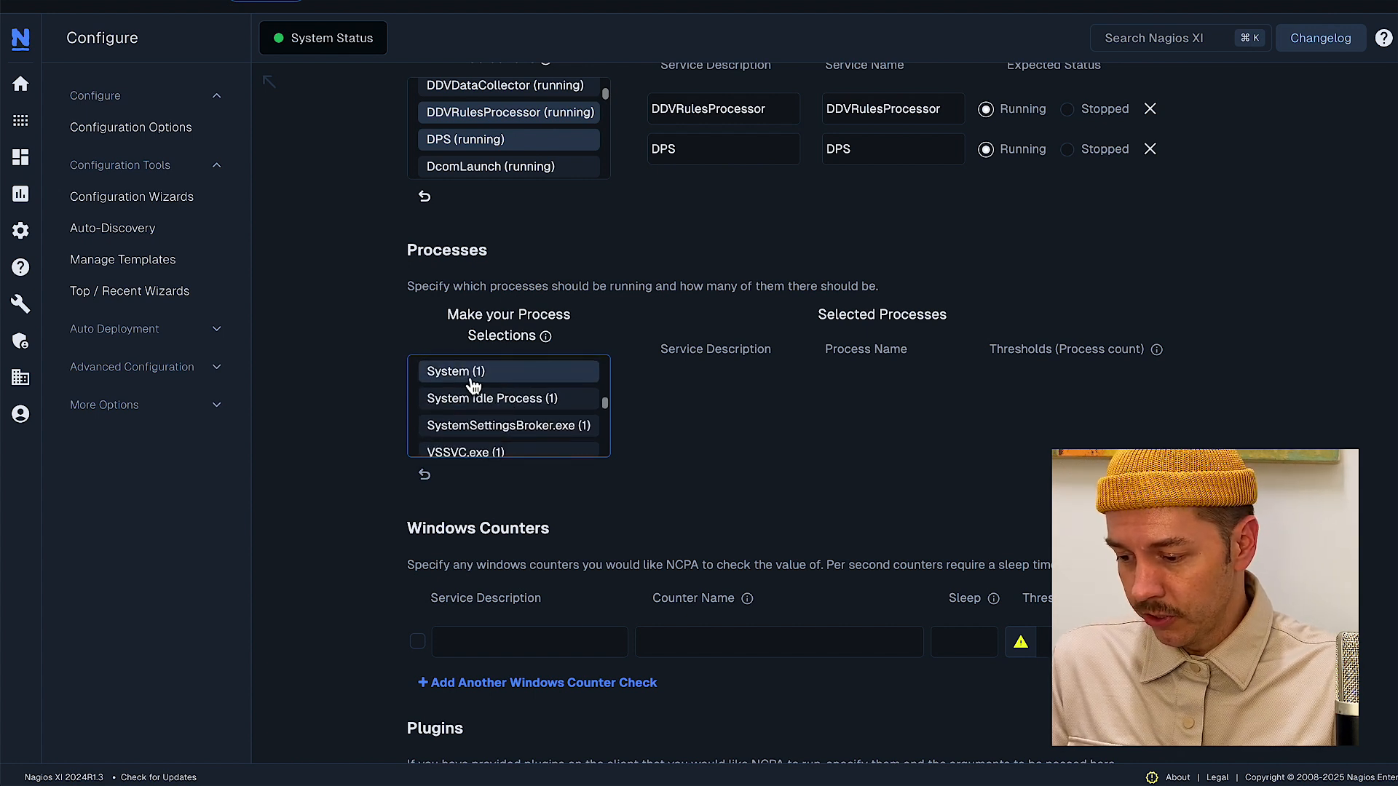
click(456, 371)
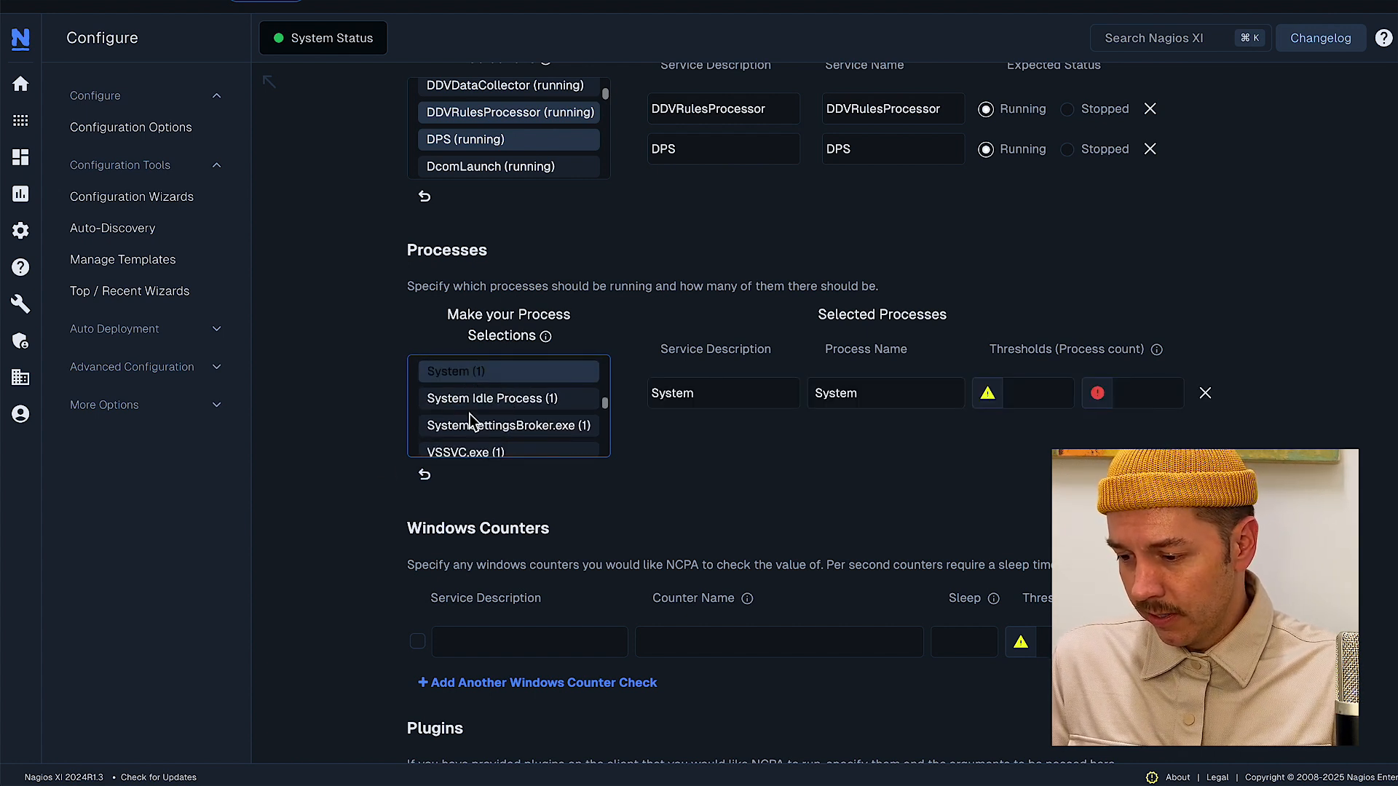
scroll(down, 3)
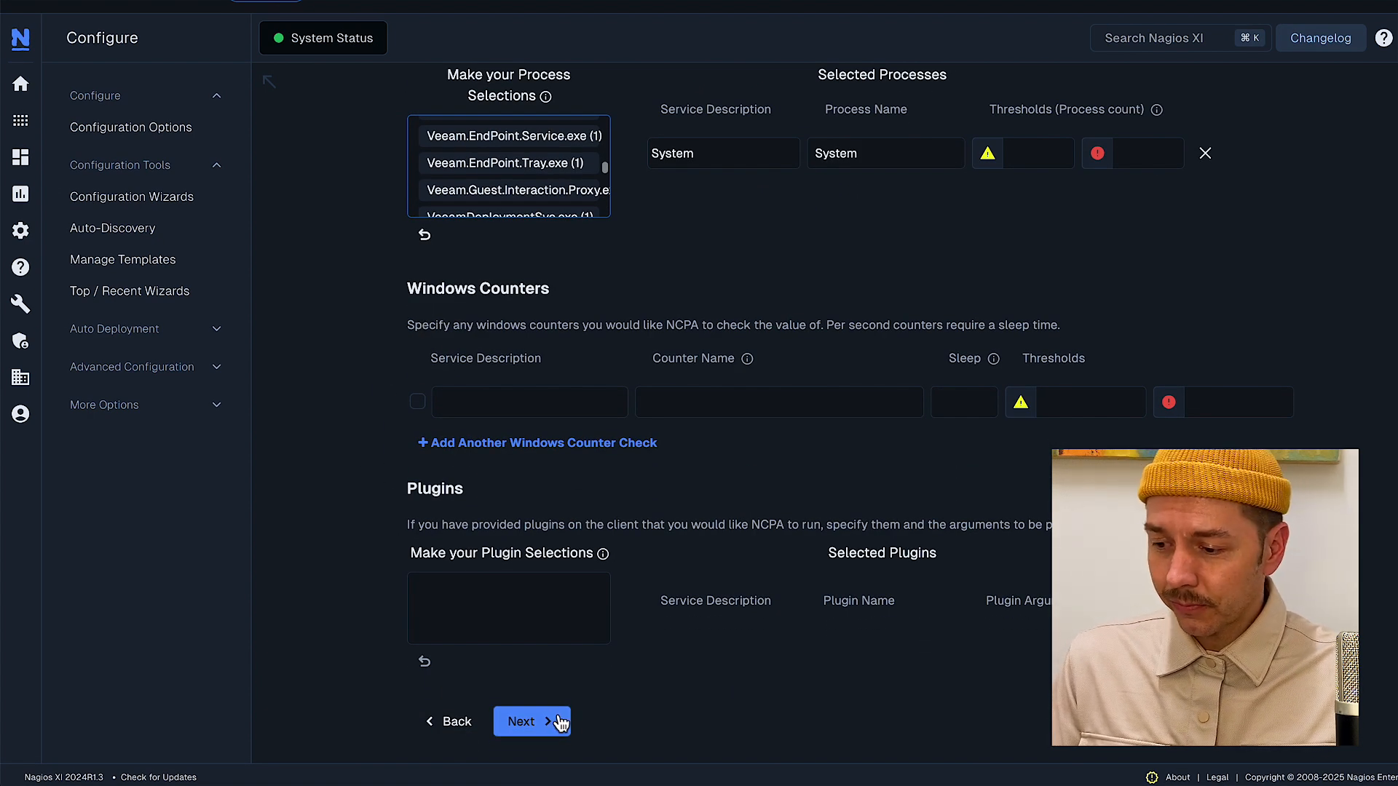
- Advance to Monitoring Settings: check every 5 minutes, recheck every minute up to 5 times
click(533, 721)
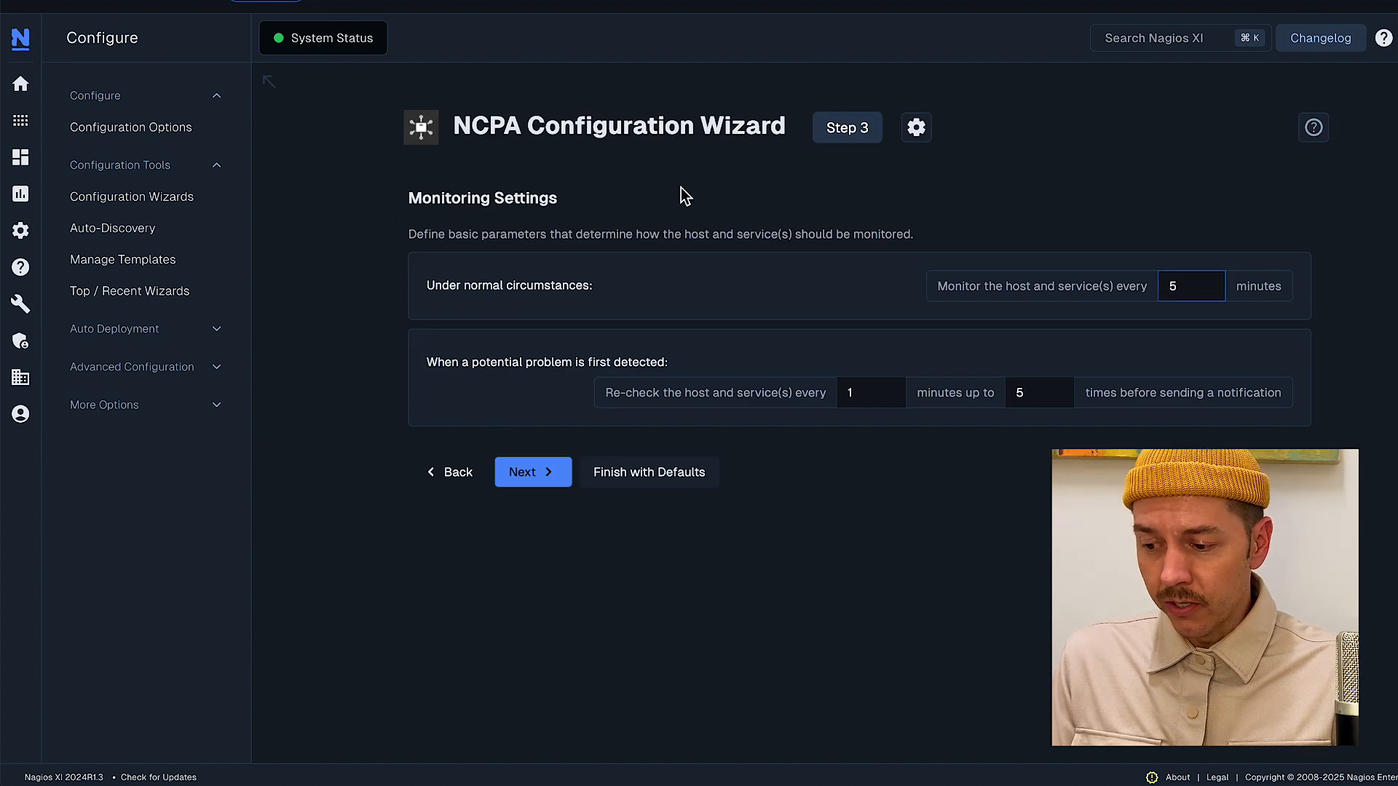
mouse_move(1029, 263)
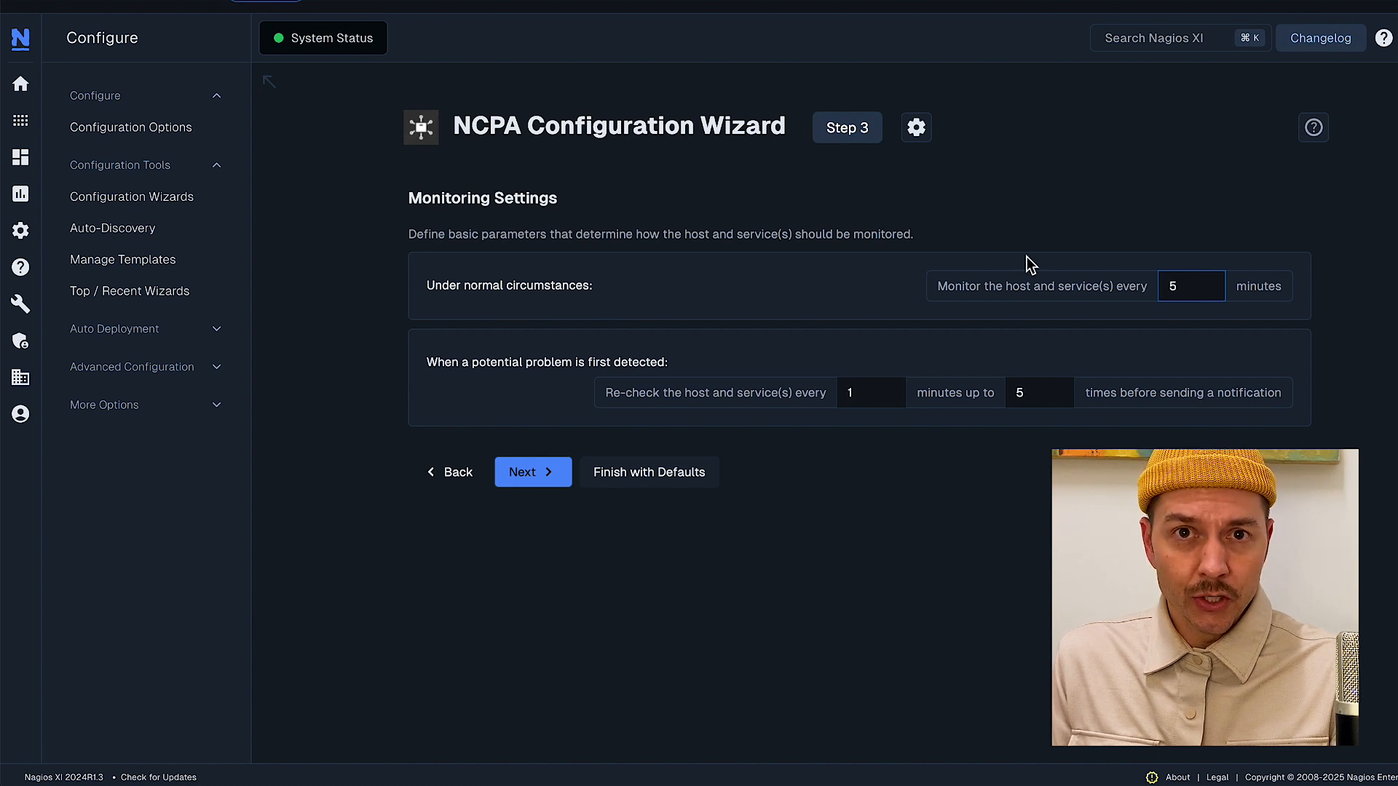
mouse_move(952, 314)
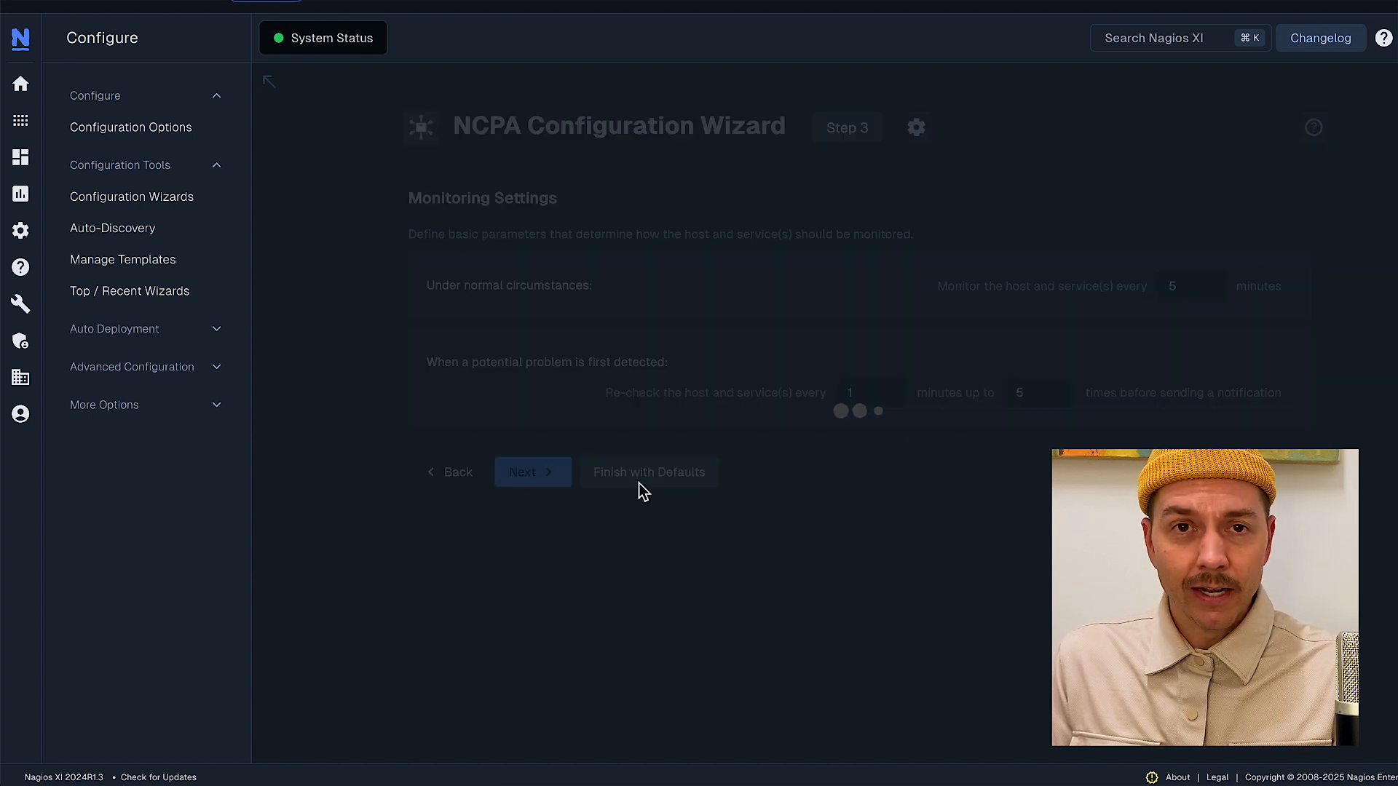
- Finish the Windows Desktop wizard with defaults, applying the configuration
click(533, 471)
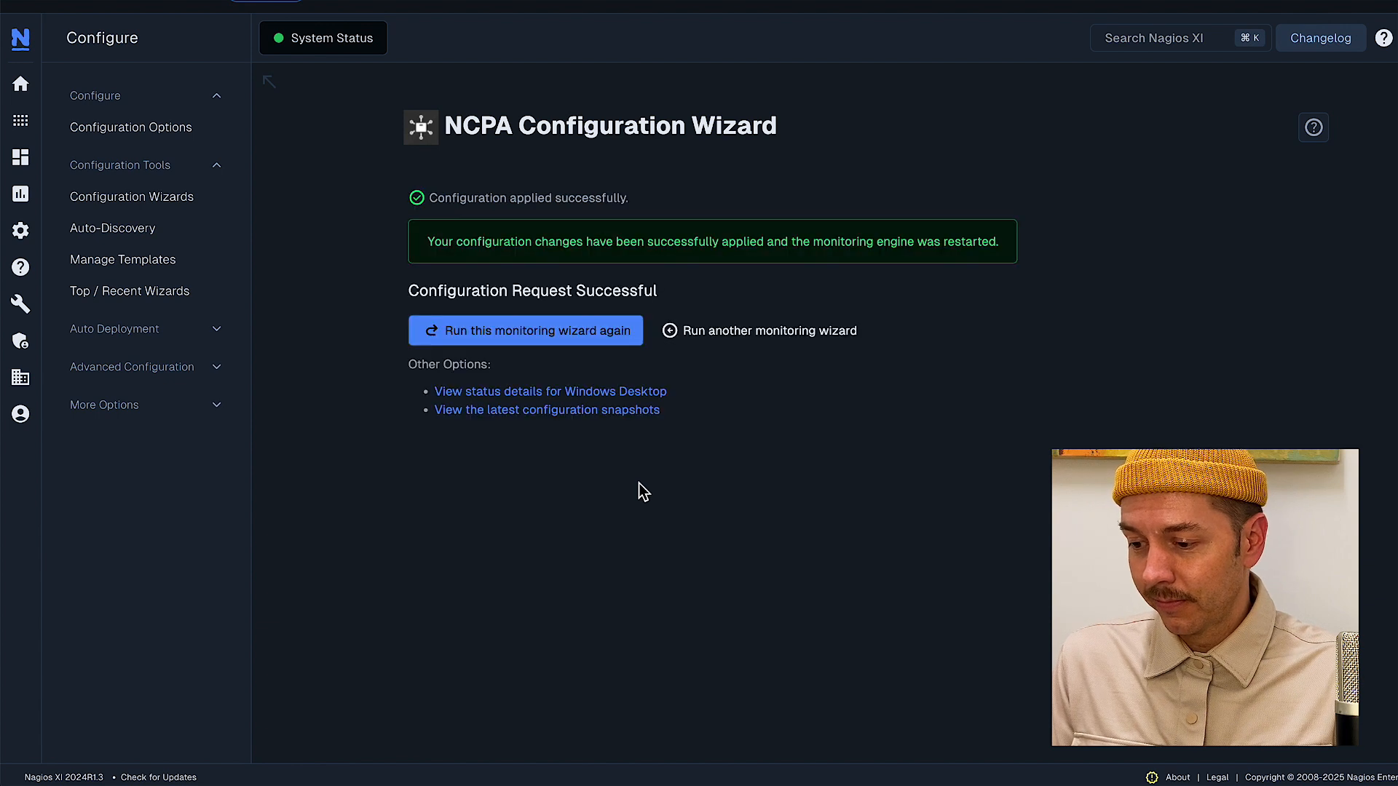
mouse_move(674, 398)
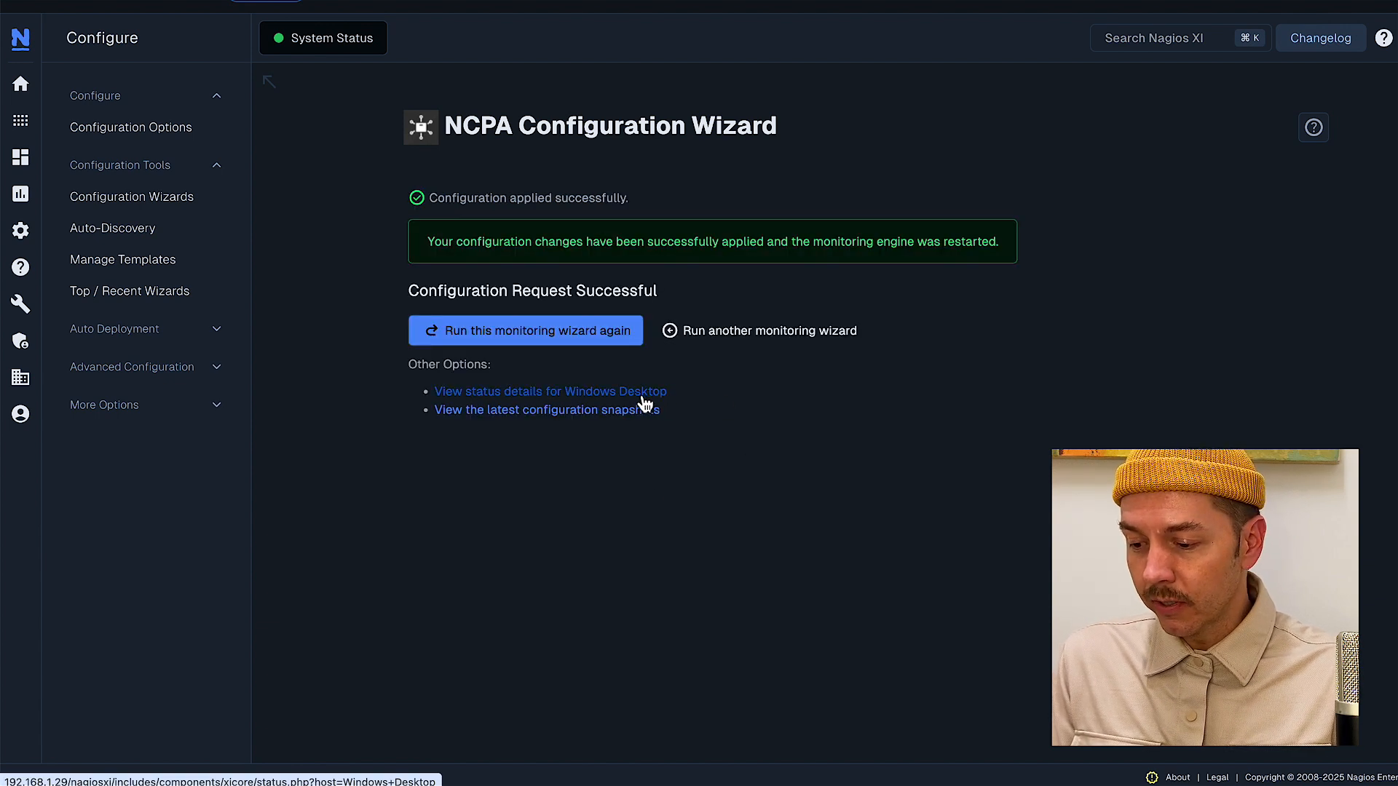
- View the Windows Desktop host's status with its 12 pending service checks
click(551, 391)
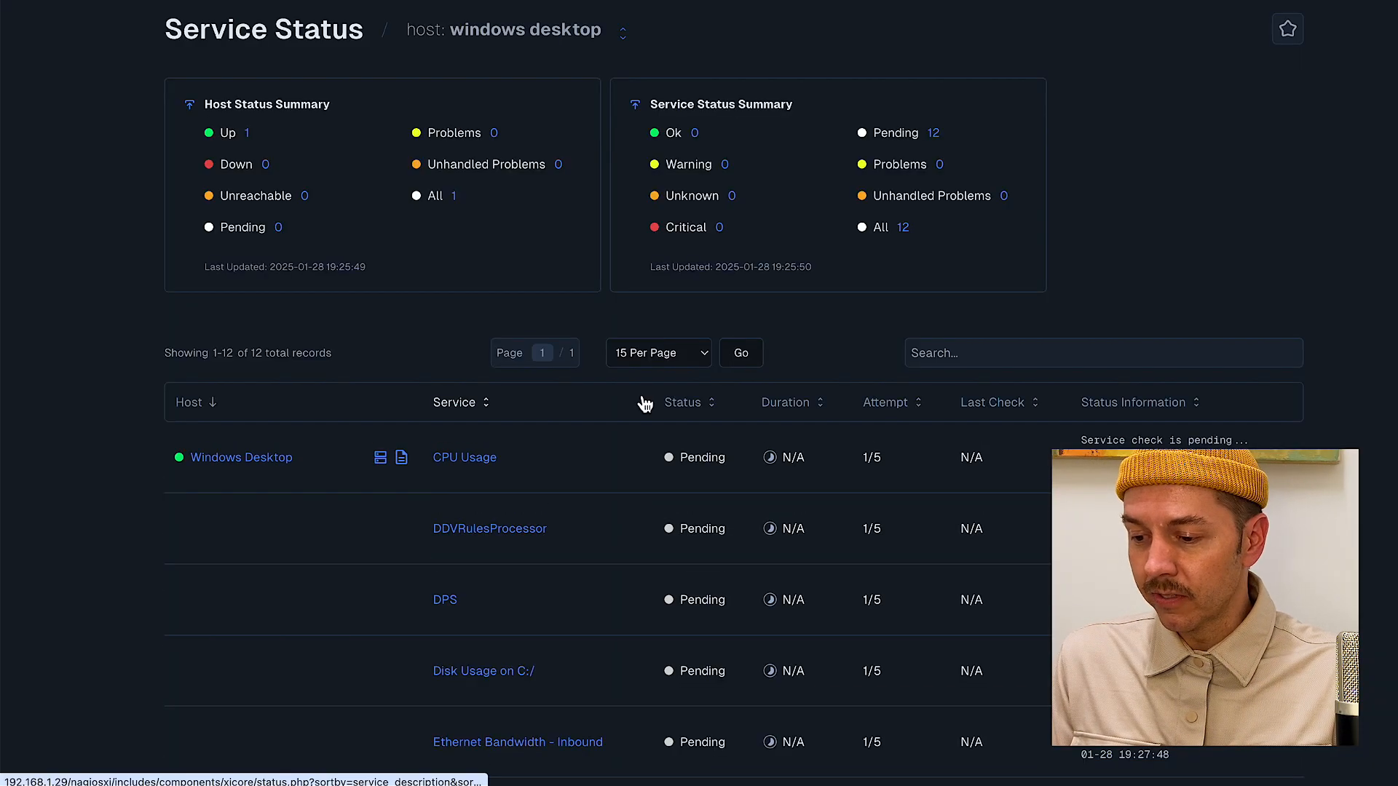
scroll(down, 3)
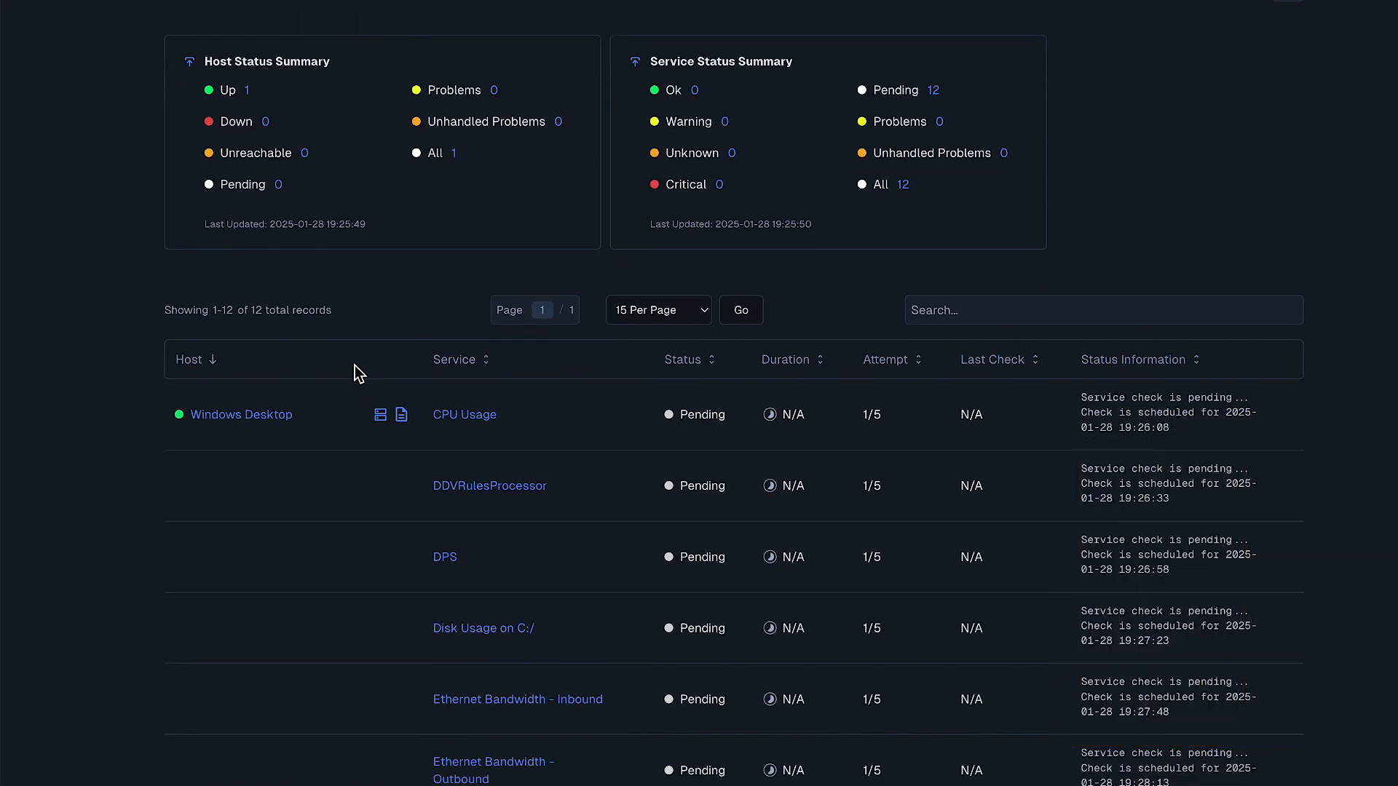
scroll(down, 3)
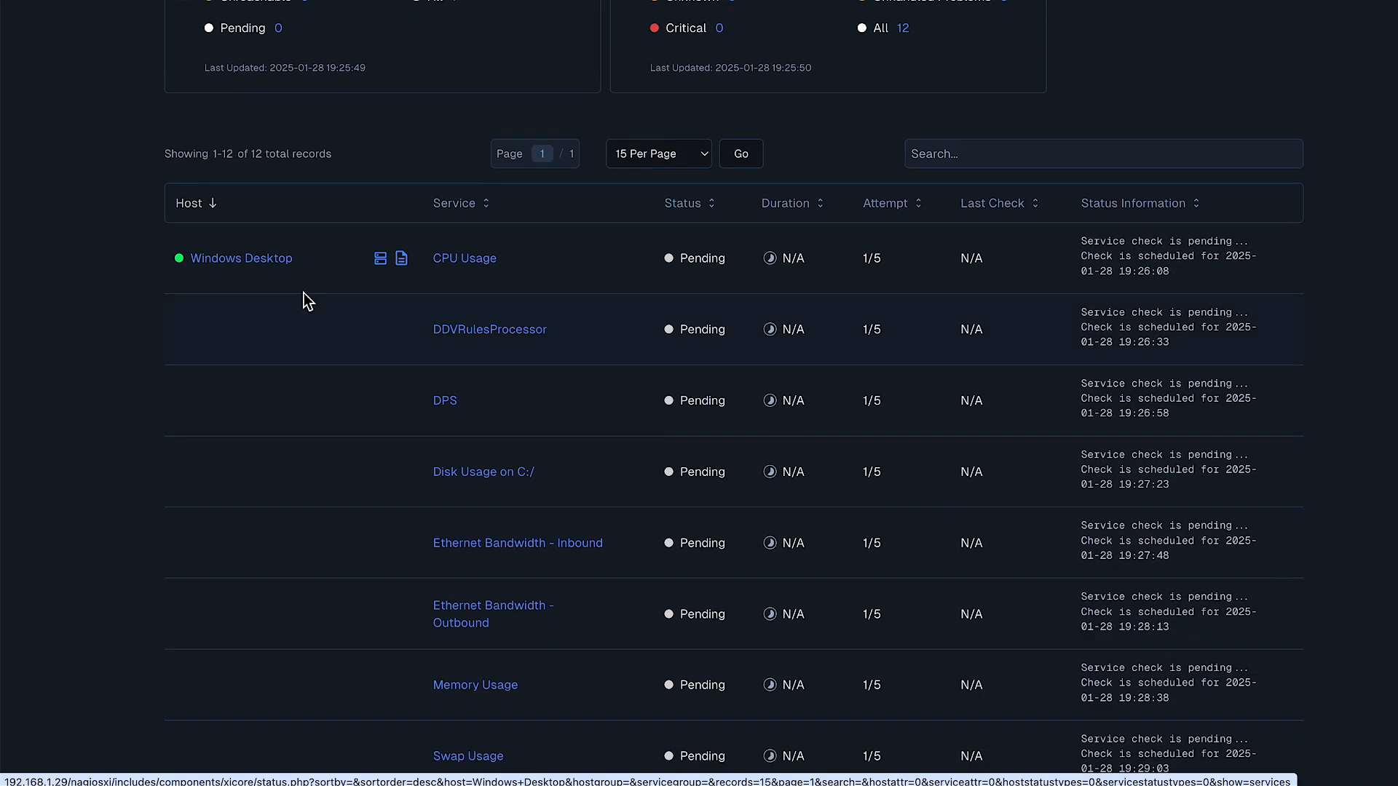
mouse_move(610, 355)
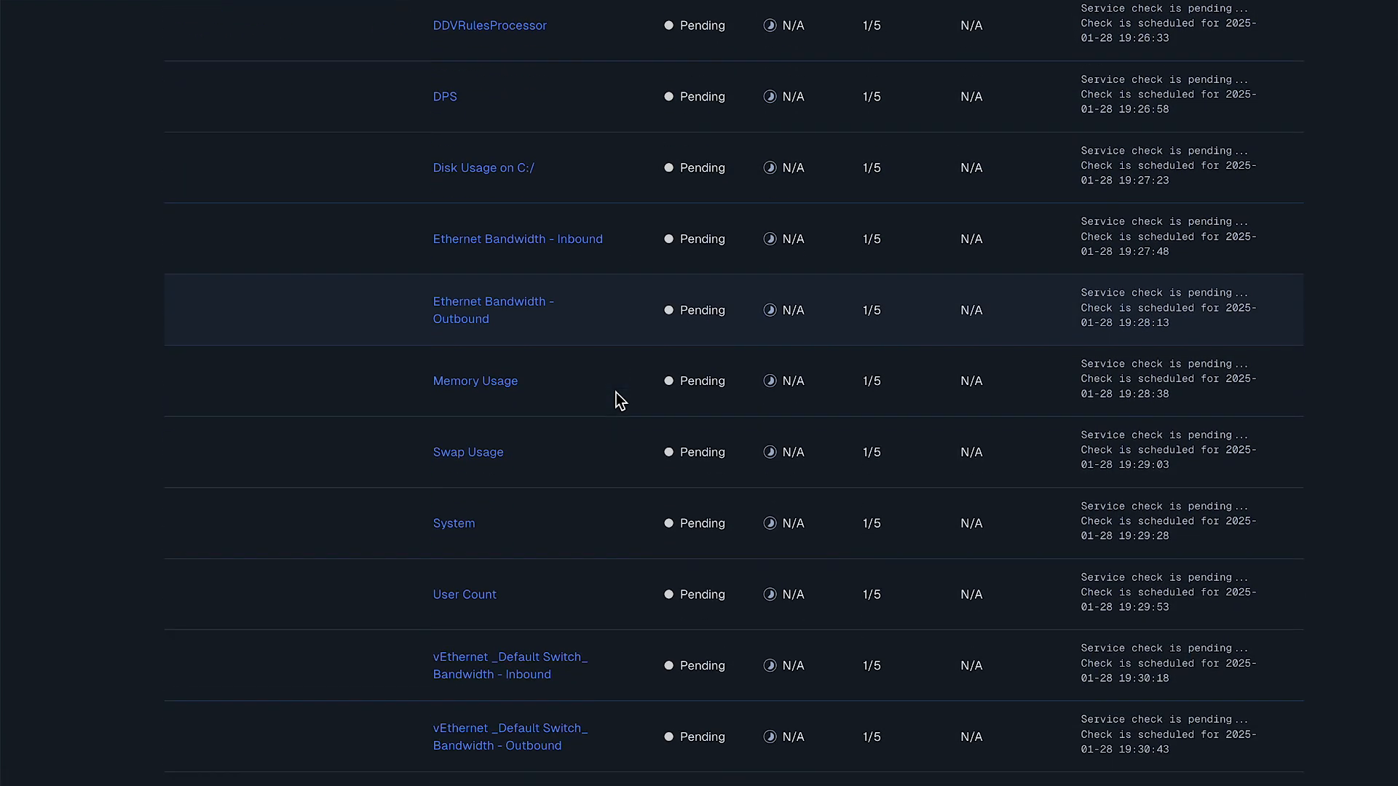
scroll(down, 3)
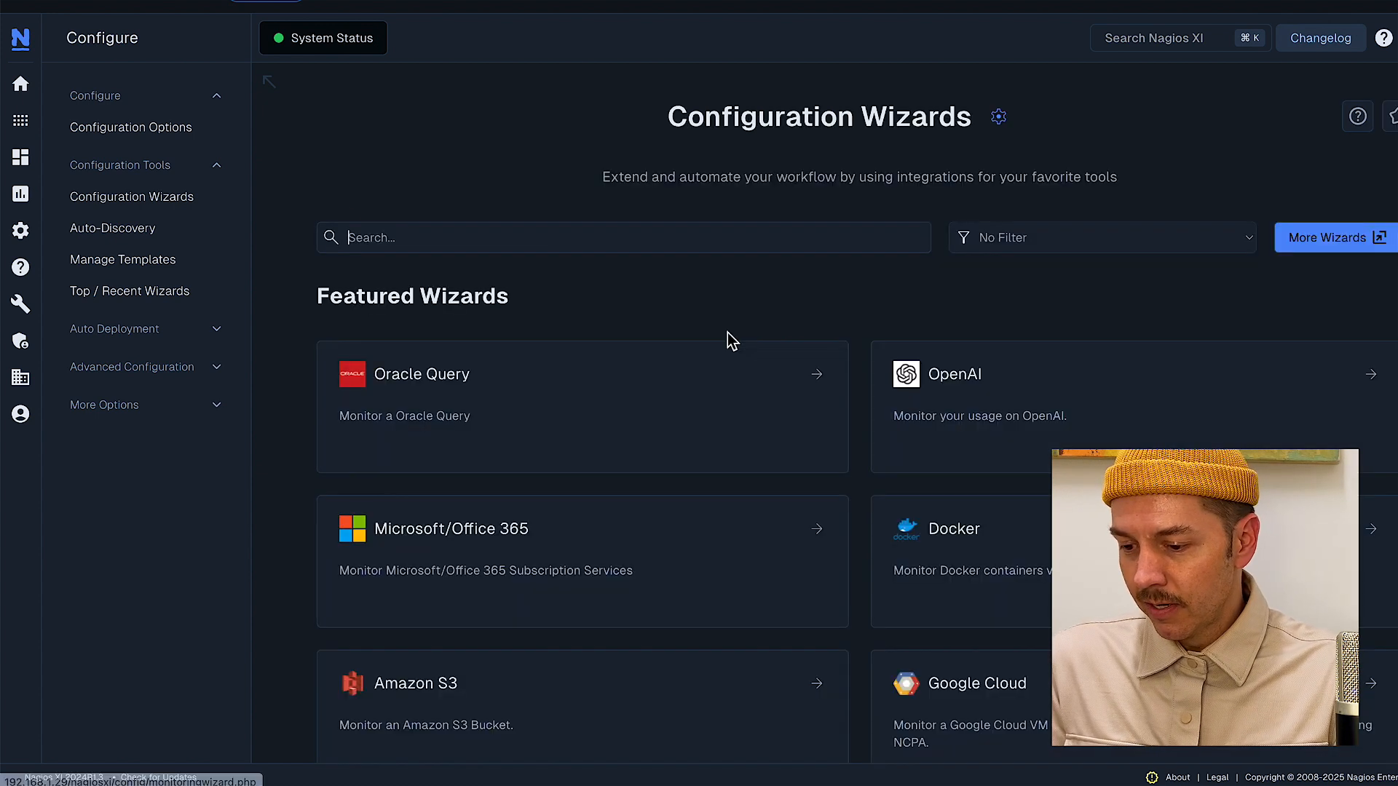
click(614, 237)
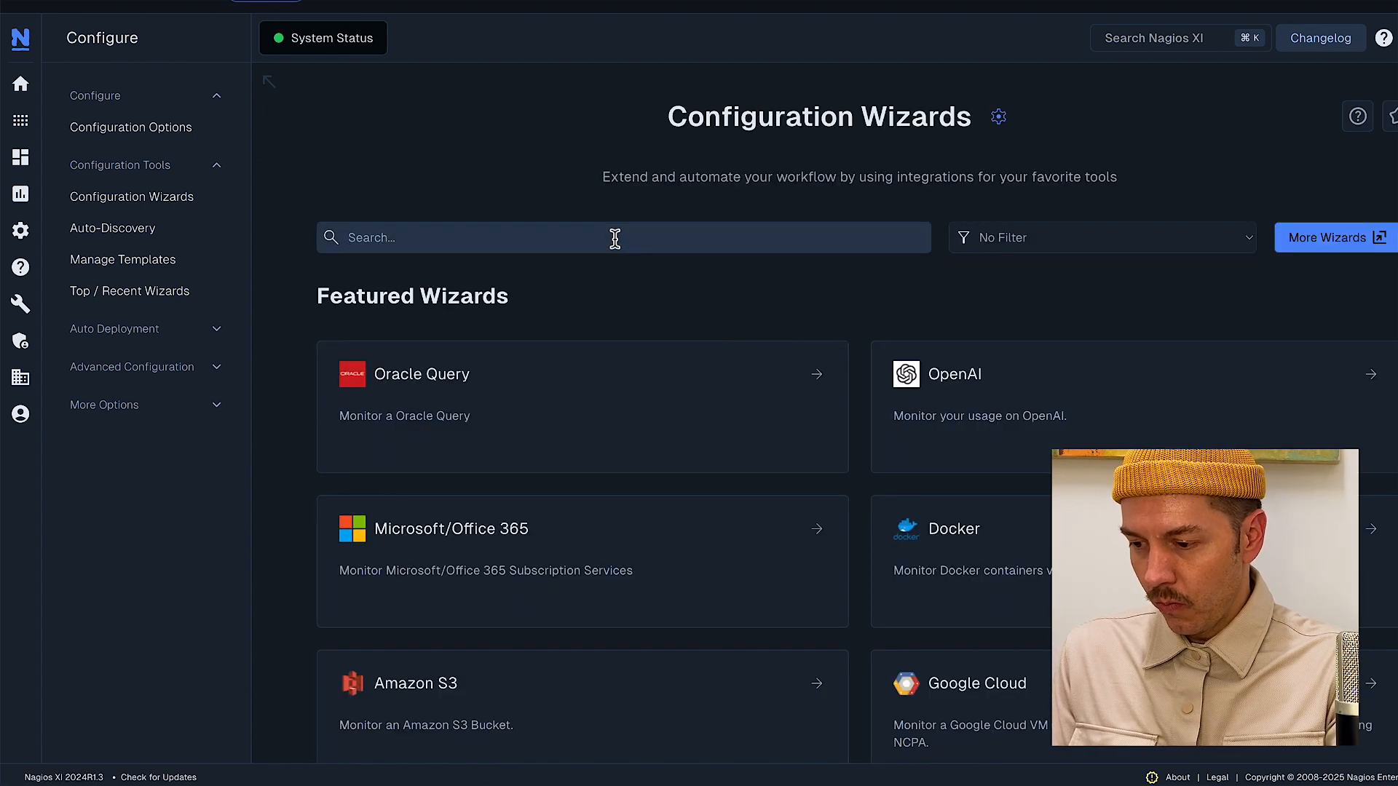
text(websi)
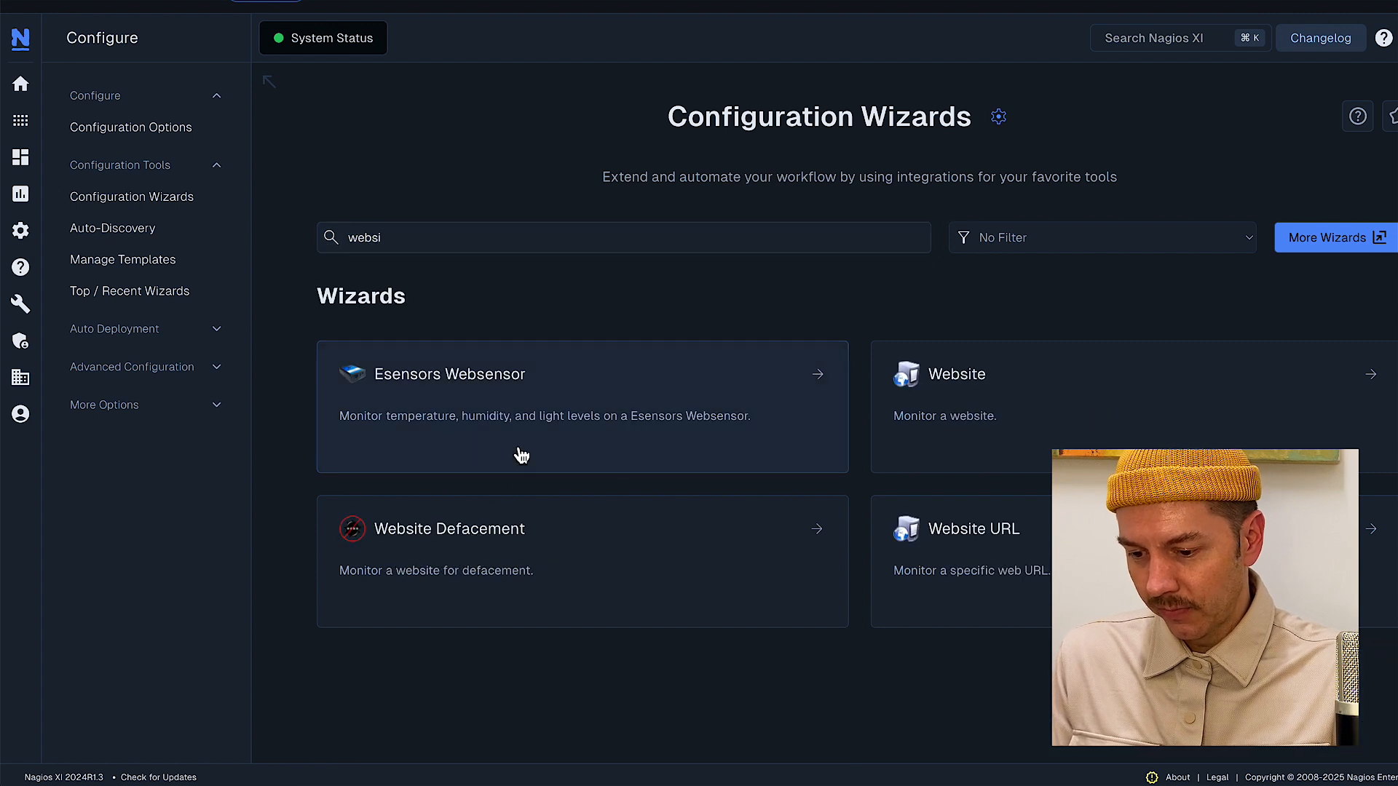
click(955, 375)
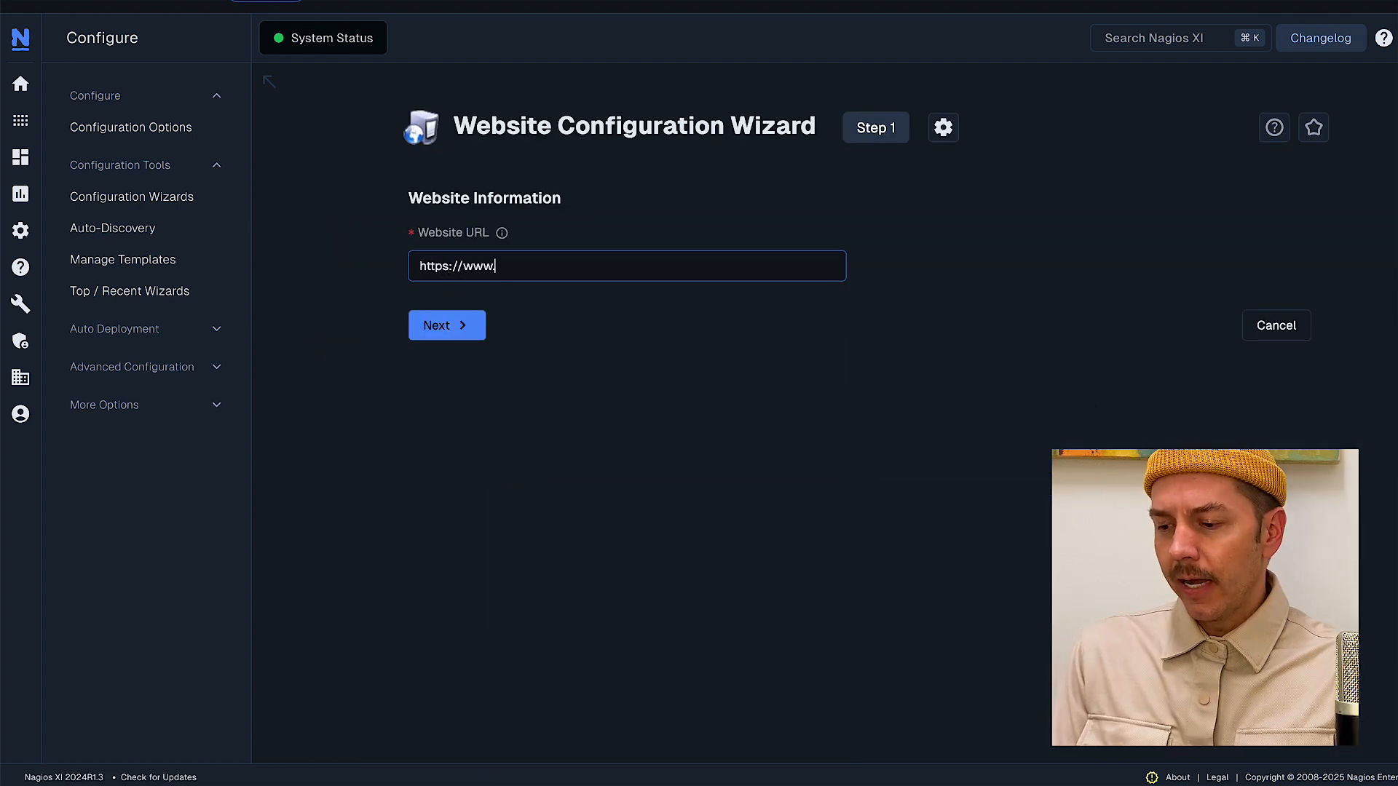
text(nagios.or)
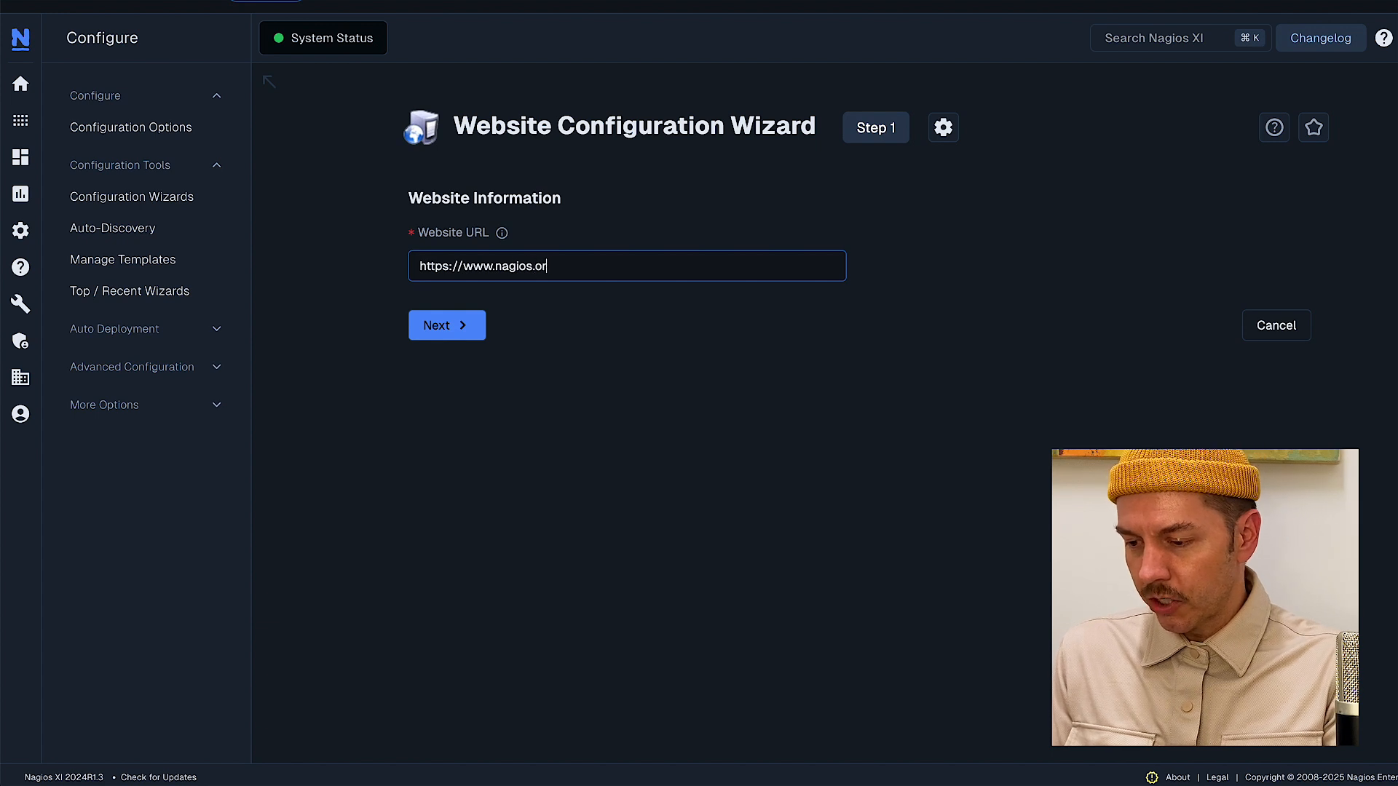
click(445, 324)
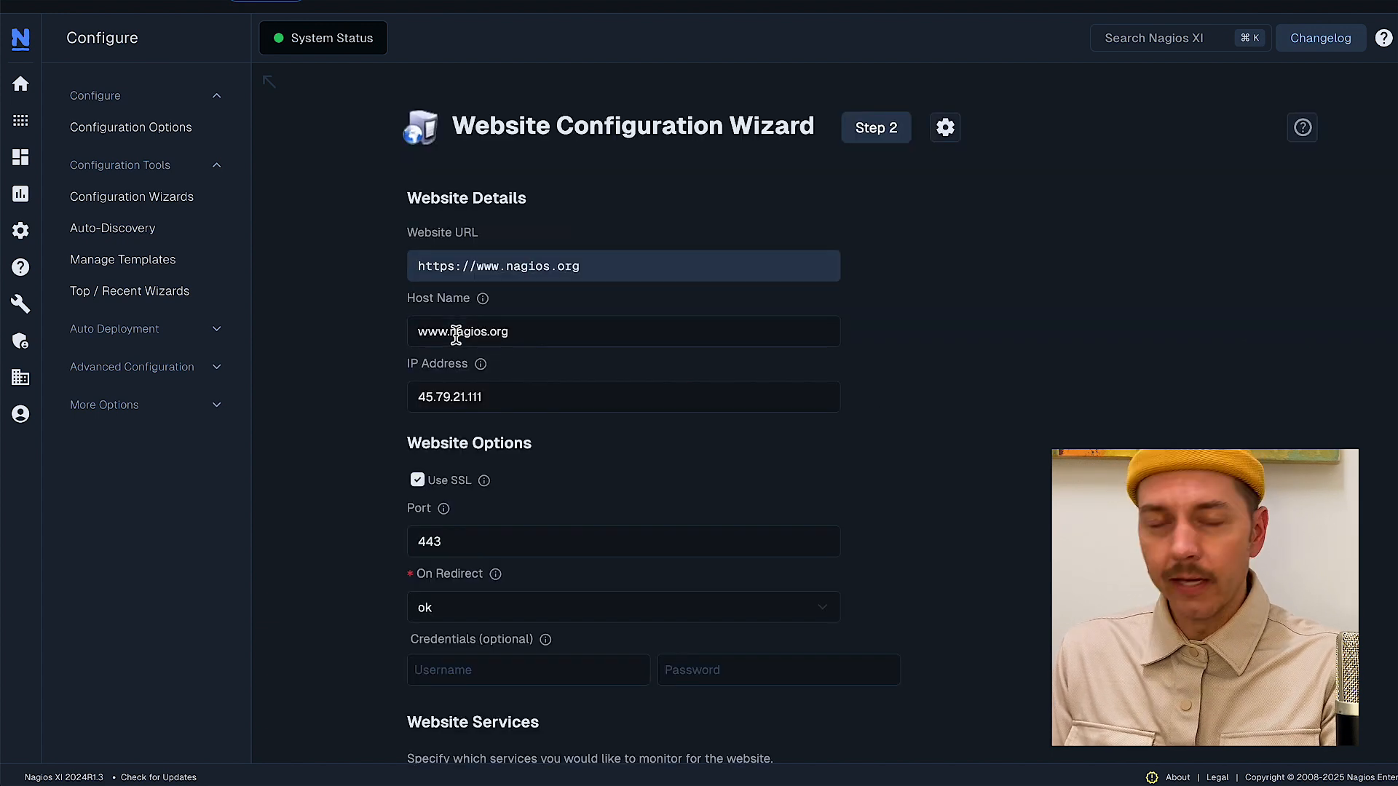
scroll(down, 3)
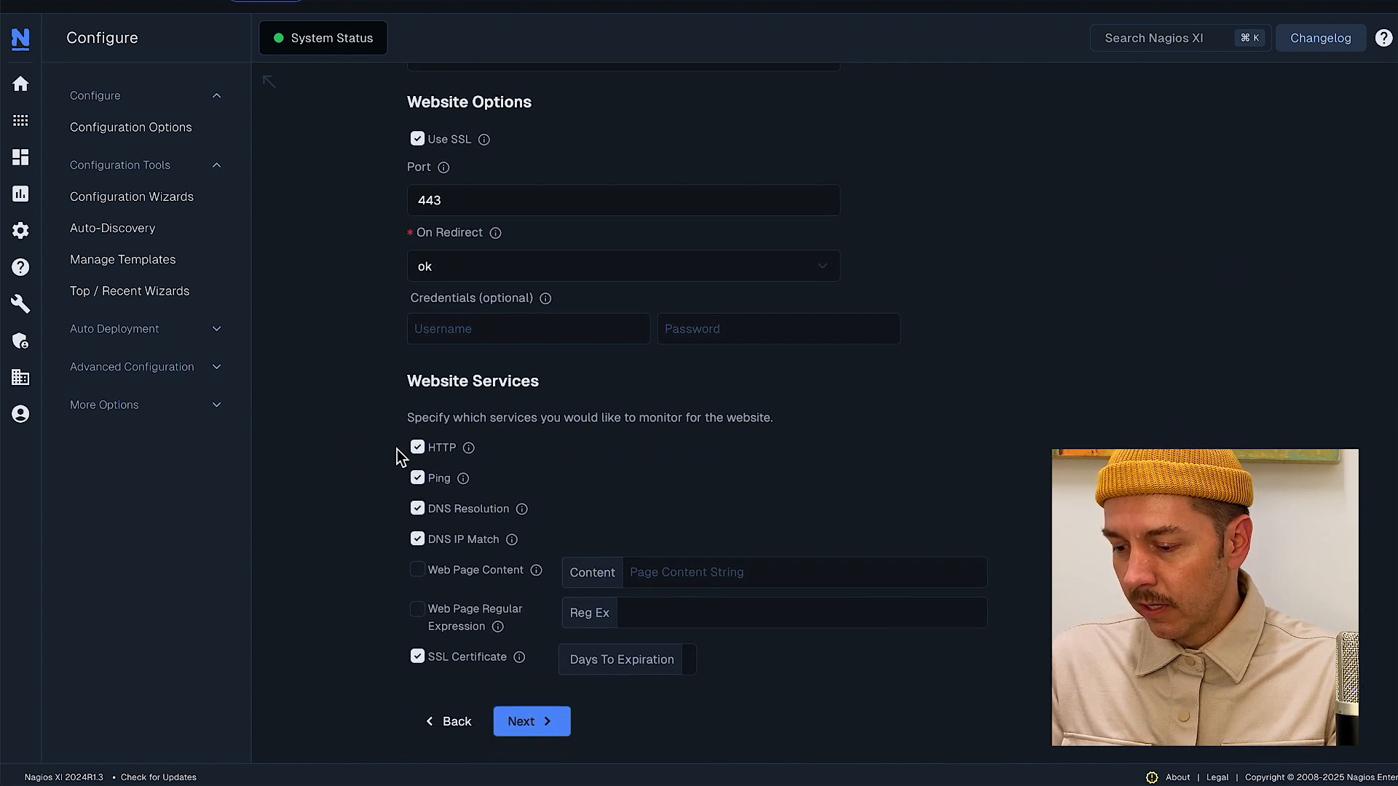
mouse_move(471, 447)
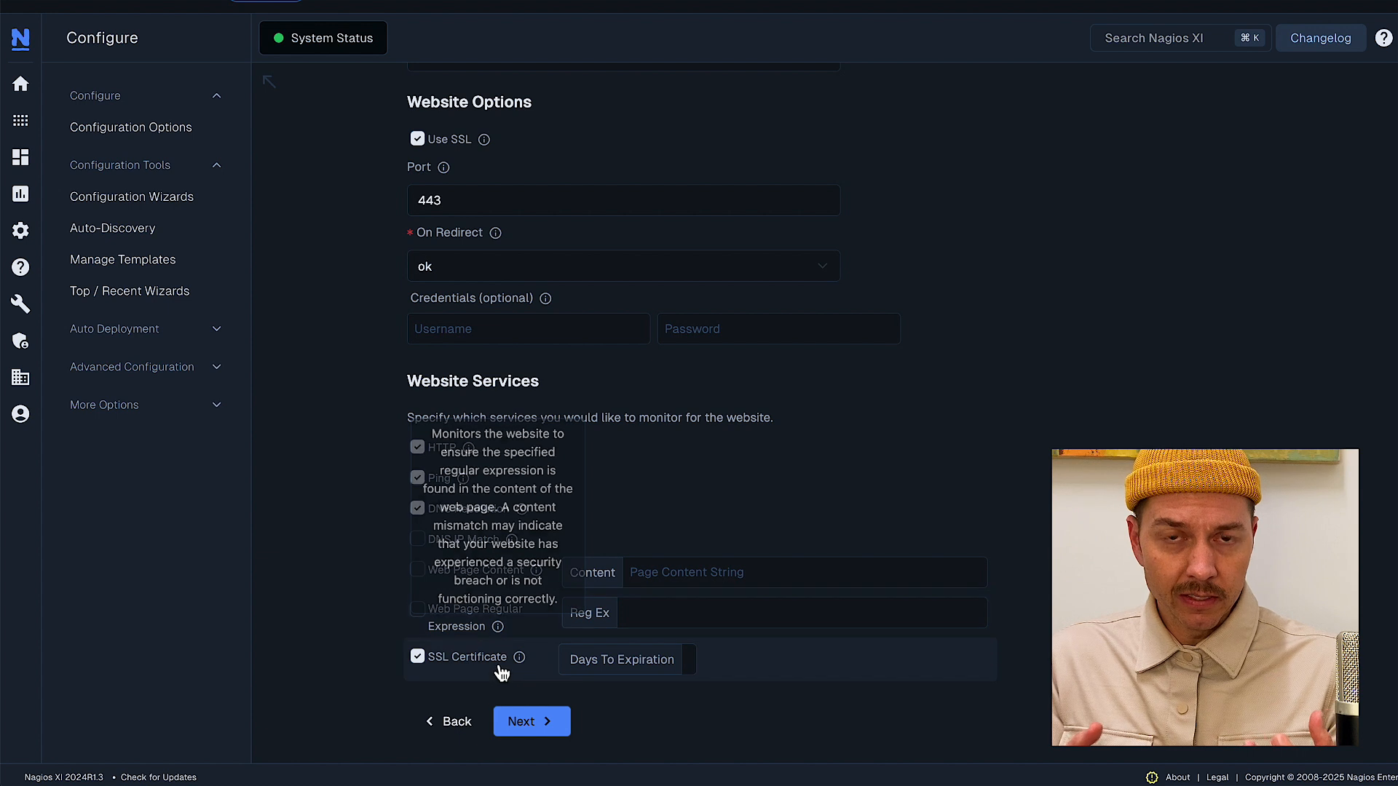
- Keep HTTP, Ping, DNS Resolution and SSL Certificate at 30 days, DNS IP Match off, and continue
text(30)
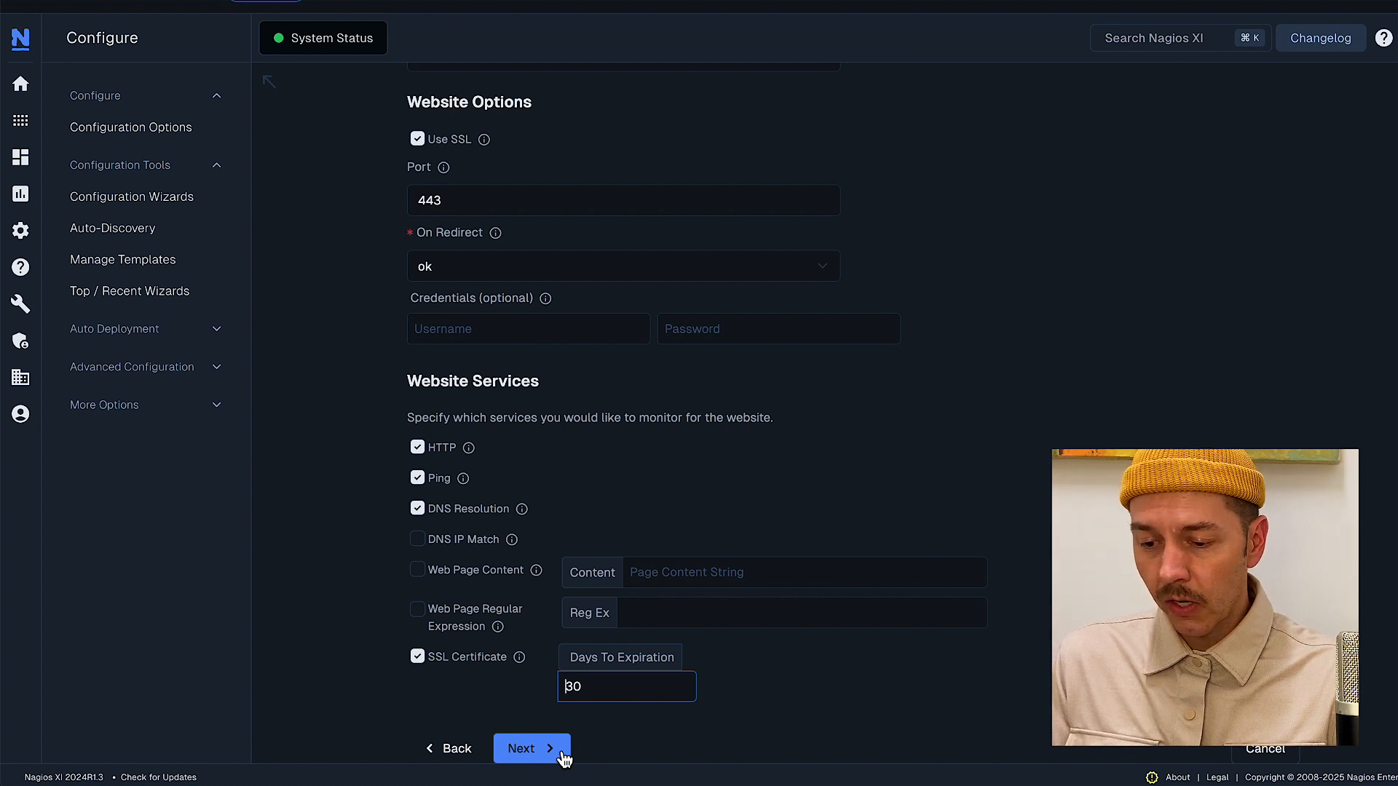
click(530, 749)
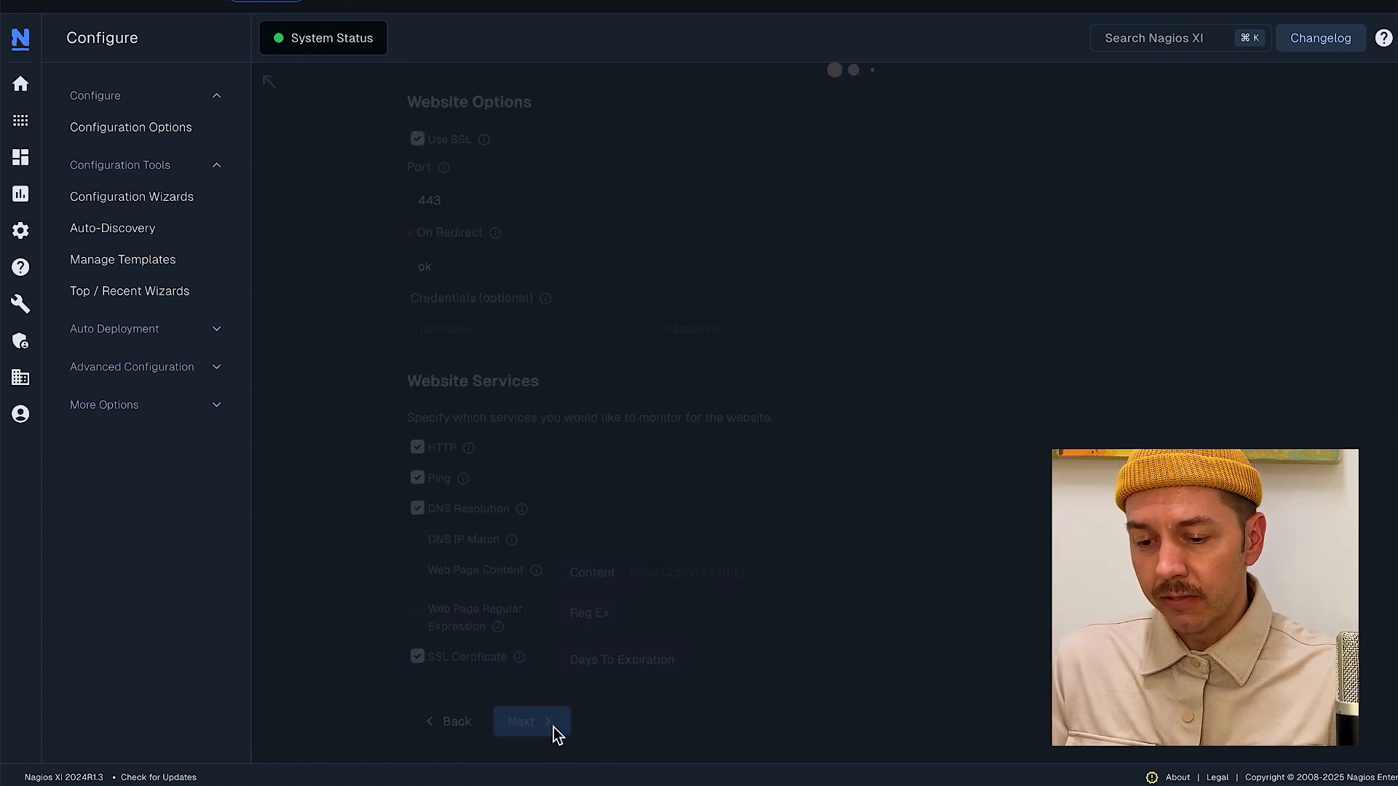
click(531, 720)
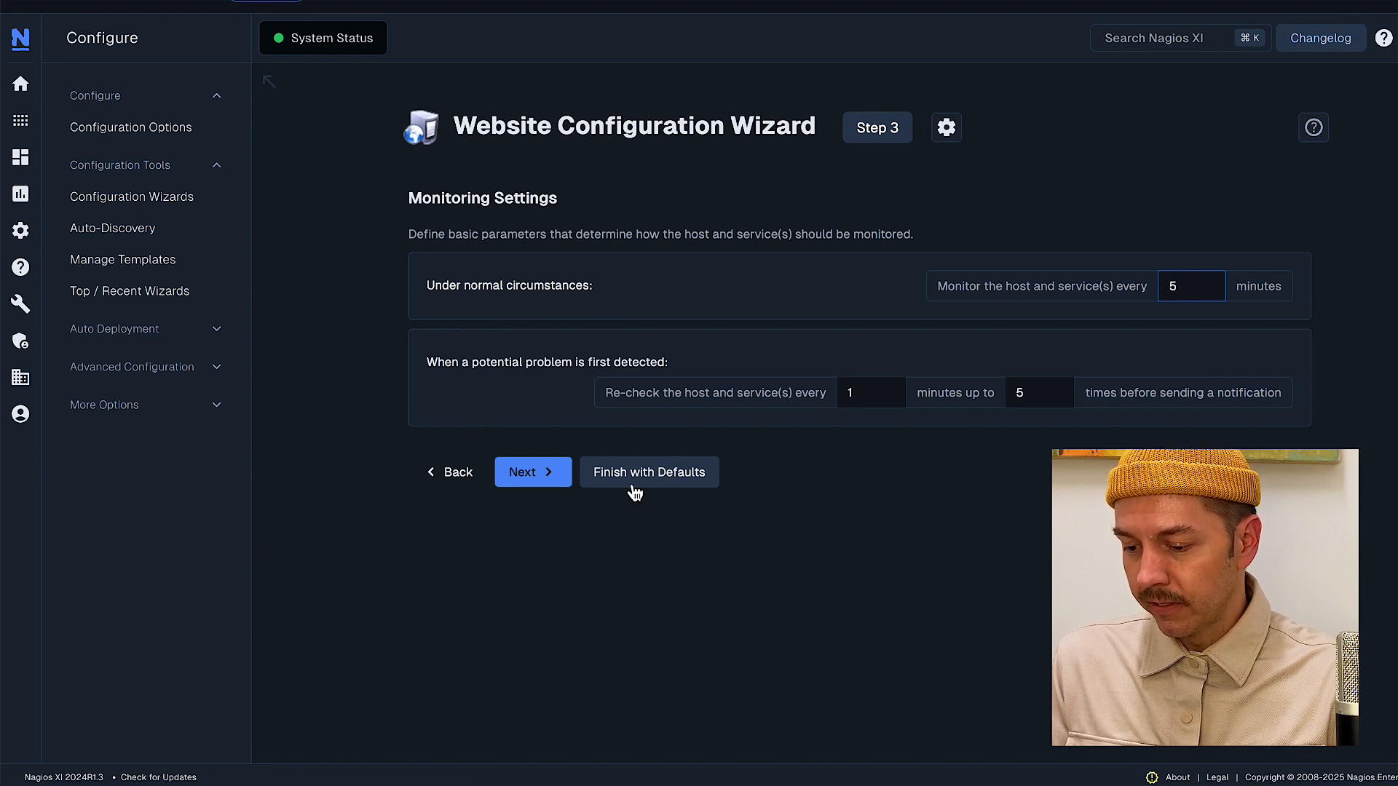
- Finish the website wizard with defaults and return to the Home Dashboard showing three hosts up
click(649, 471)
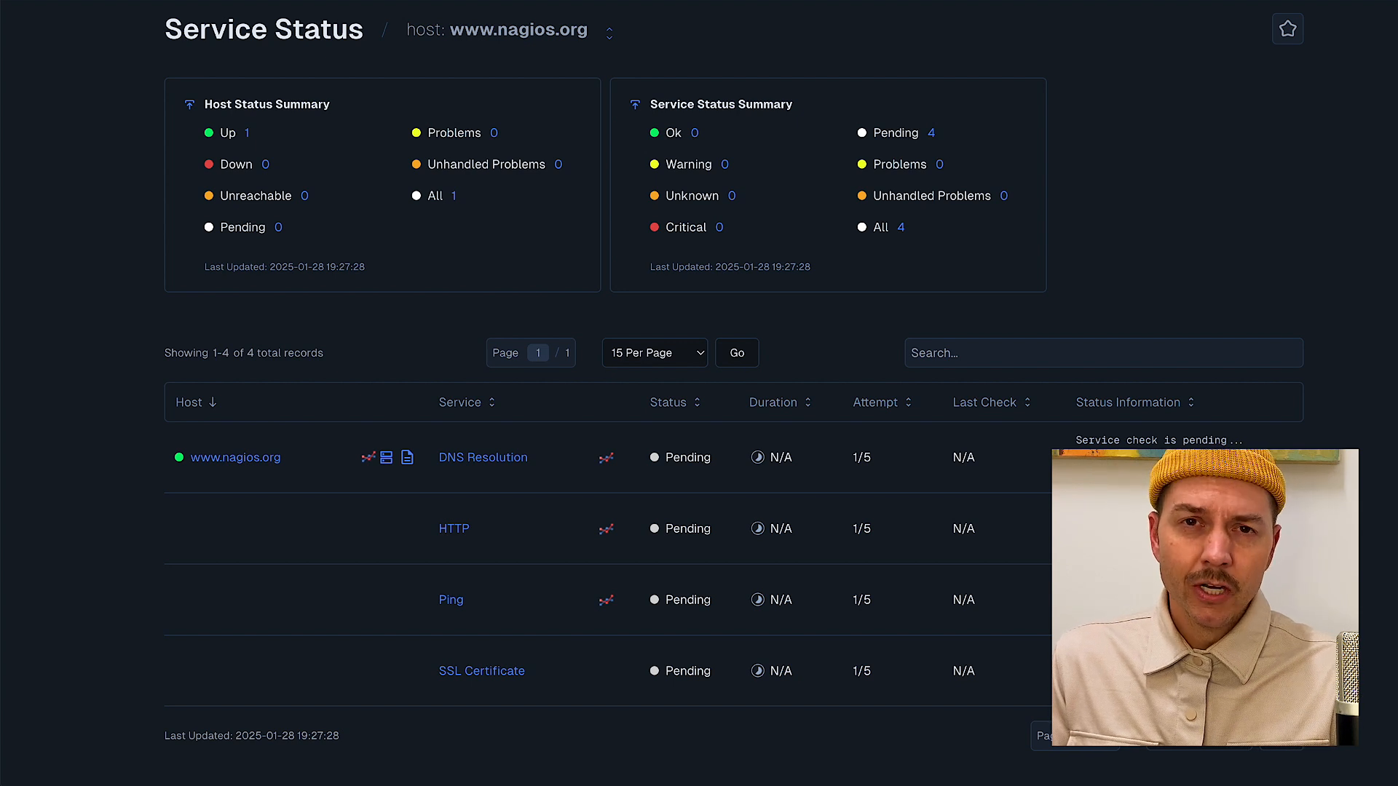
click(19, 85)
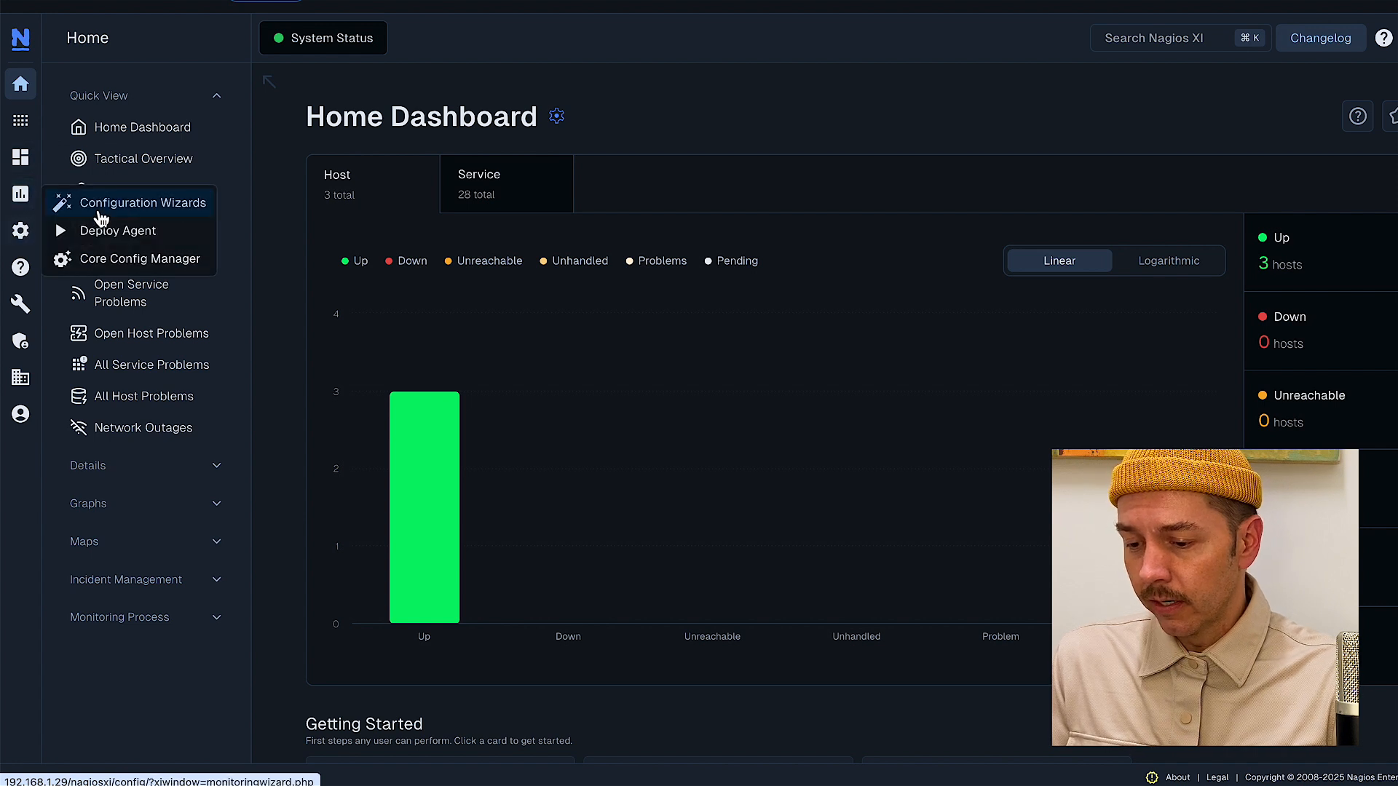
- Find the Generic Network Device wizard by searching 'gen' and start it
click(146, 202)
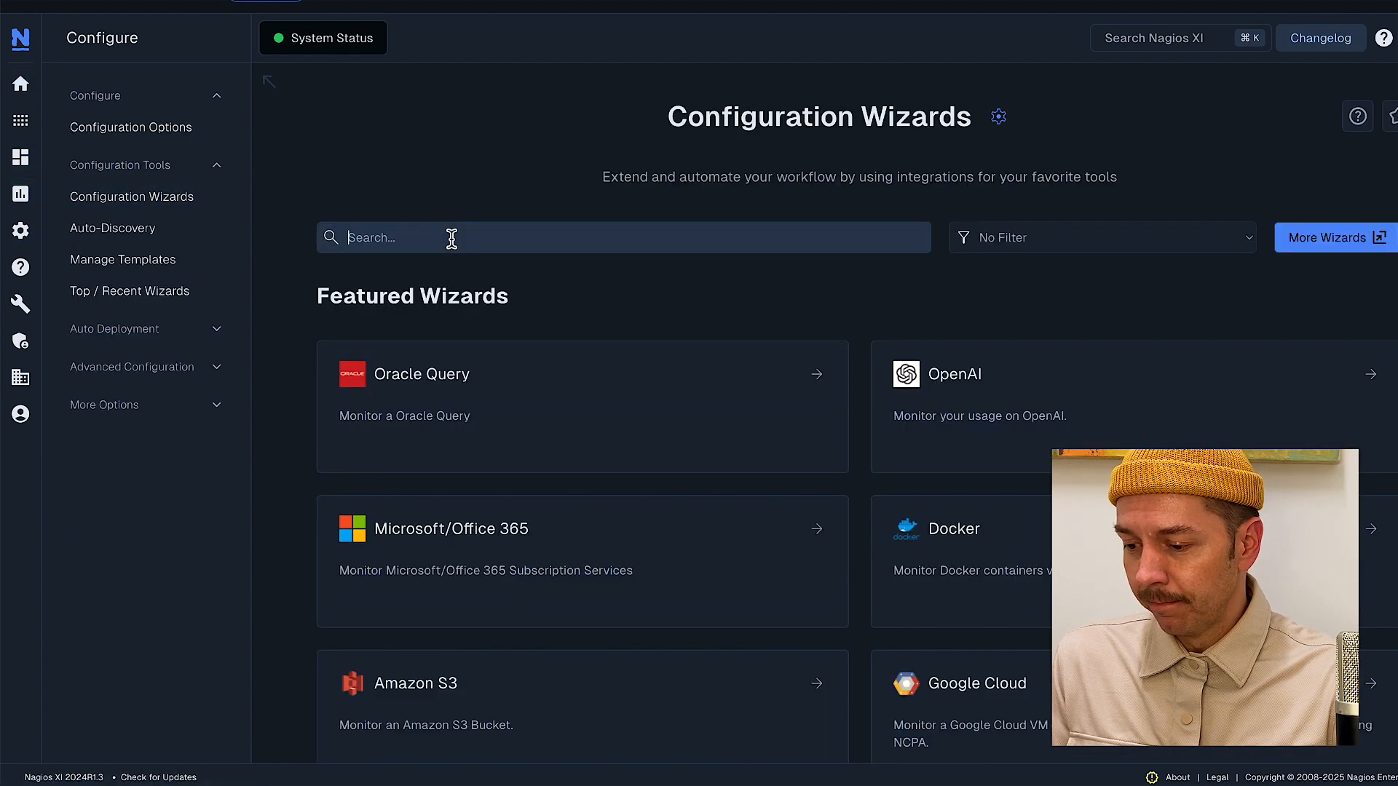
text(g)
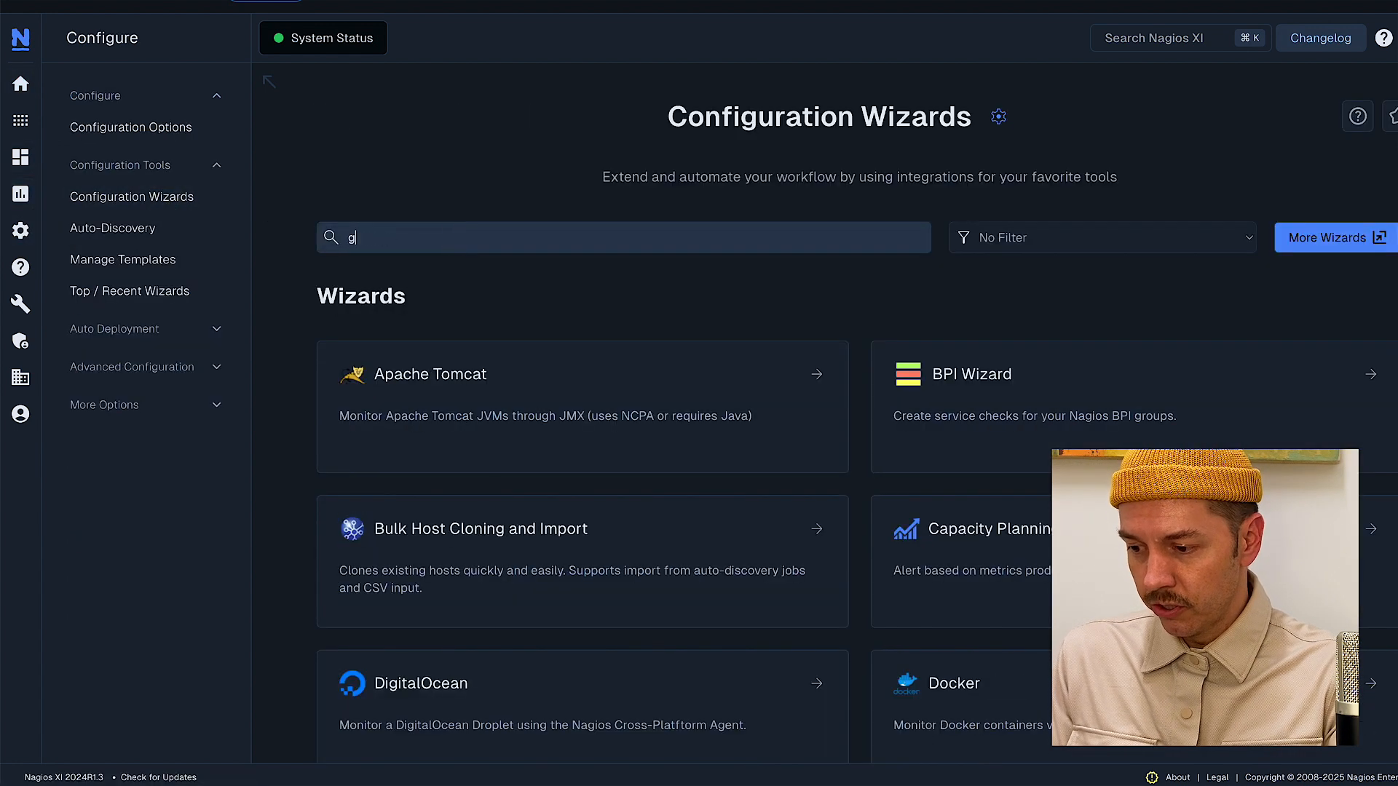
text(en)
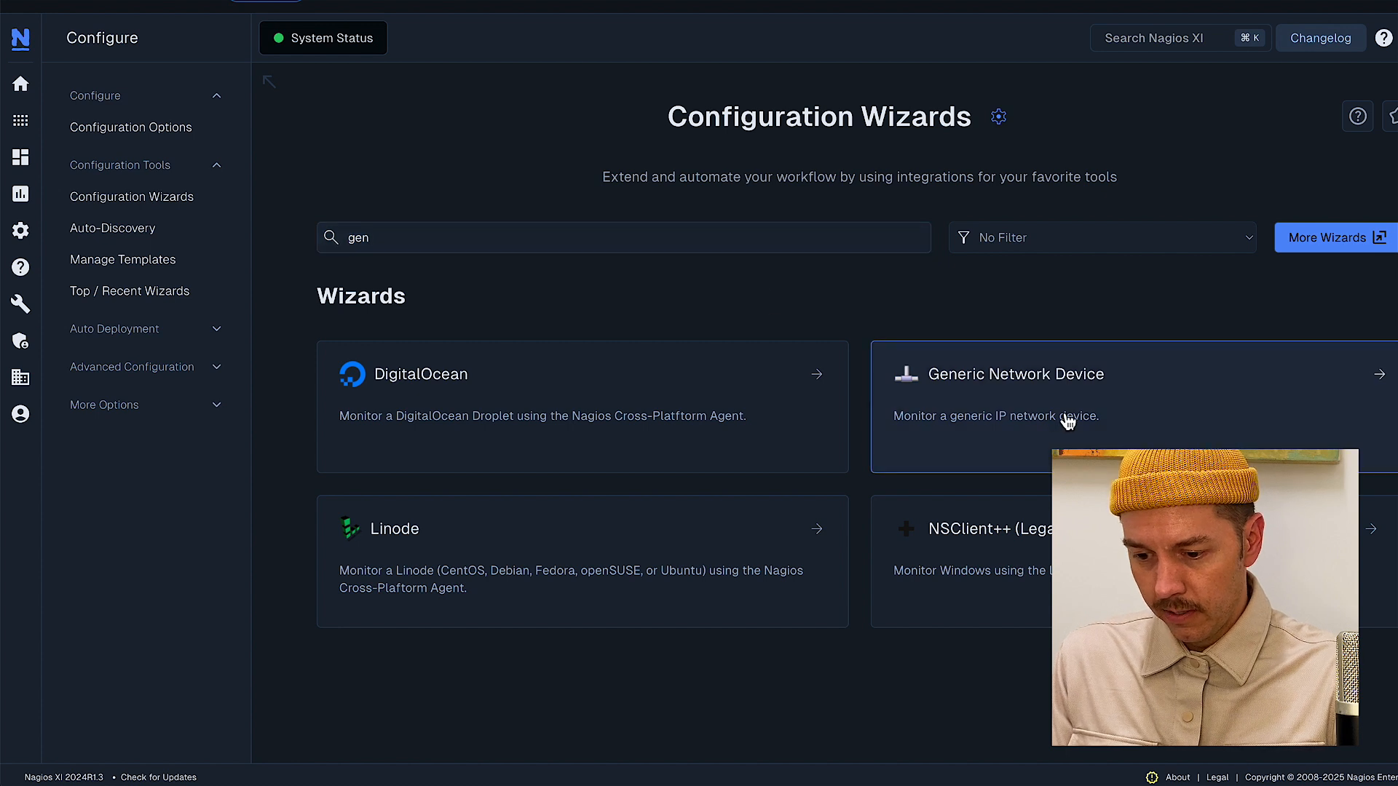
click(1015, 374)
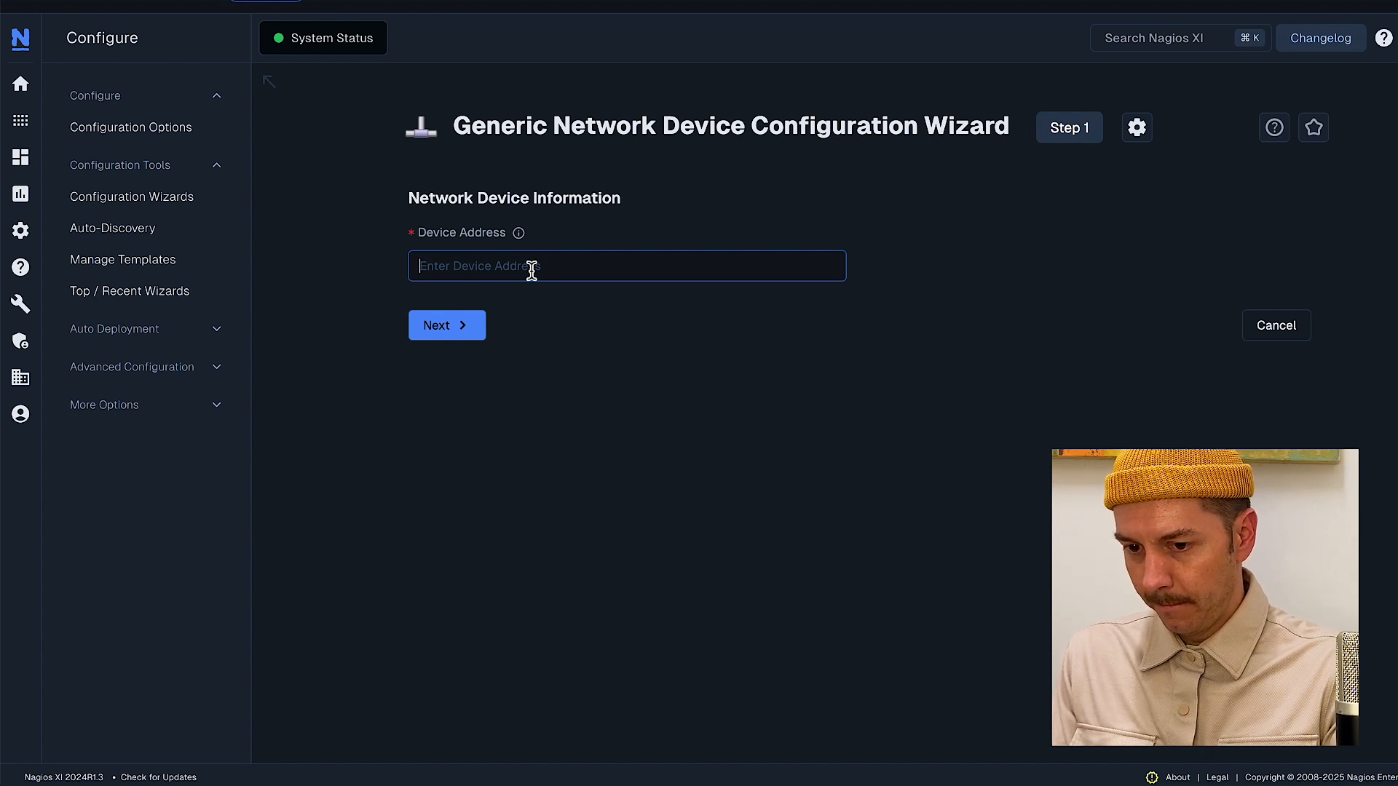
- Enter 10.10.125.1 as the device address and continue to step 2
text(1)
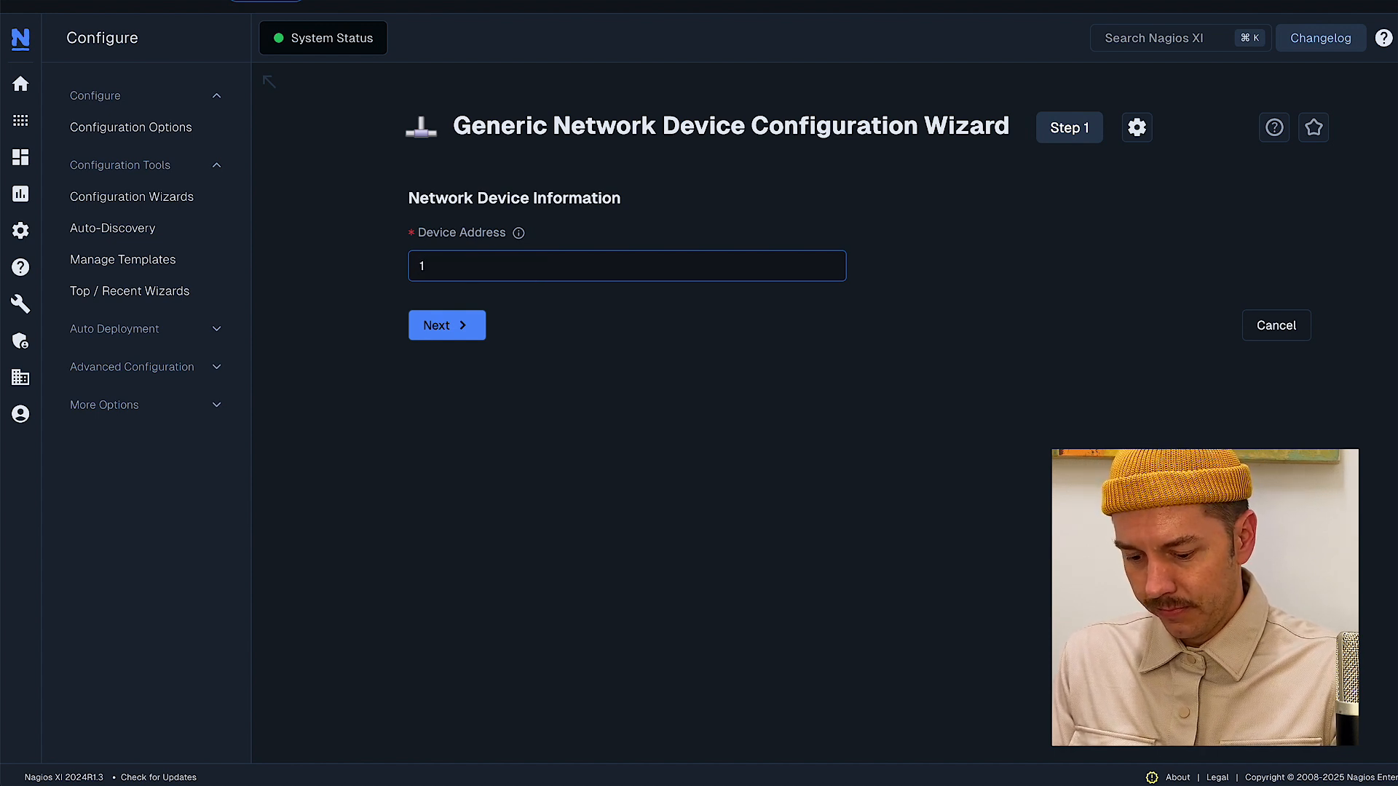
text(0.10.)
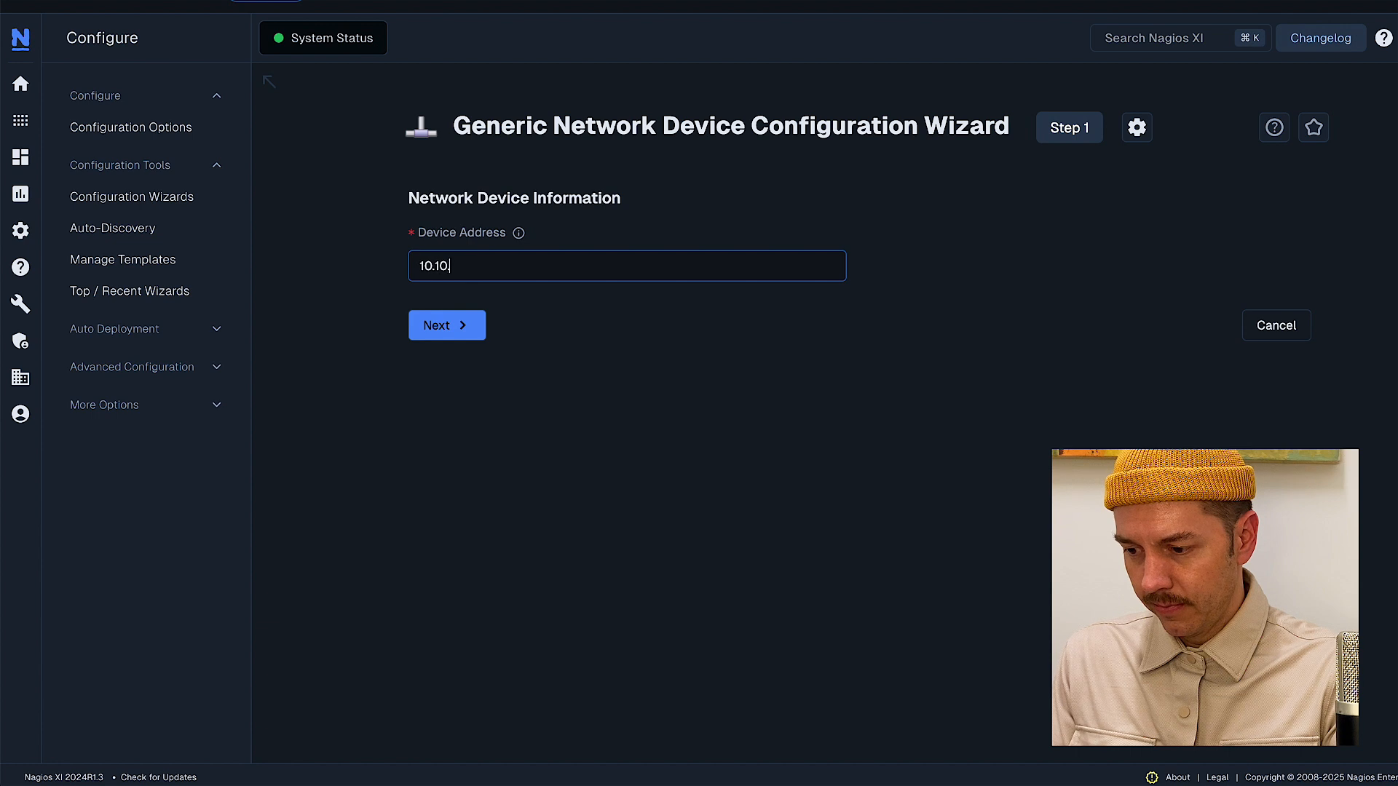
text(125.1)
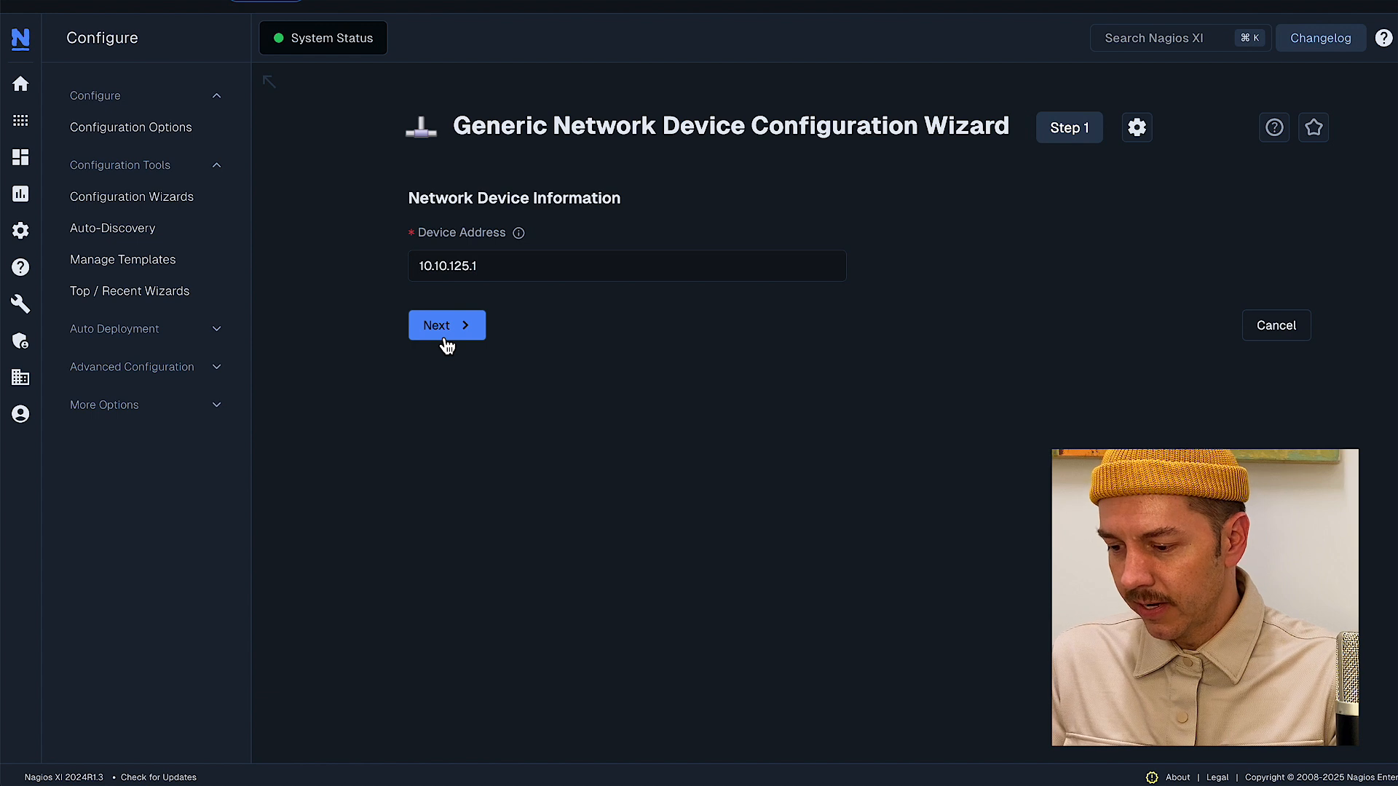
click(445, 325)
text(Test Switch)
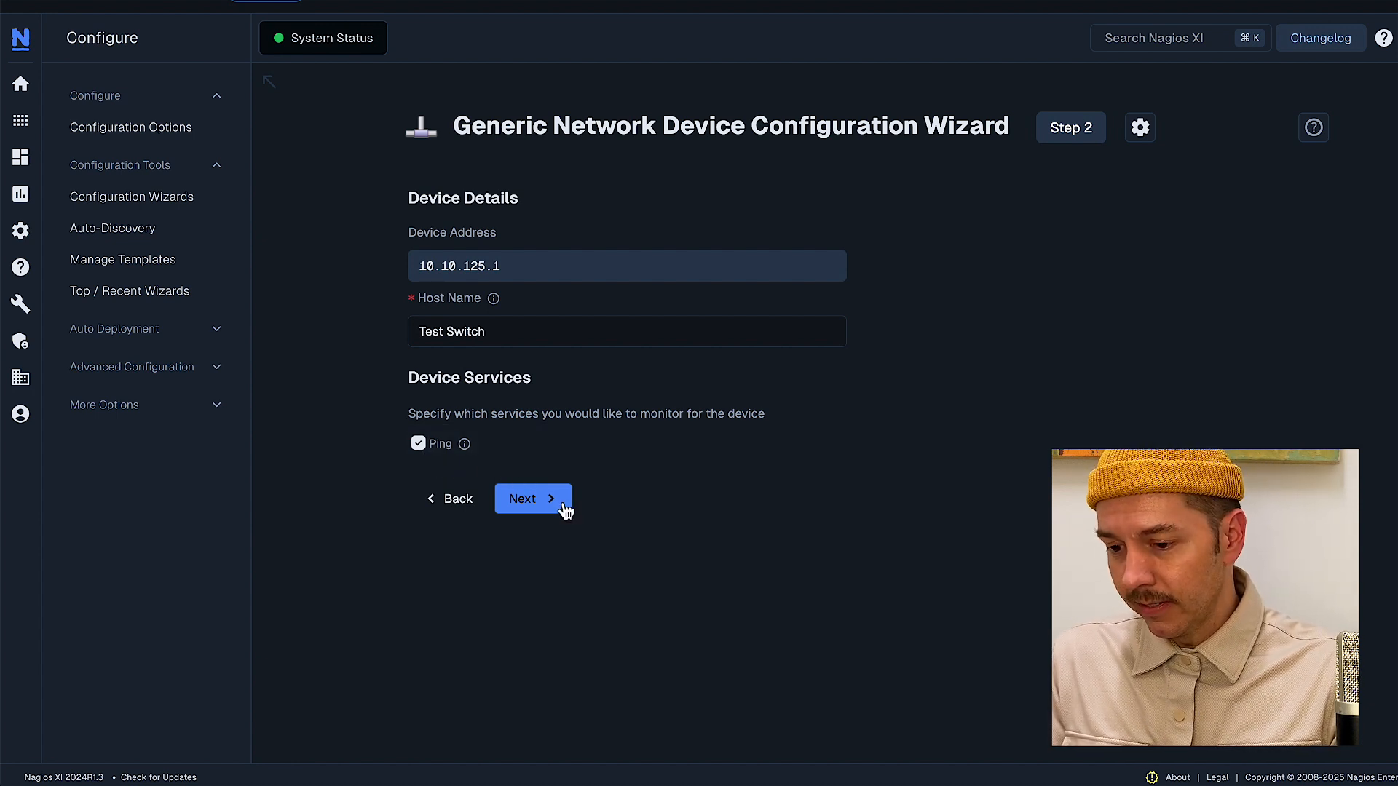
- Accept host name 'Test Switch' with Ping checked and continue to monitoring settings
click(531, 498)
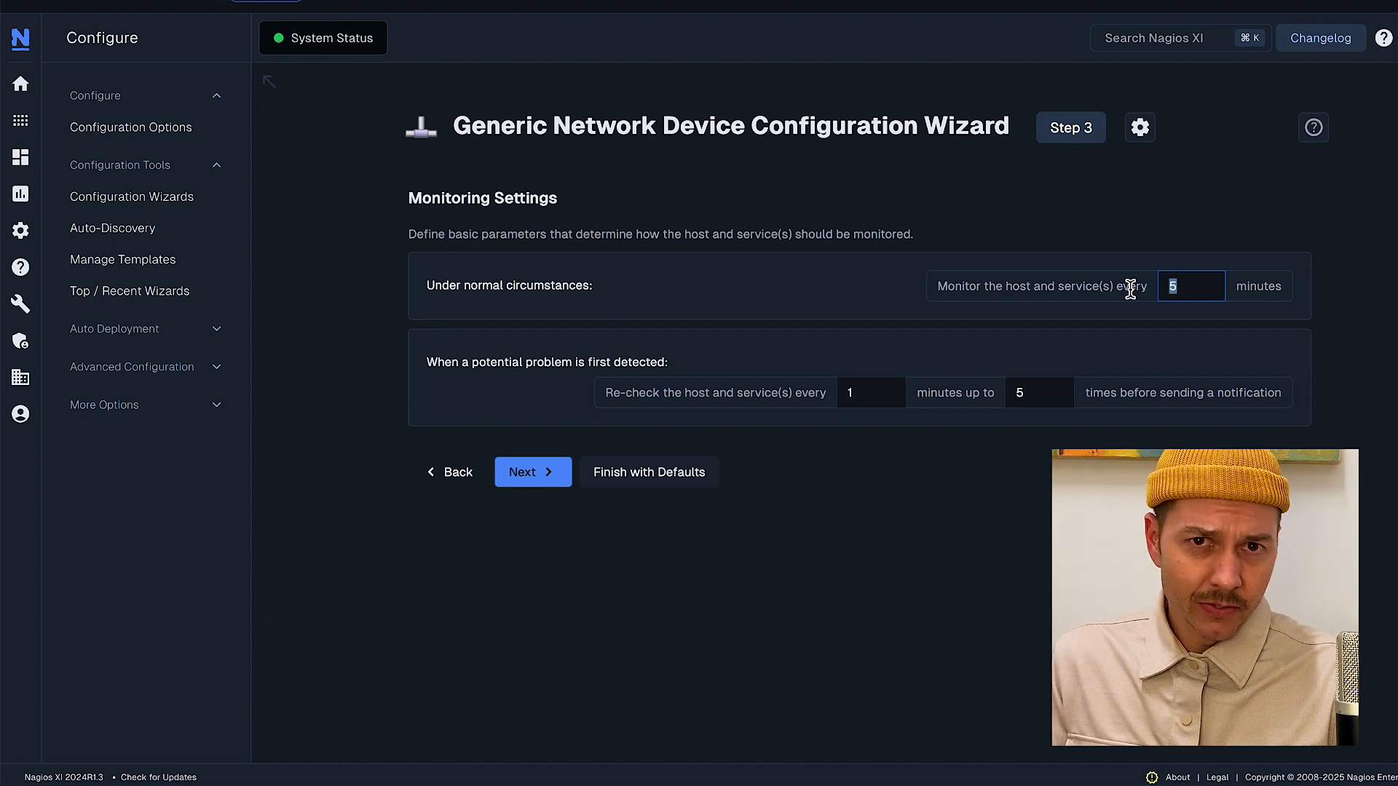
- Set Test Switch to be checked every 2 minutes with up to 2 re-check attempts
text(2)
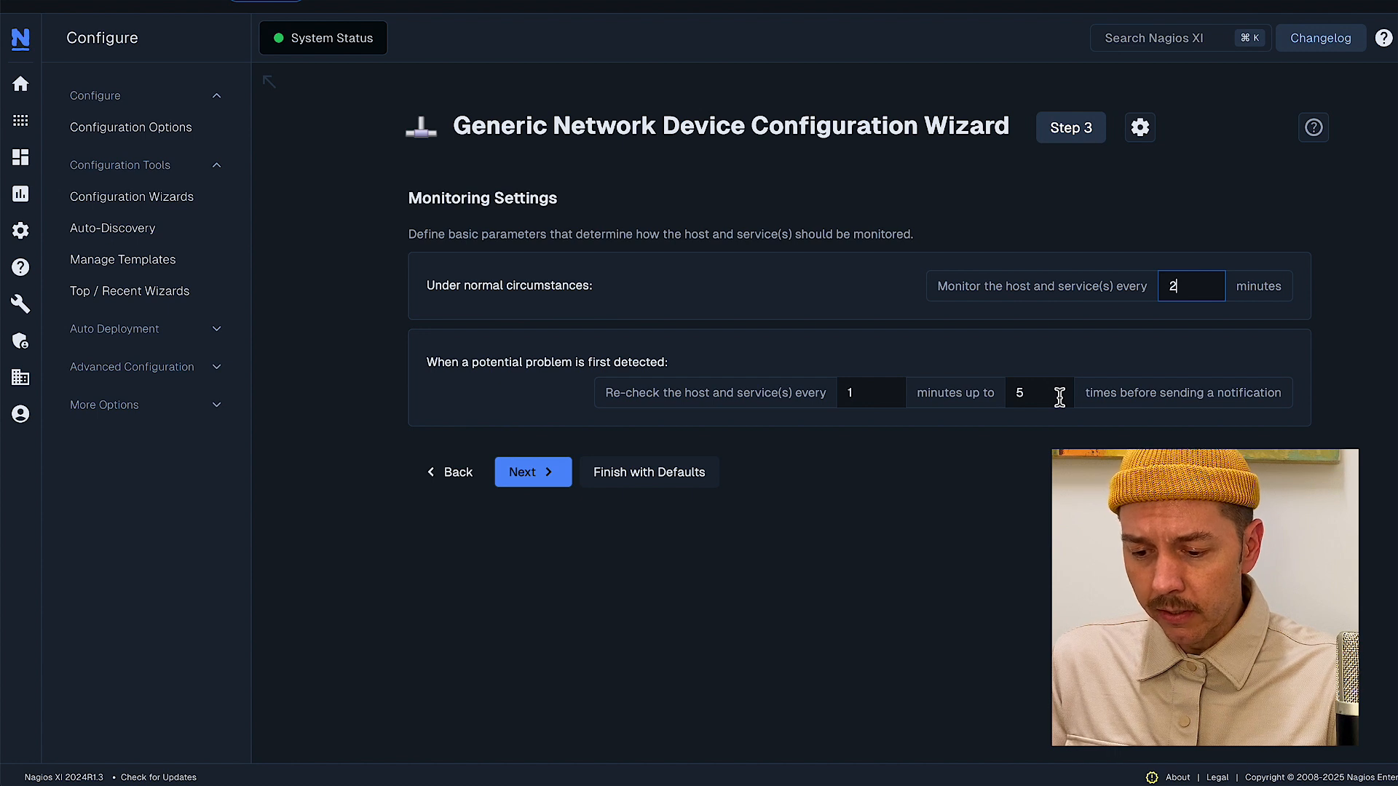
click(1038, 392)
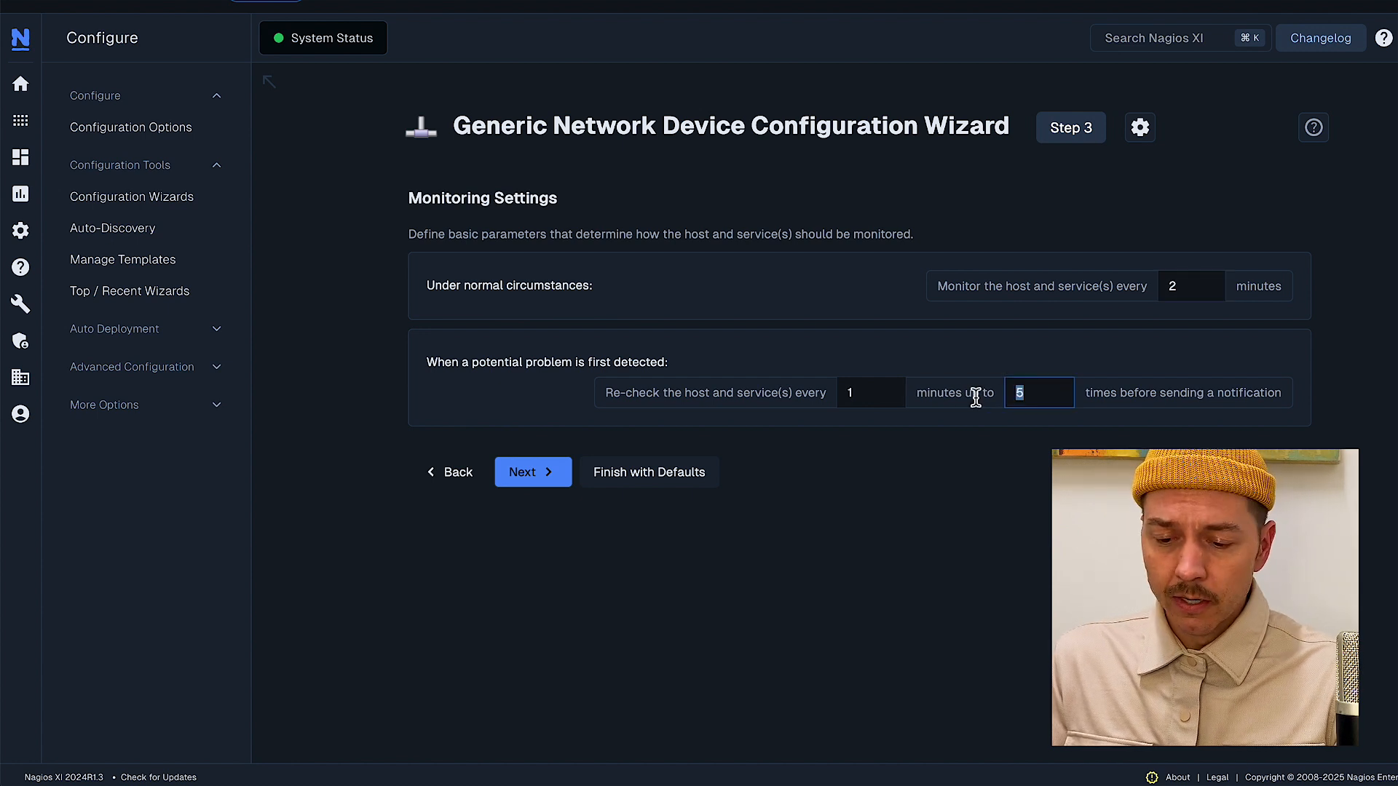
text(2)
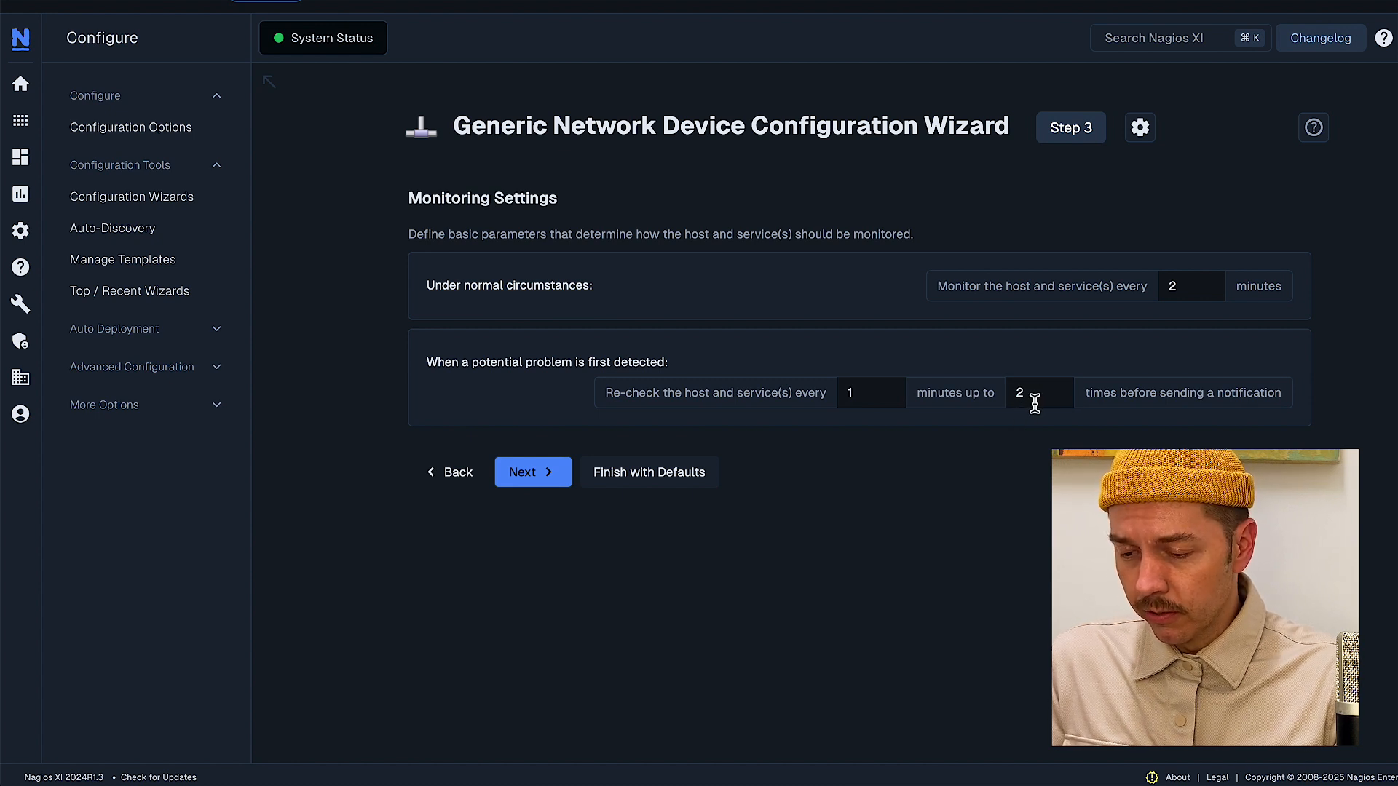
mouse_move(962, 418)
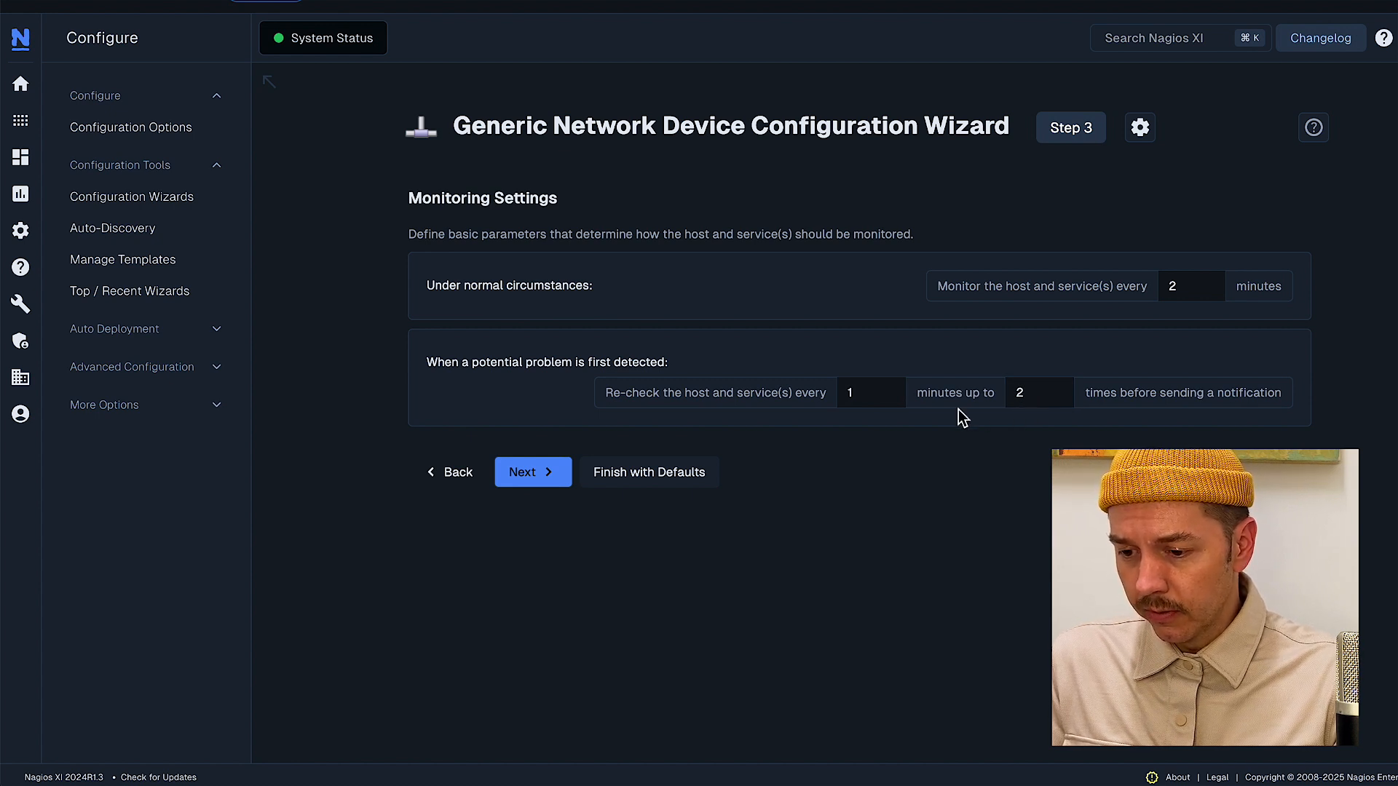
- Continue through notification settings and finish the wizard, applying the configuration
click(533, 471)
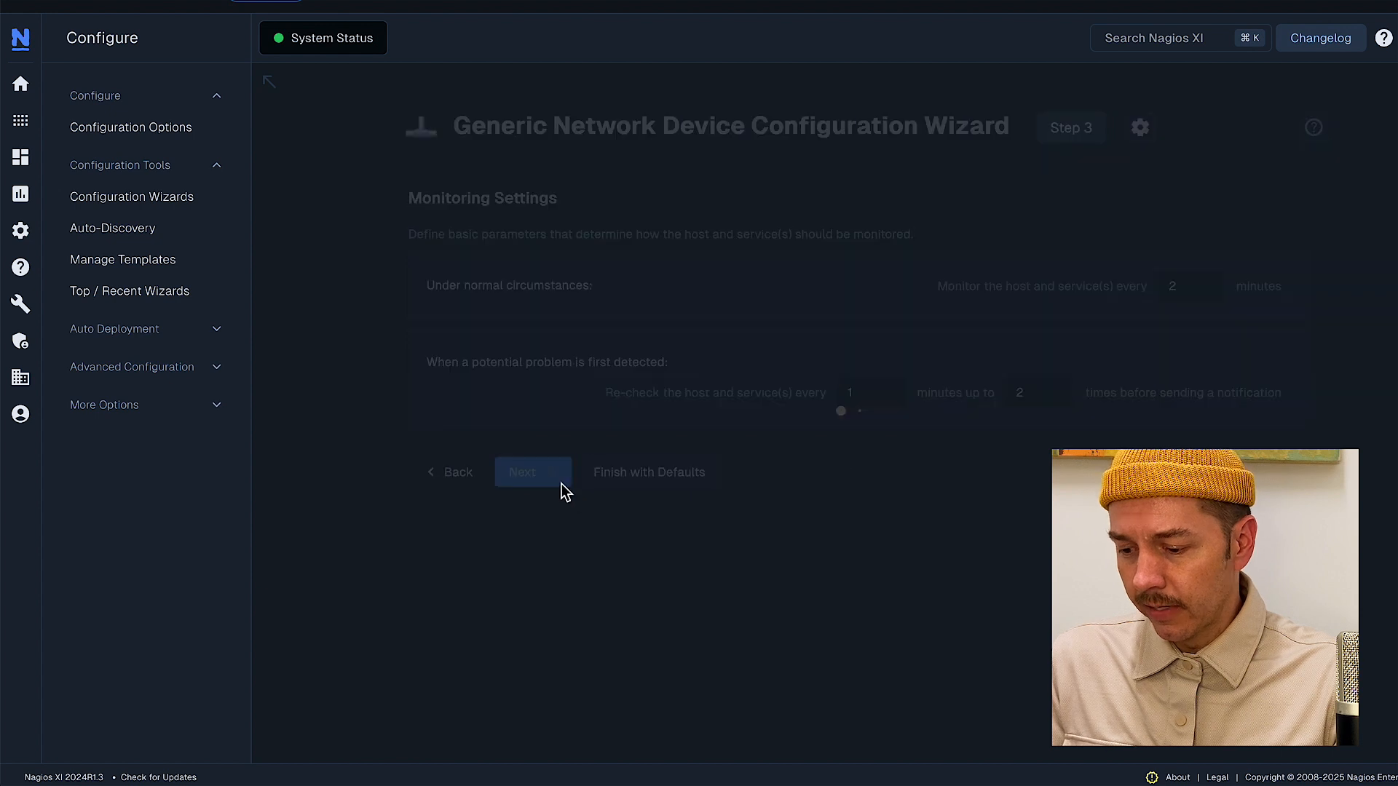
click(522, 472)
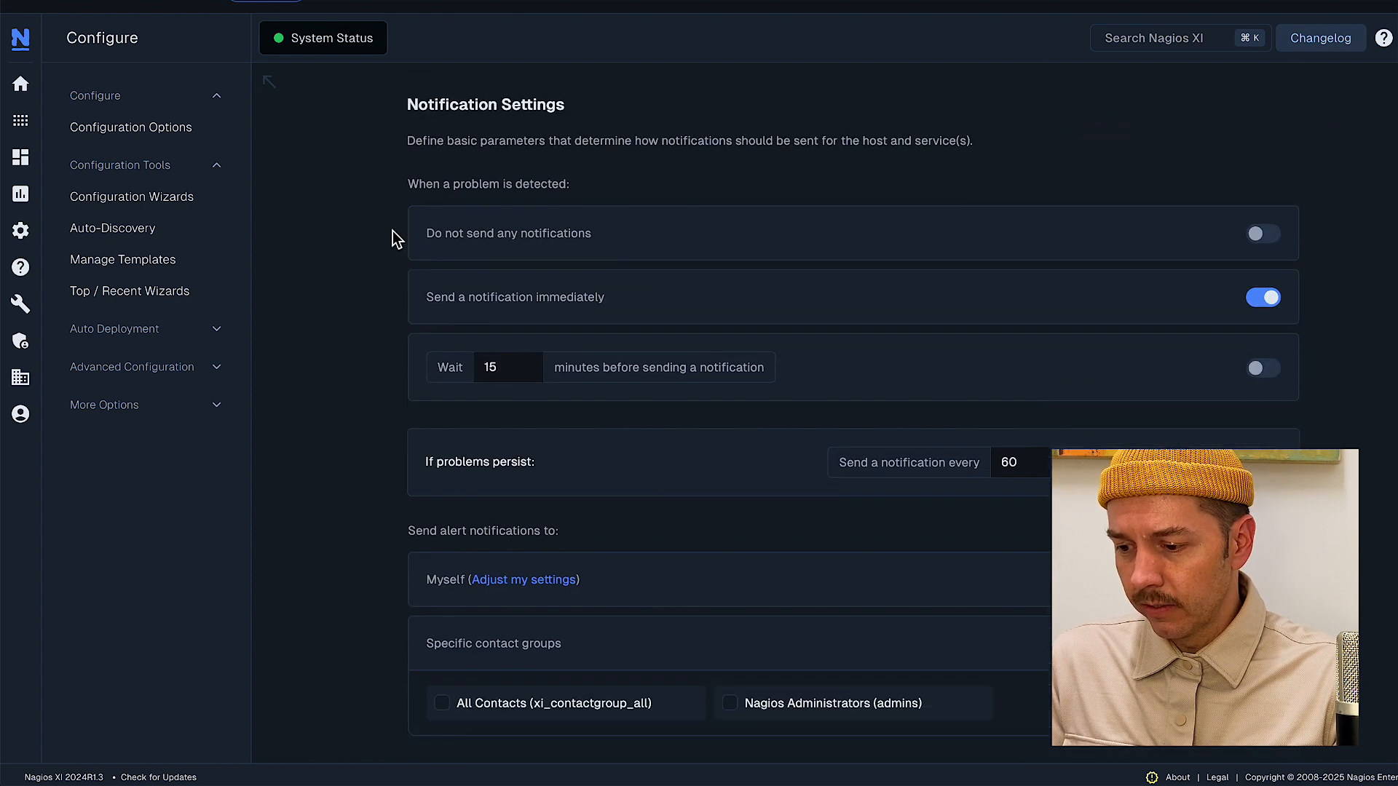
scroll(down, 3)
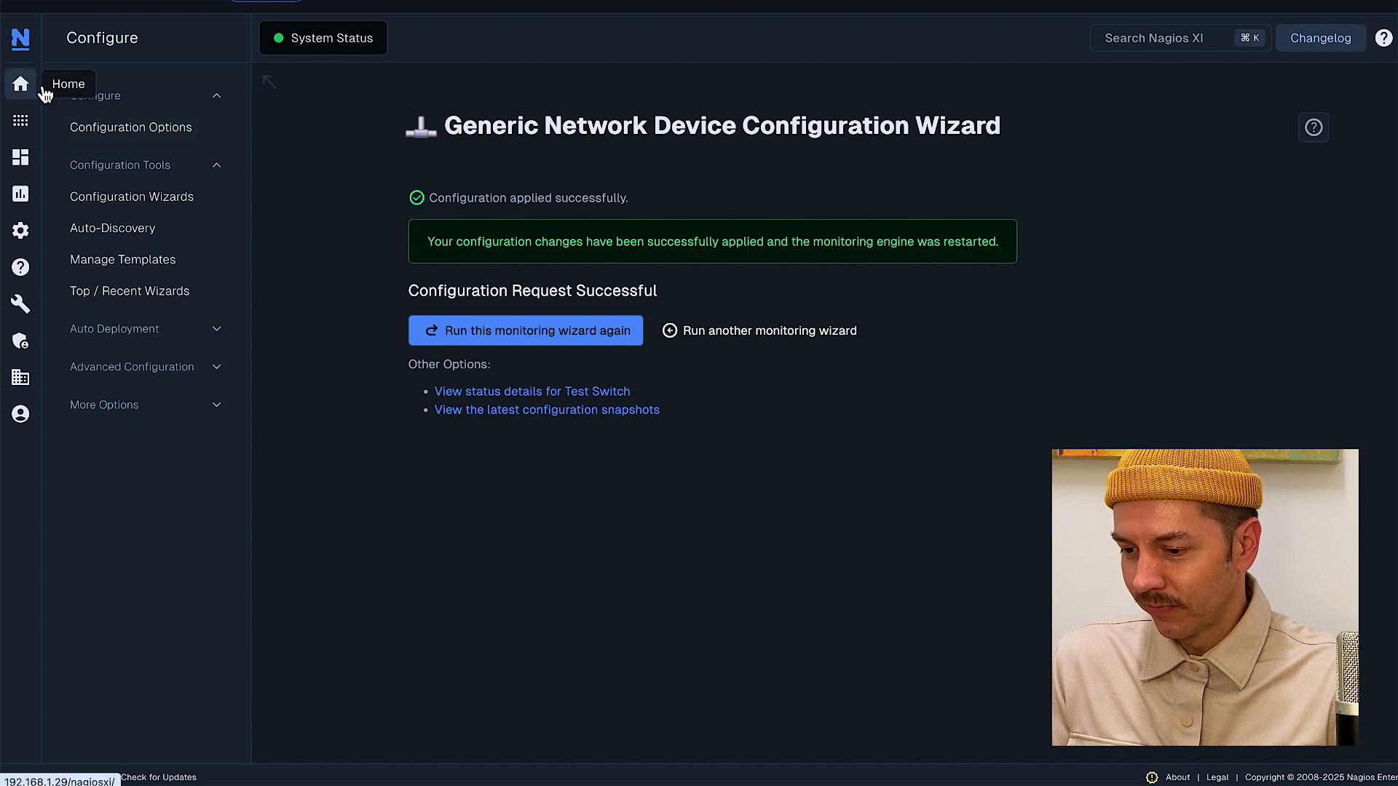
- From the Home Dashboard host chart, filter the host list to Down hosts showing Test Switch
click(19, 83)
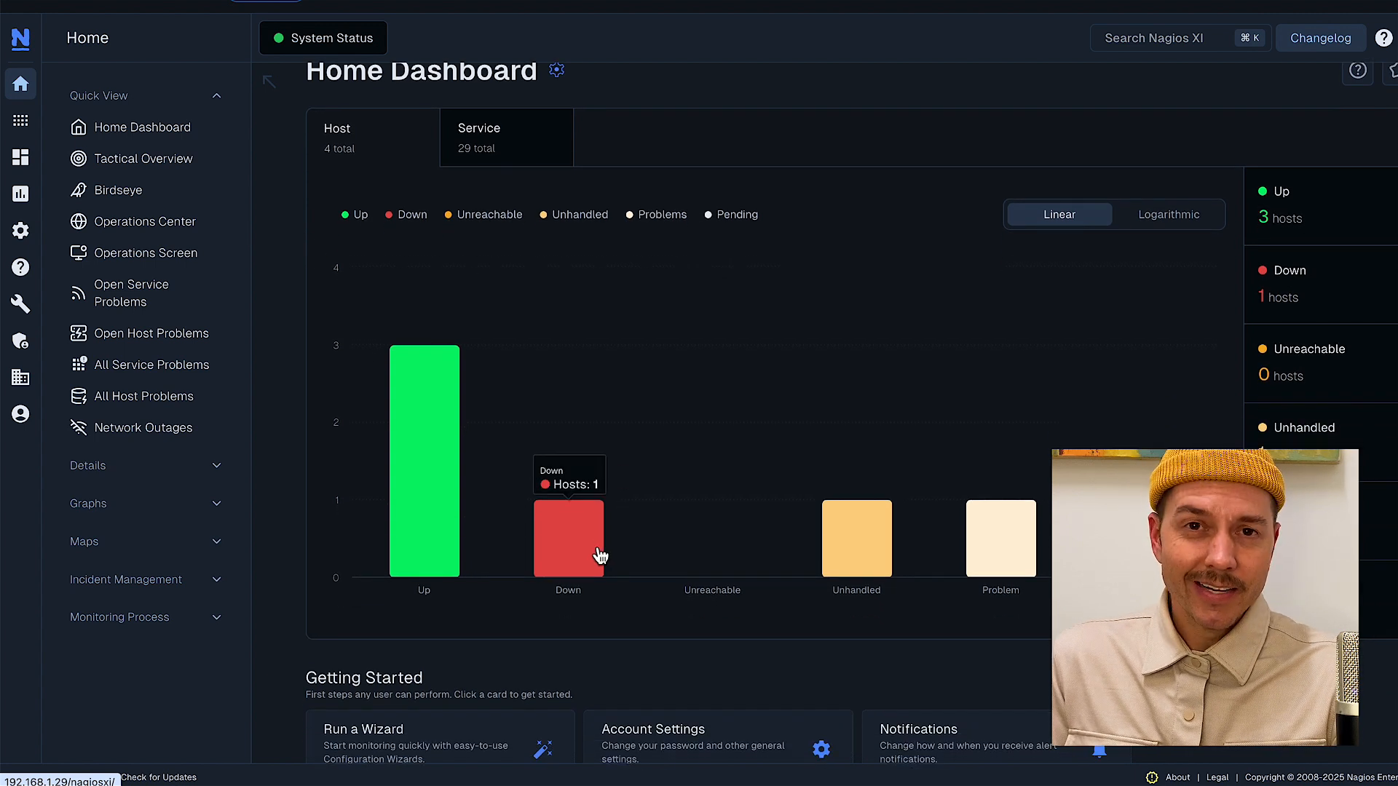
mouse_move(656, 543)
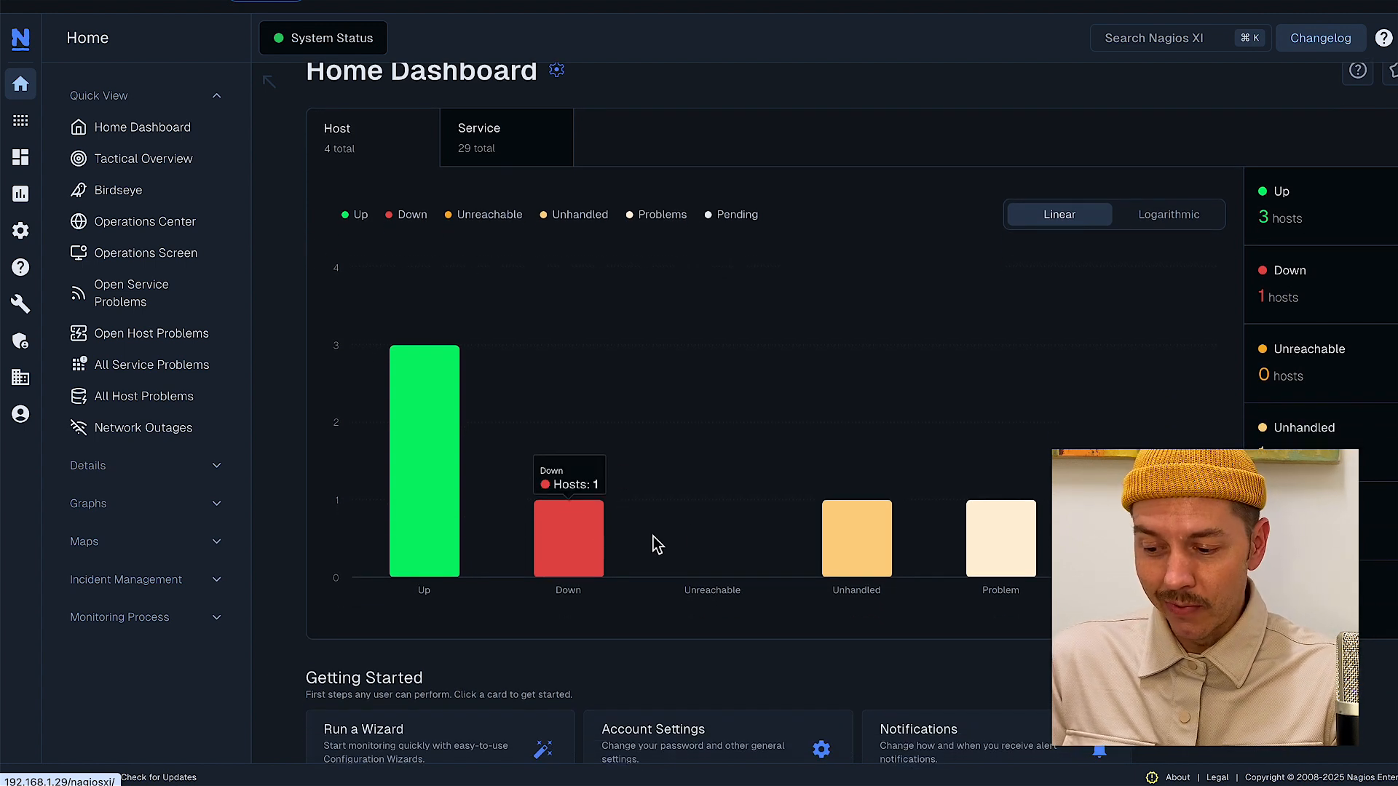
mouse_move(553, 563)
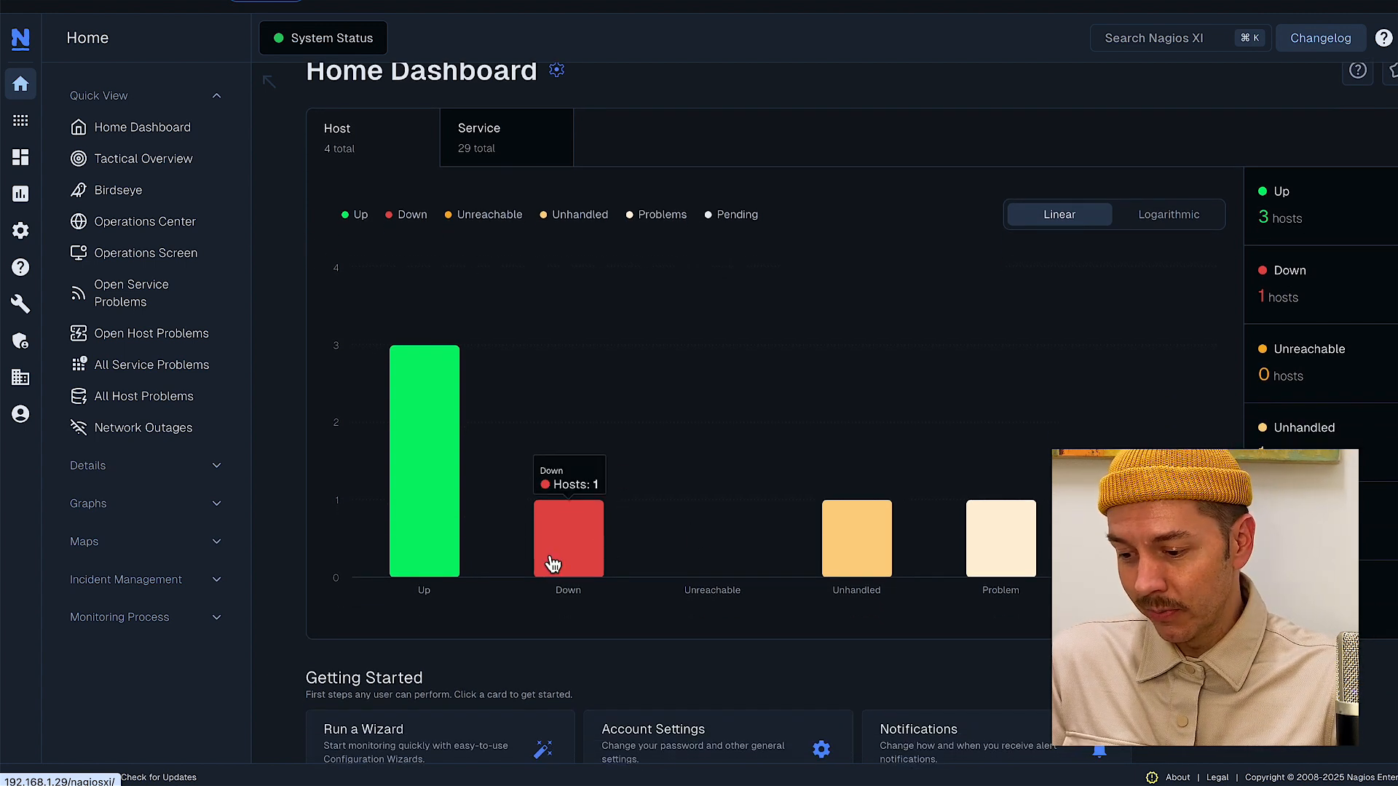
click(568, 538)
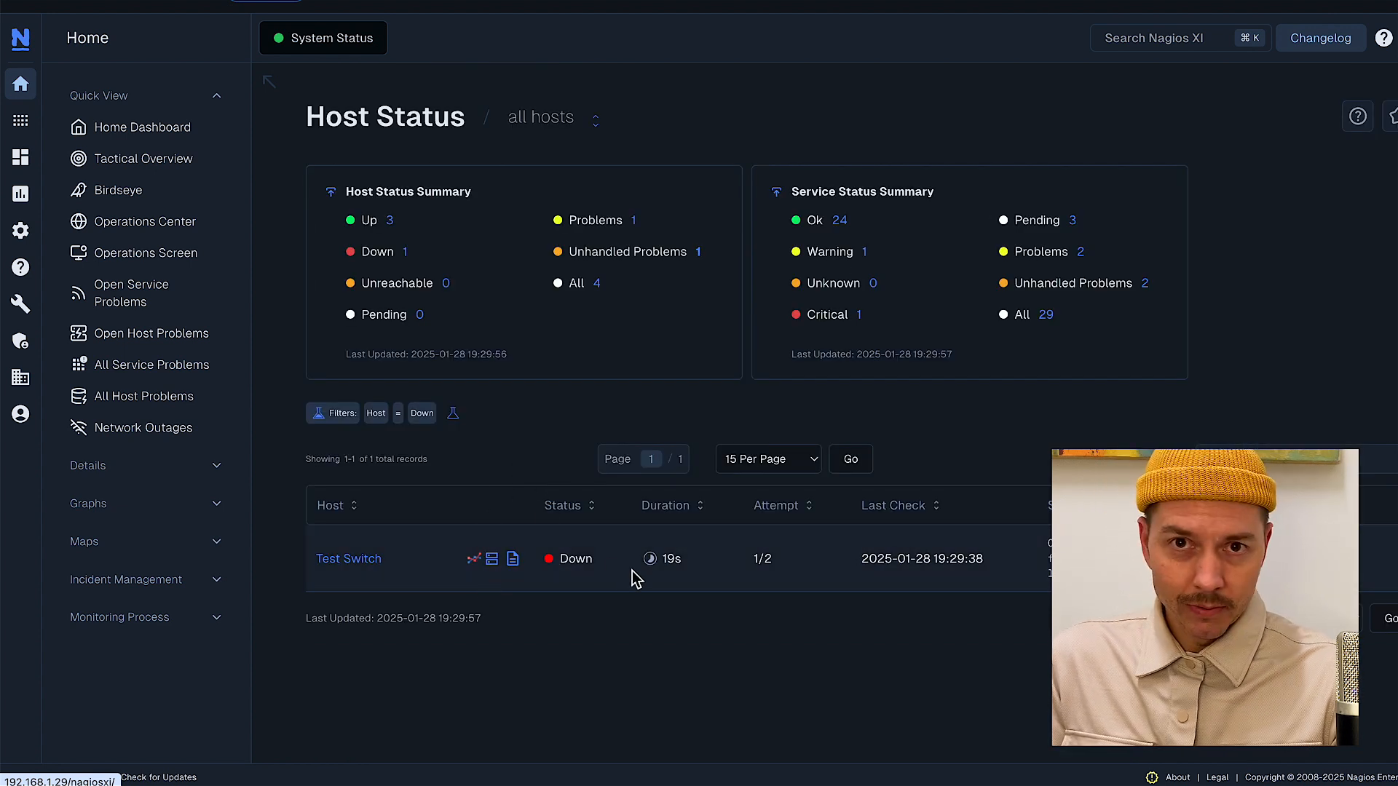
click(141, 126)
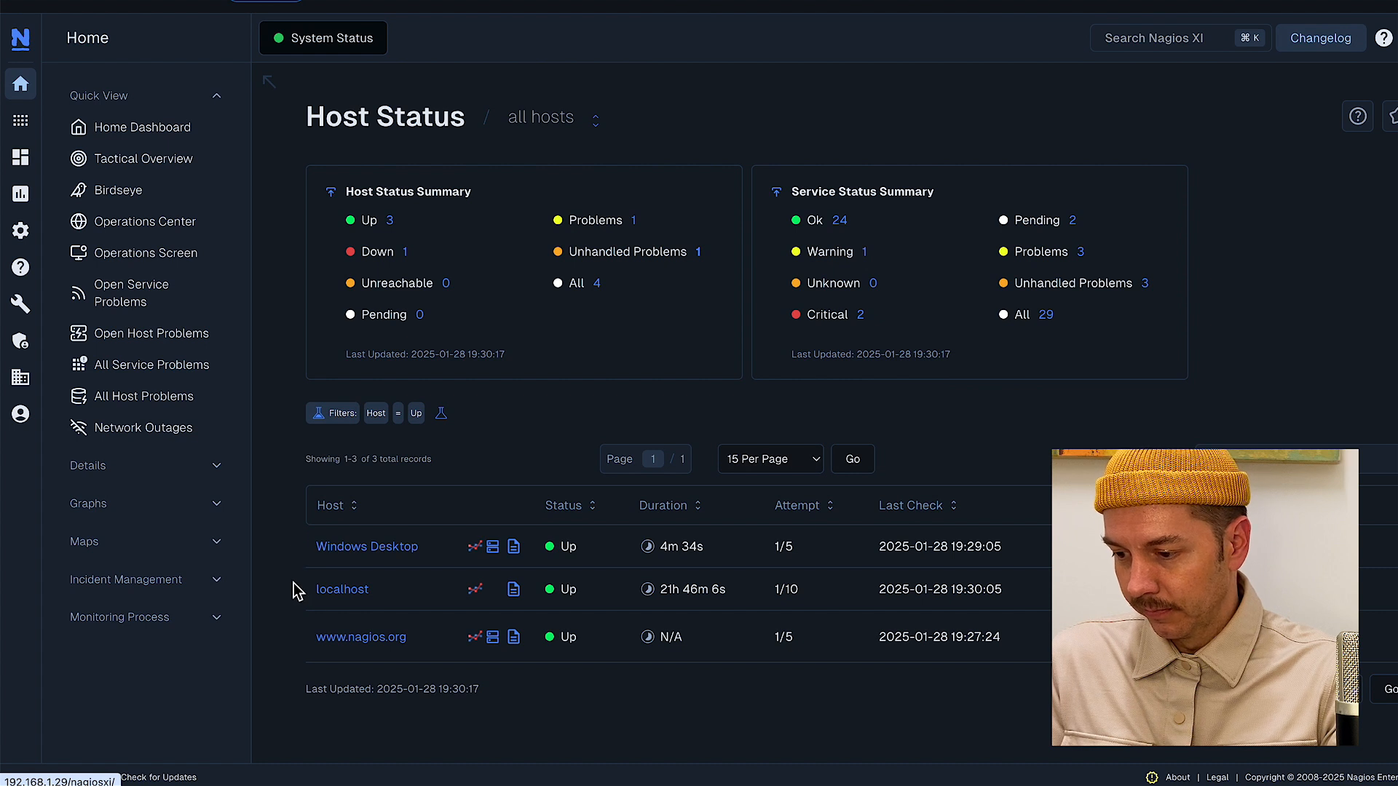
mouse_move(340, 588)
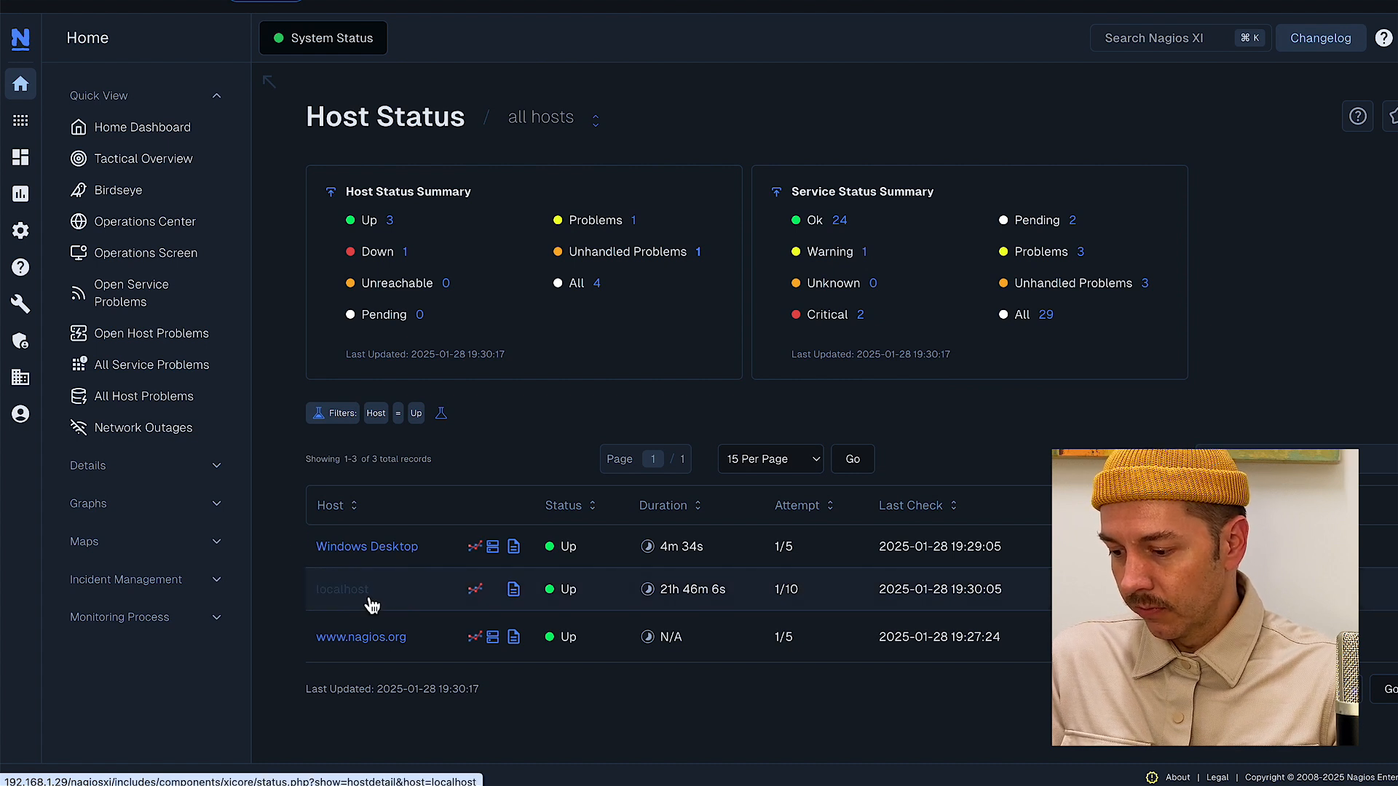
mouse_move(342, 589)
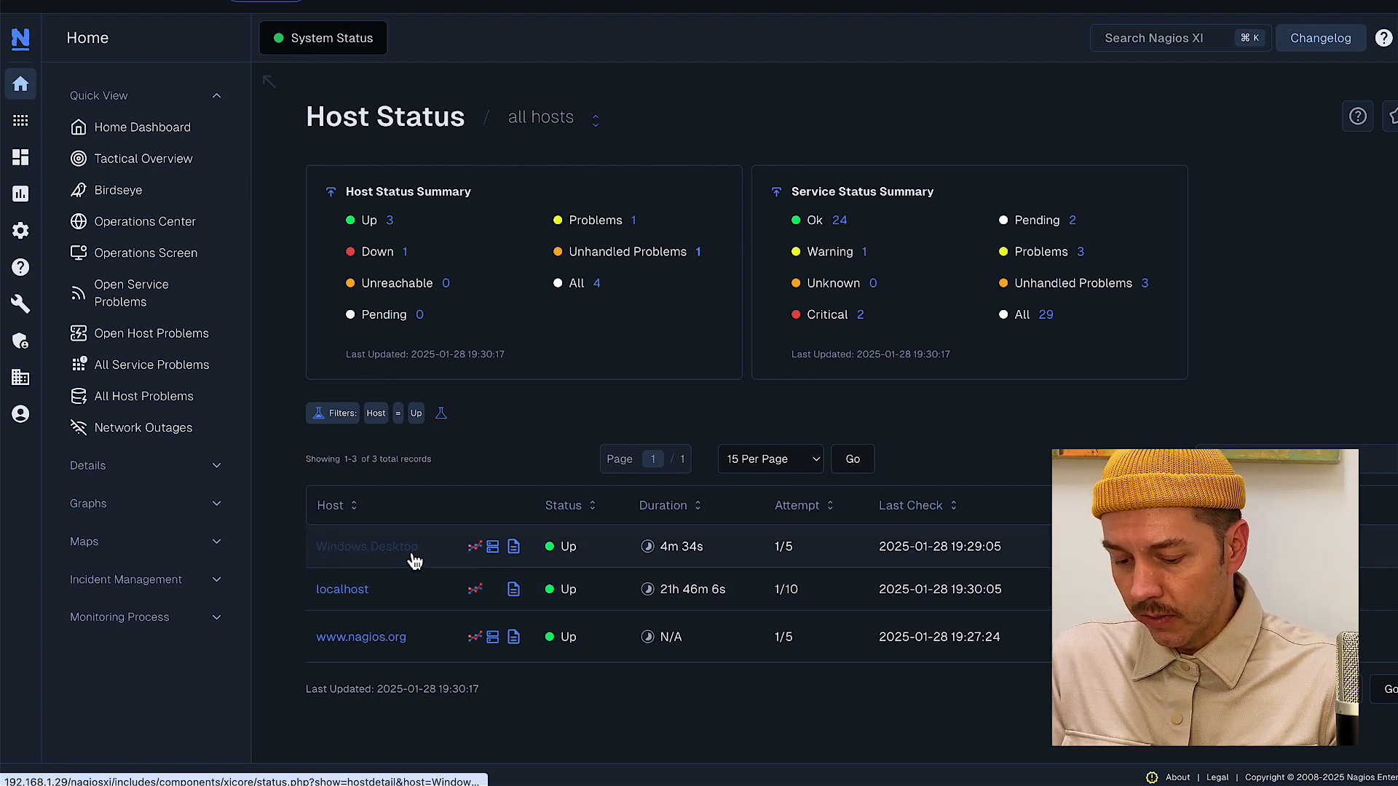
click(367, 546)
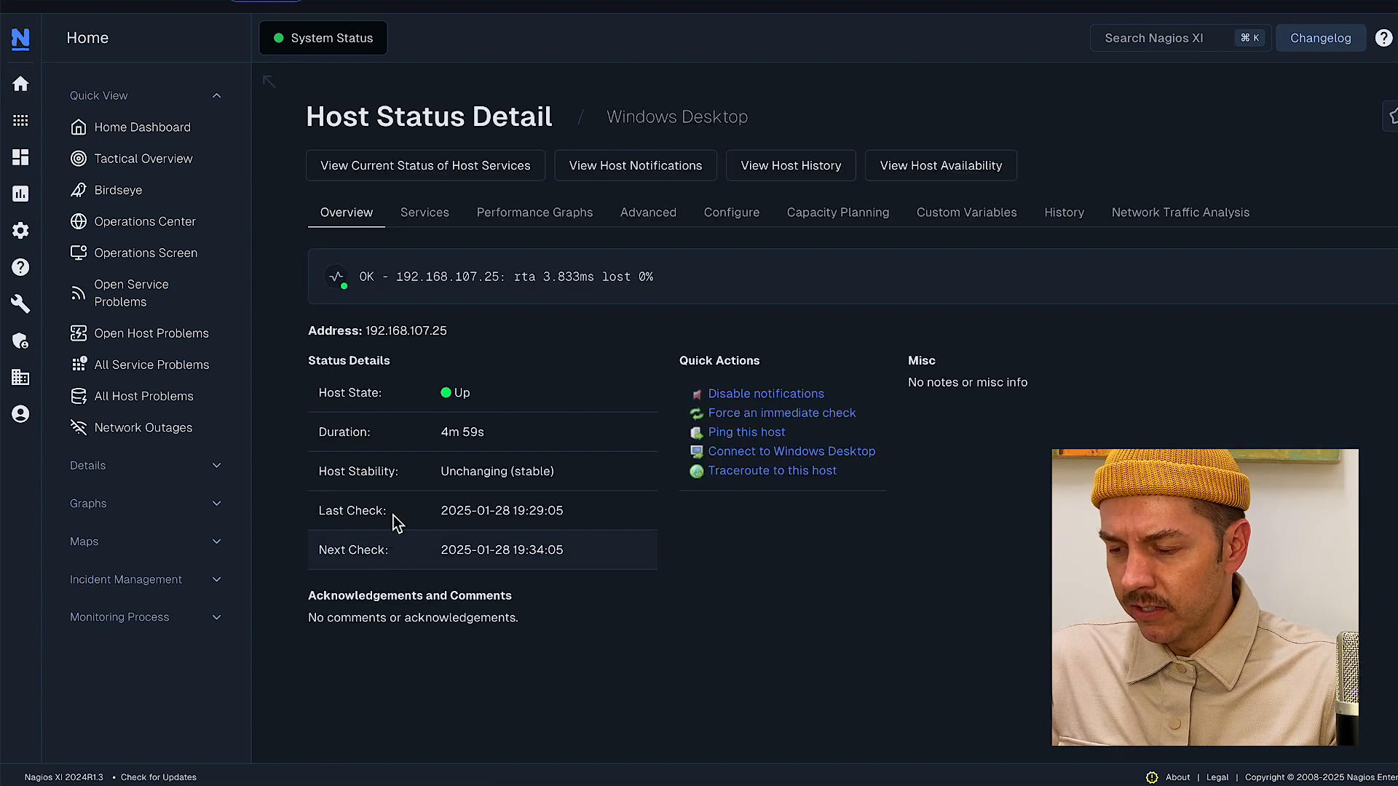
click(424, 213)
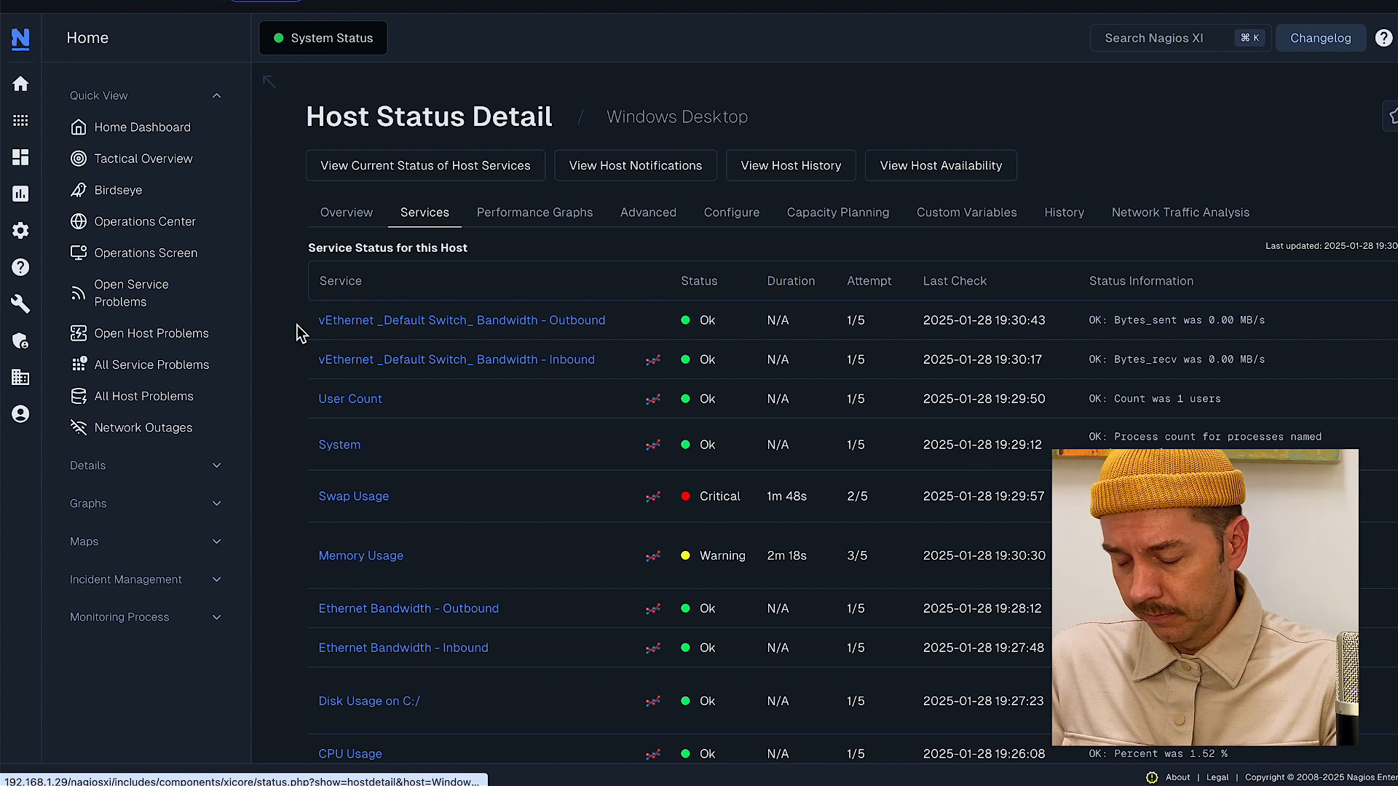
scroll(down, 3)
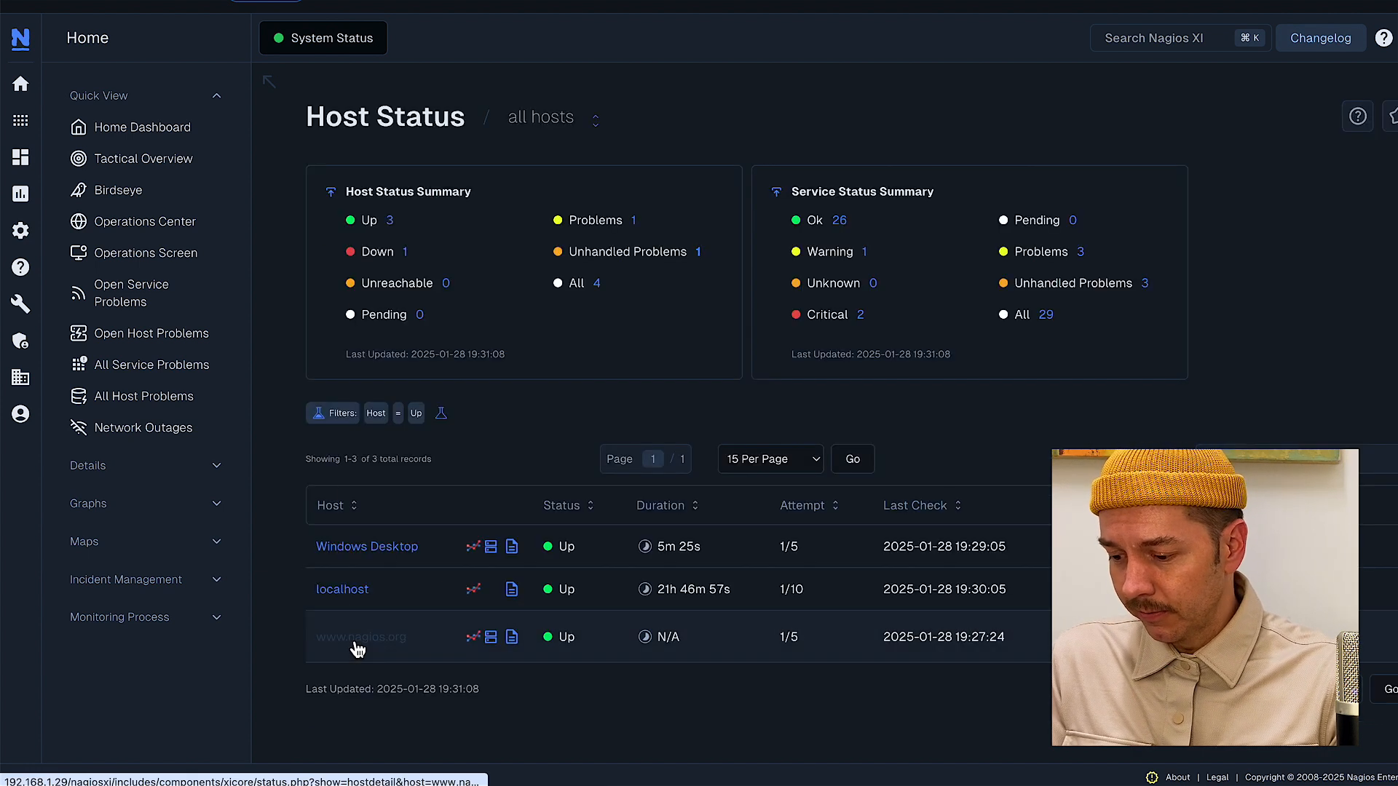
click(359, 636)
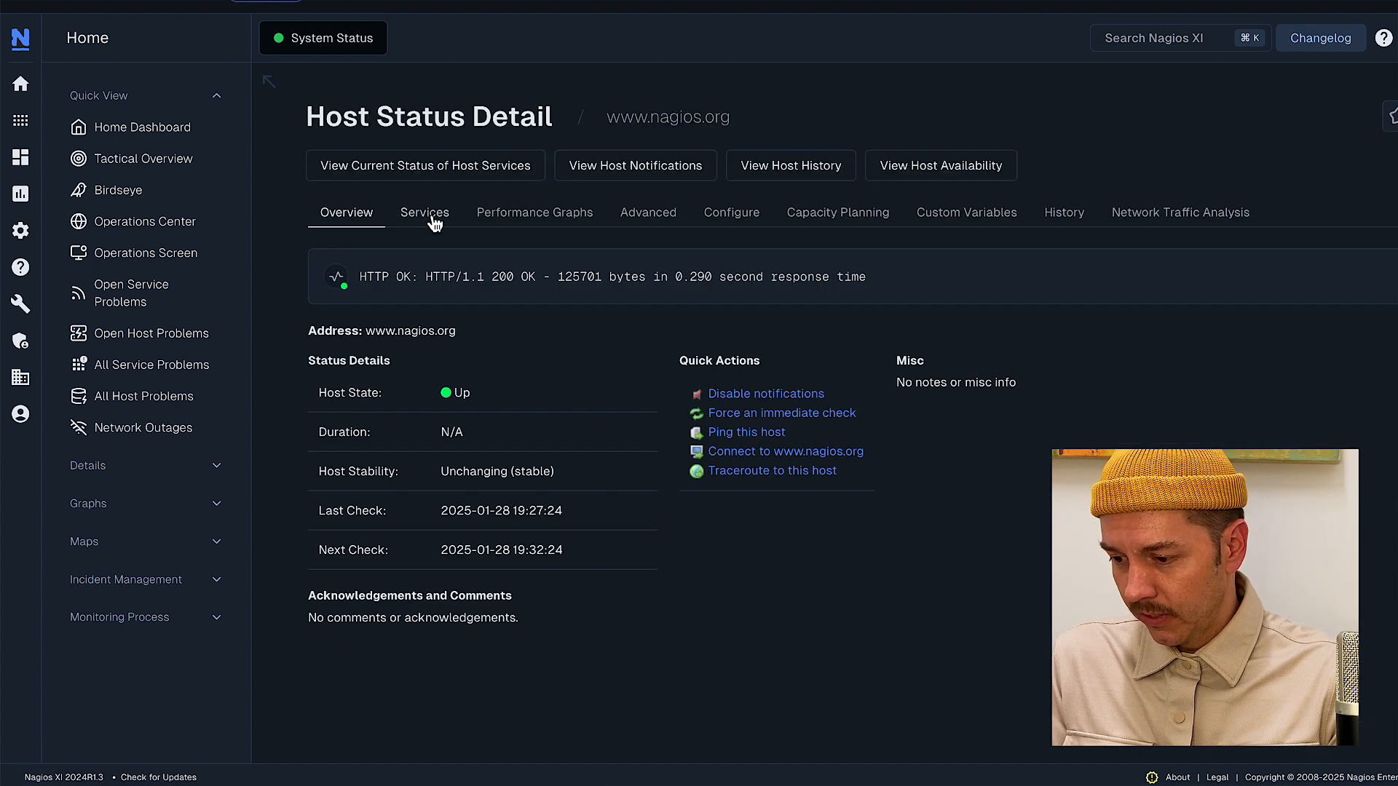
click(423, 213)
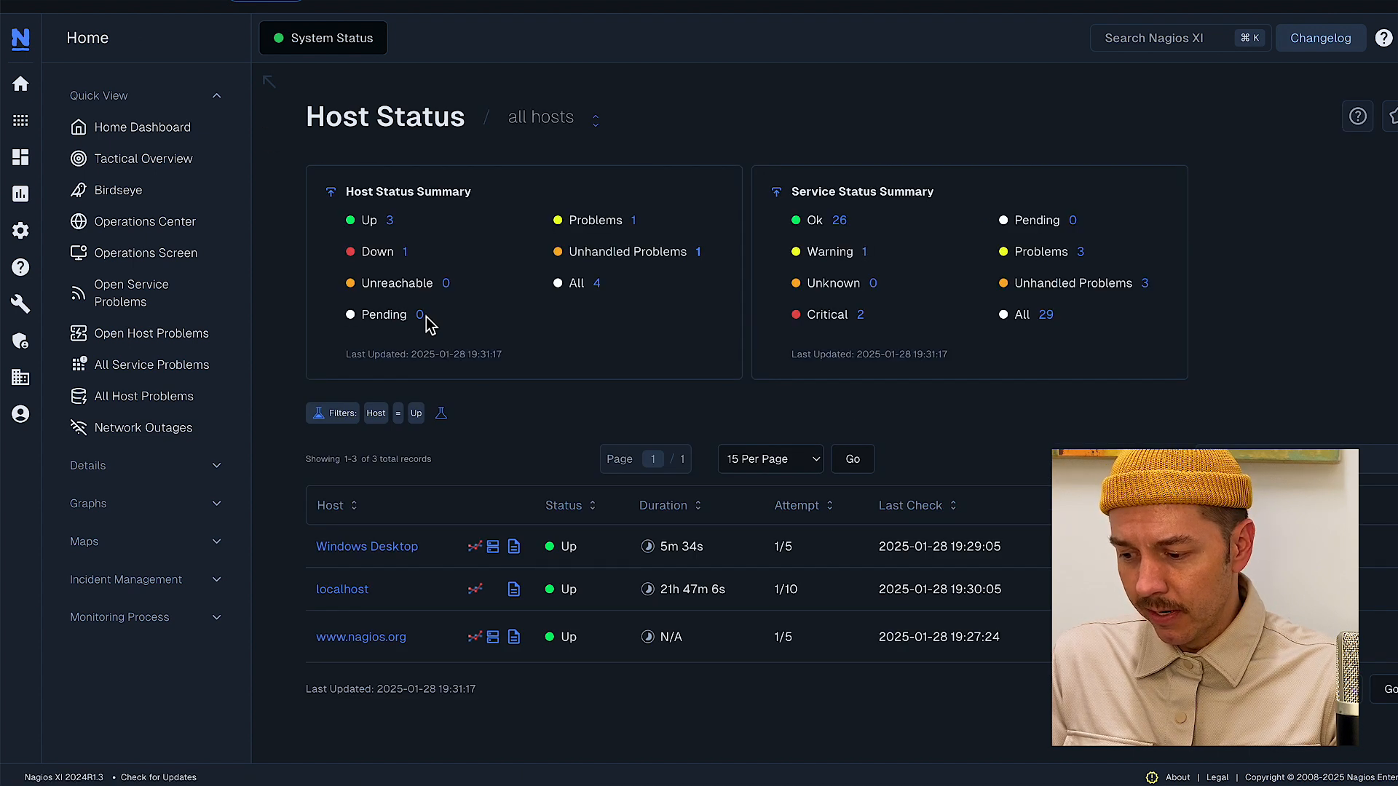
click(19, 83)
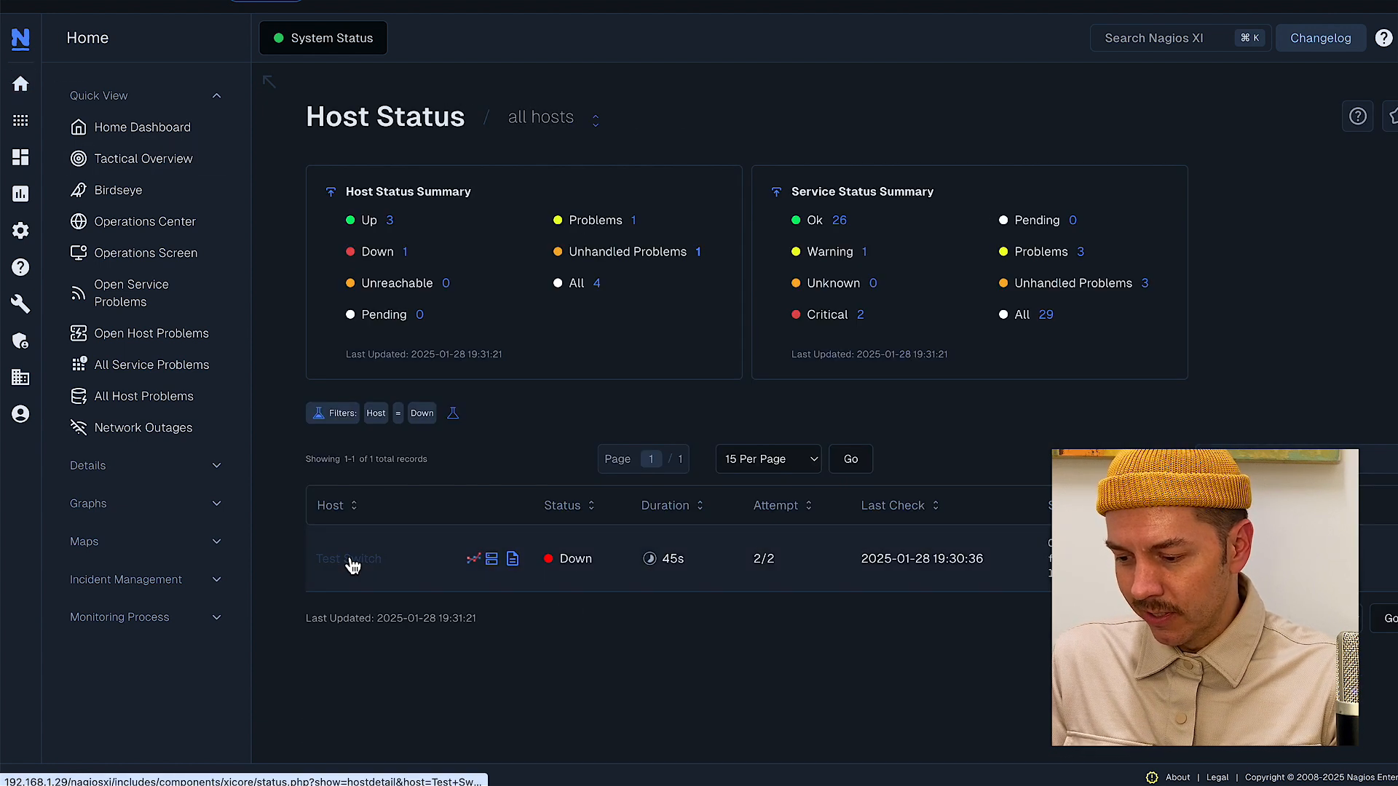
click(348, 557)
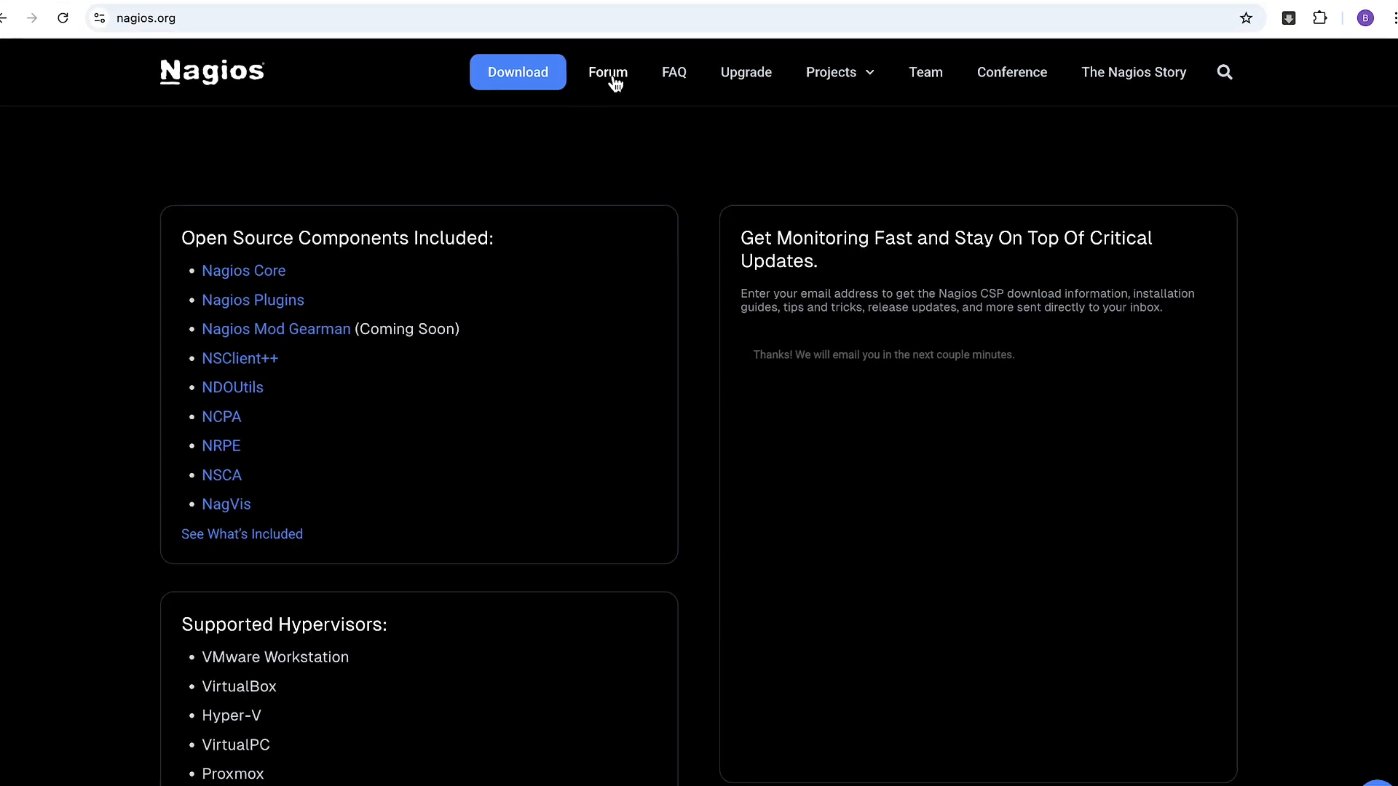
- Move on to the Nagios YouTube channel and browse its tutorial playlists and videos
click(607, 73)
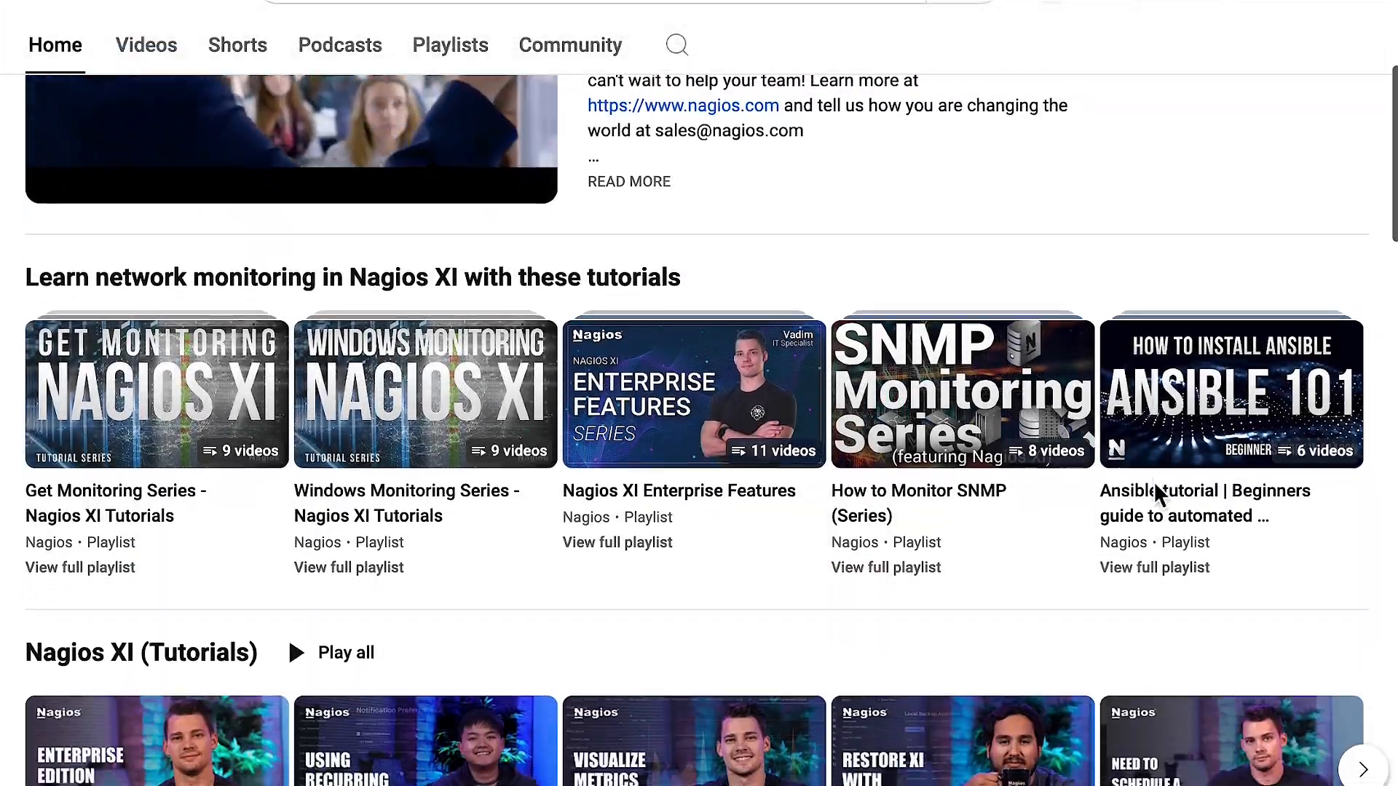
scroll(down, 3)
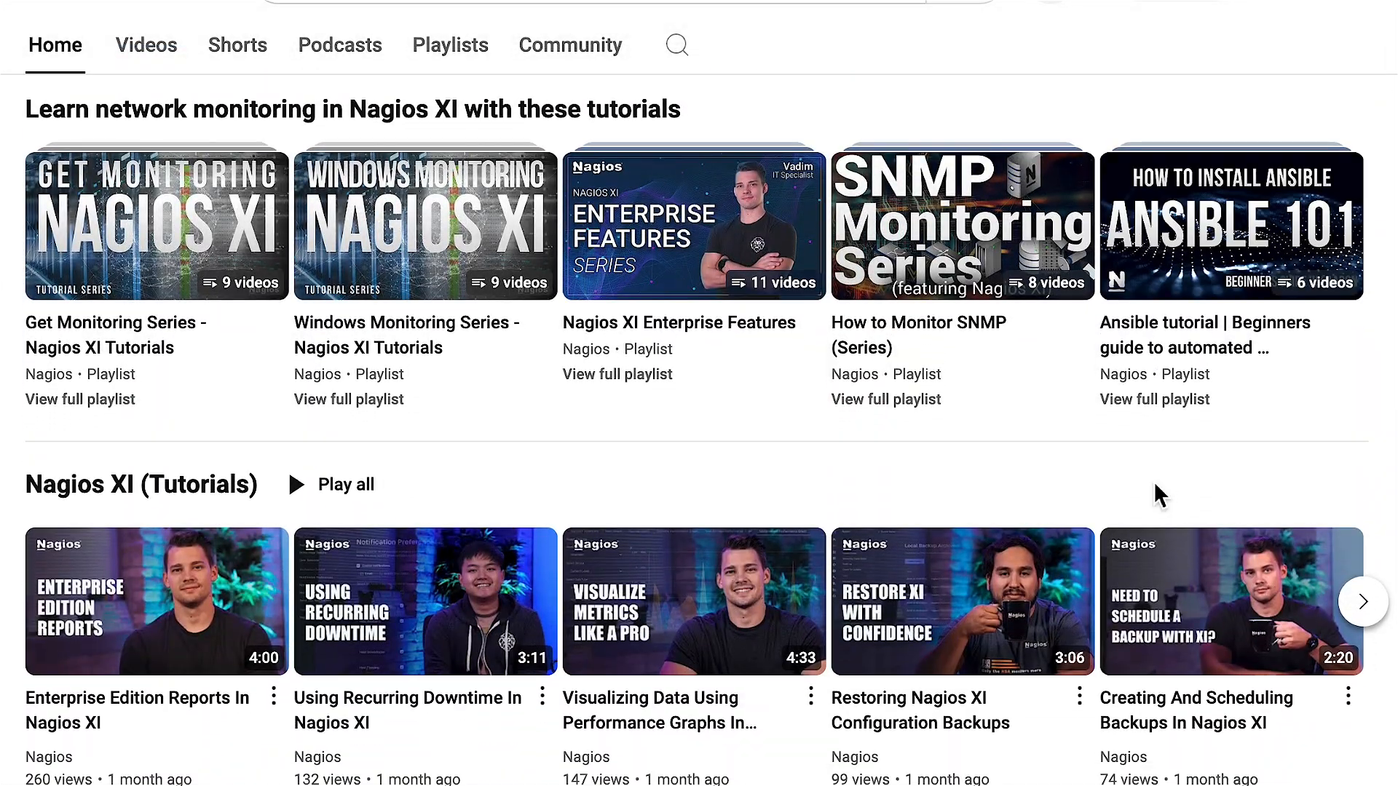